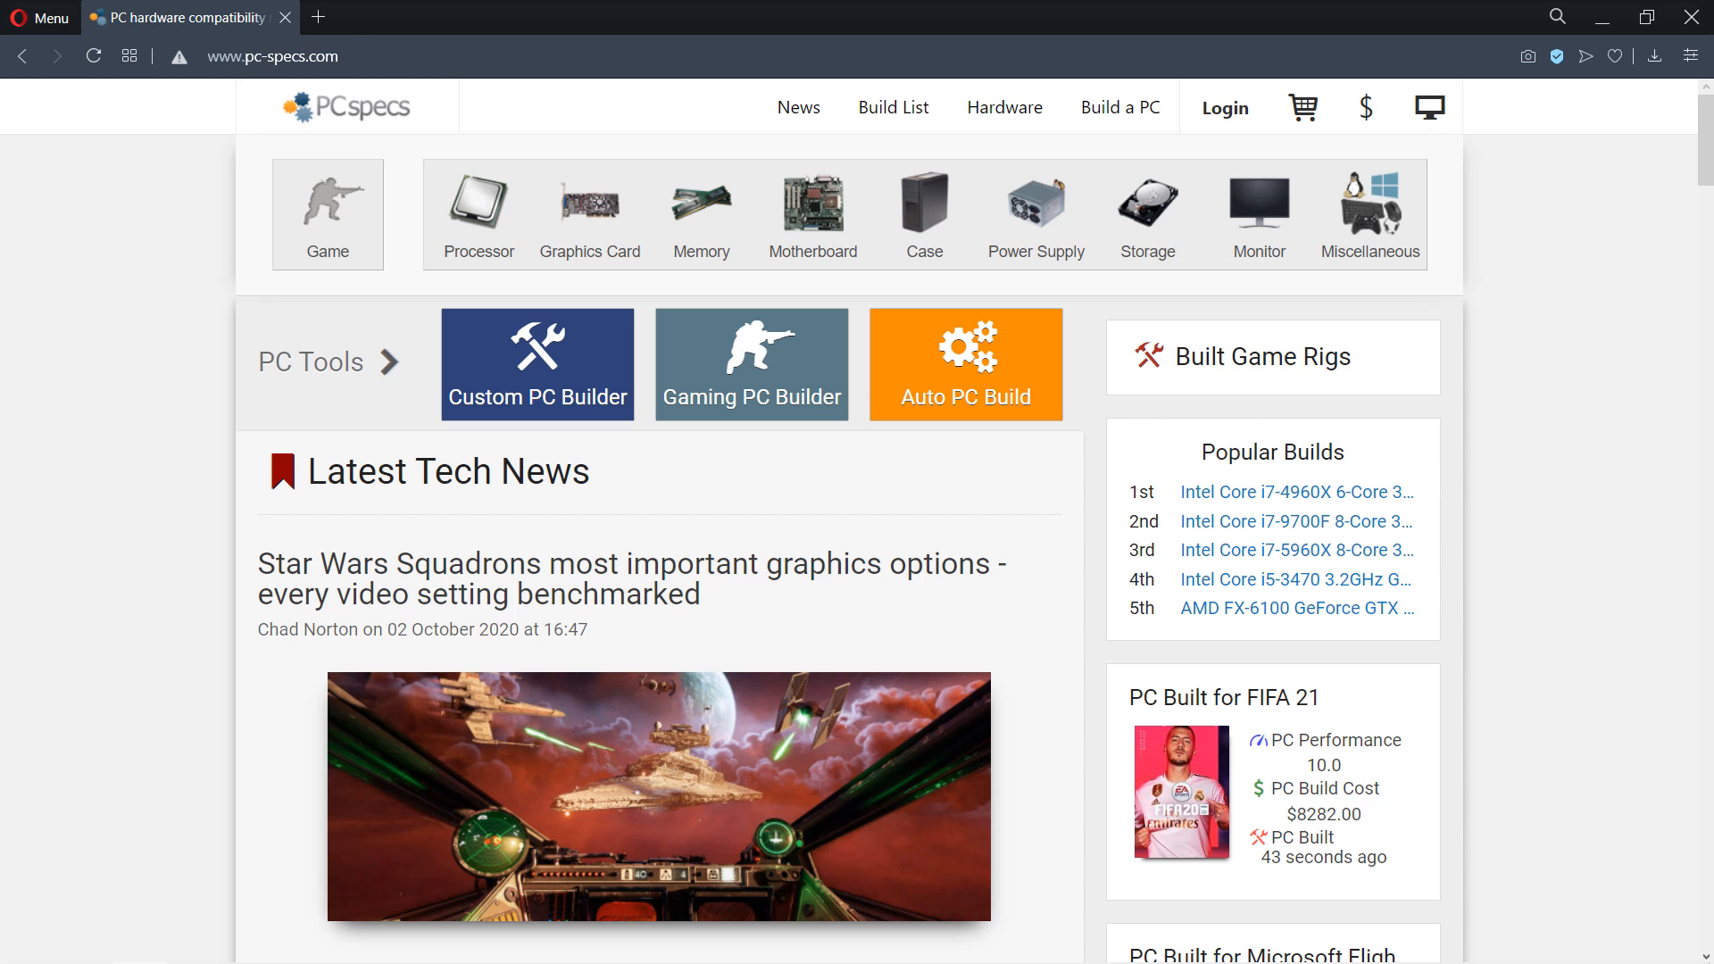
pyautogui.moveTo(264, 92)
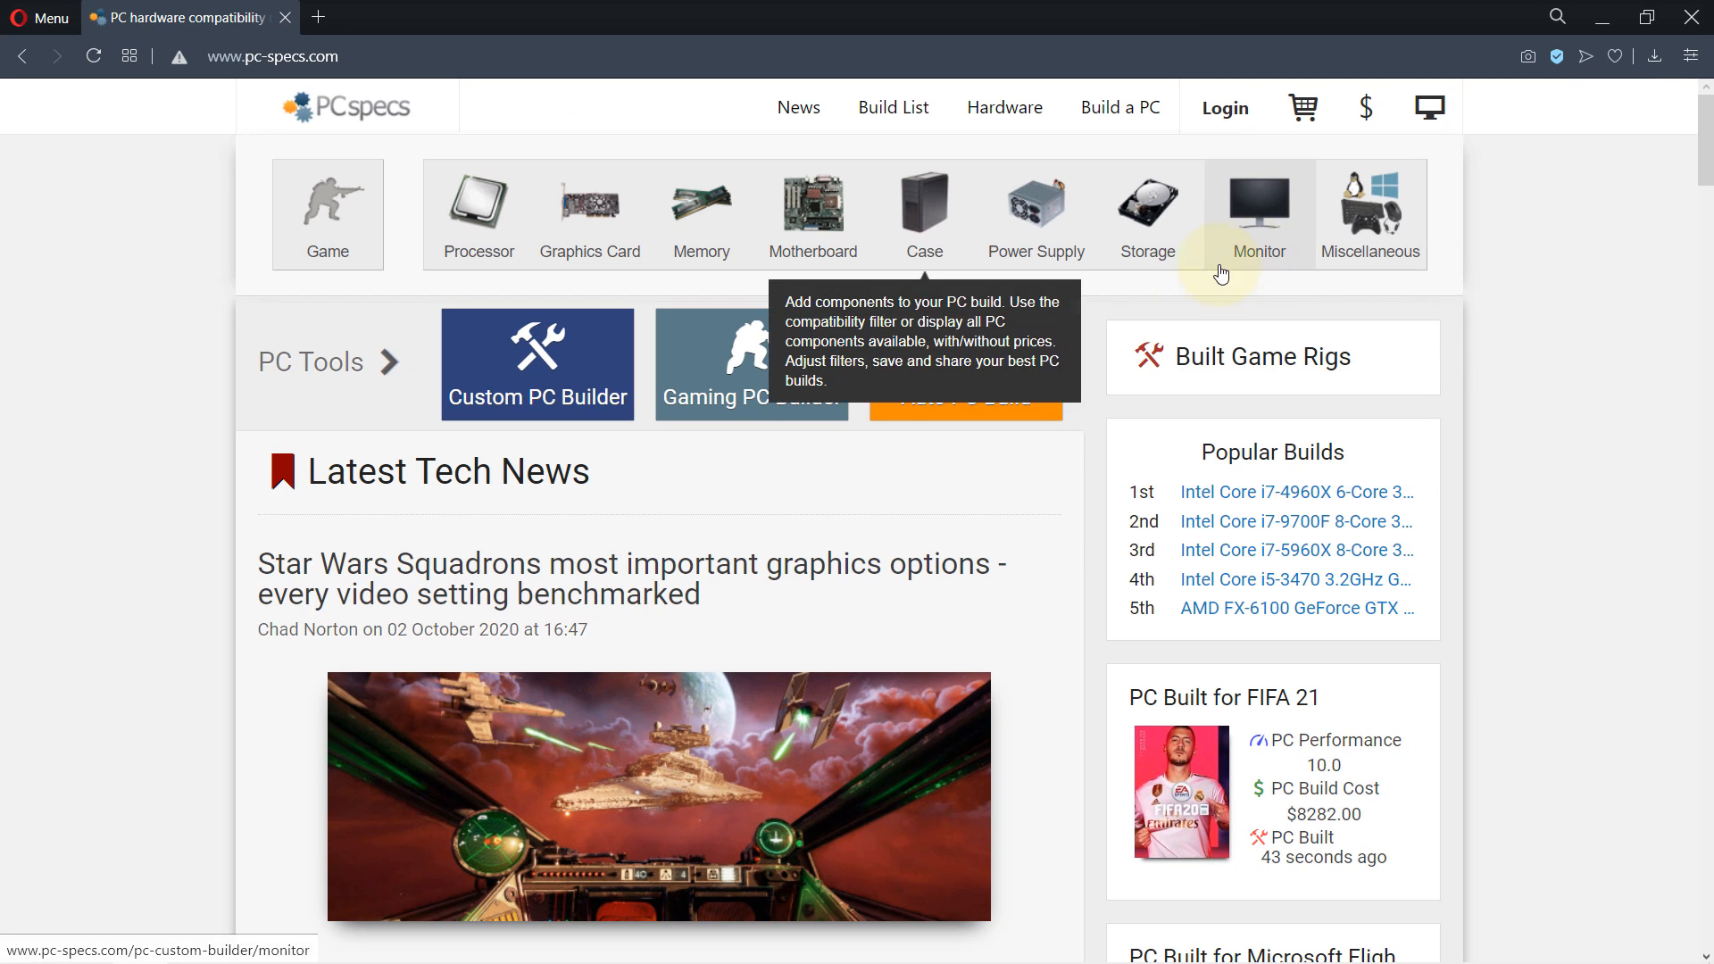
pyautogui.moveTo(563, 225)
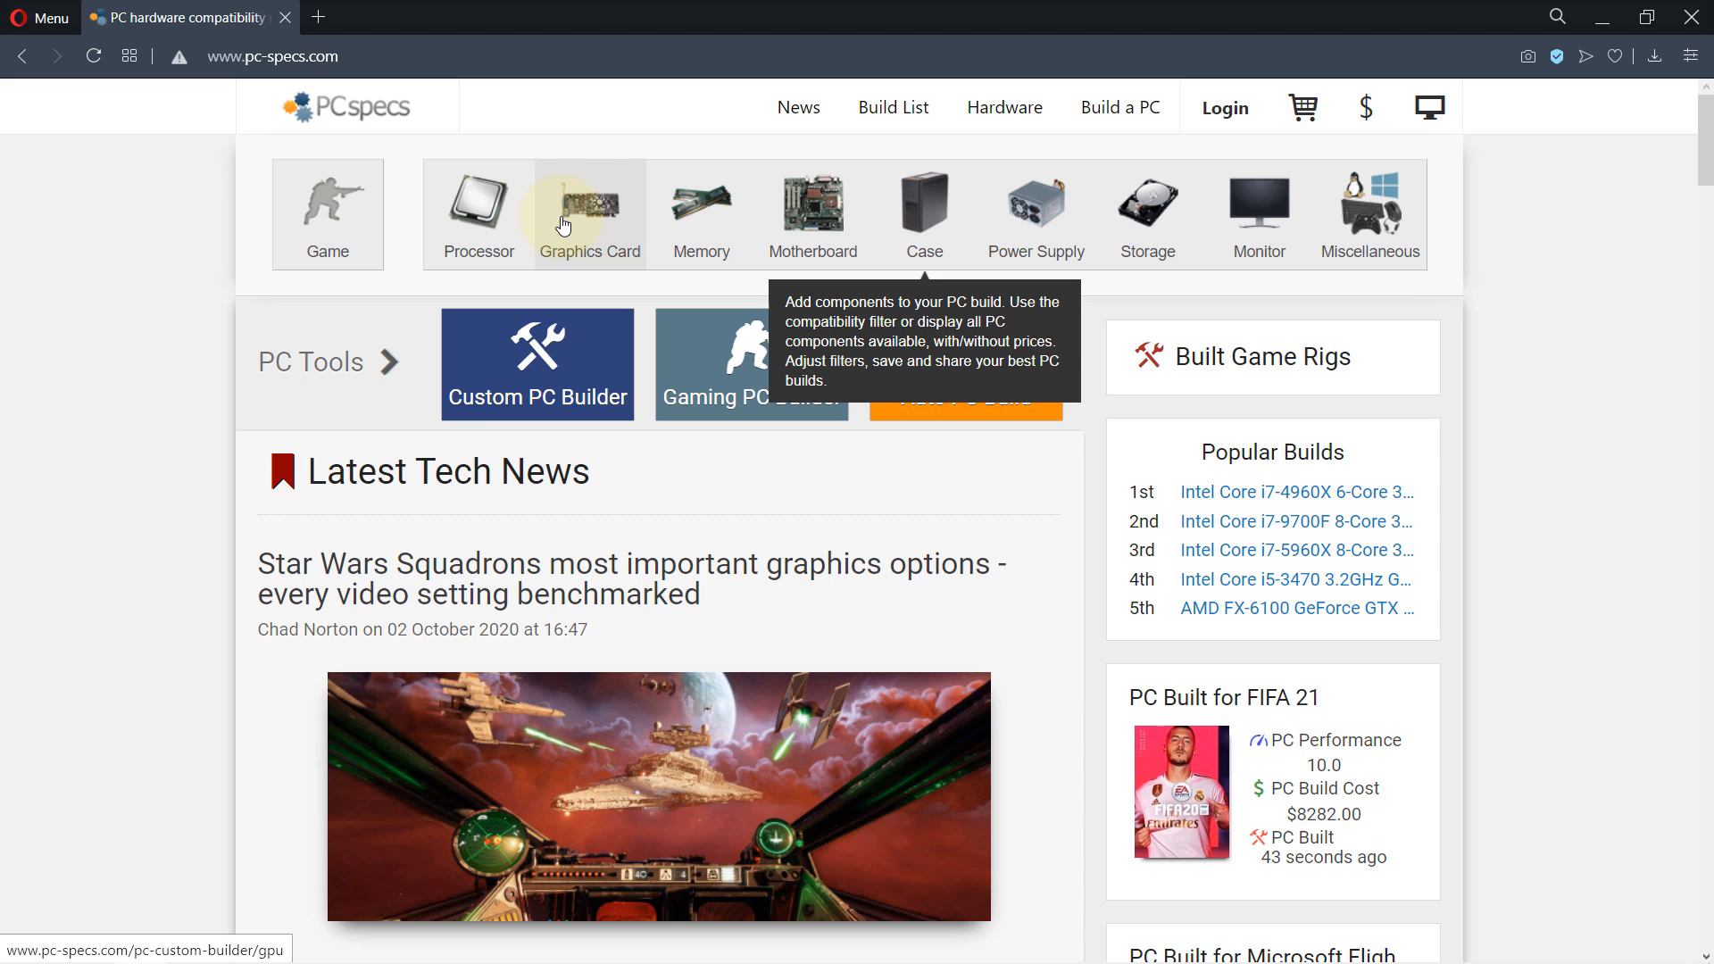
# Step: Open the Graphics Card catalogue from the PC-Specs homepage
pyautogui.click(589, 206)
pyautogui.write('gtx 1')
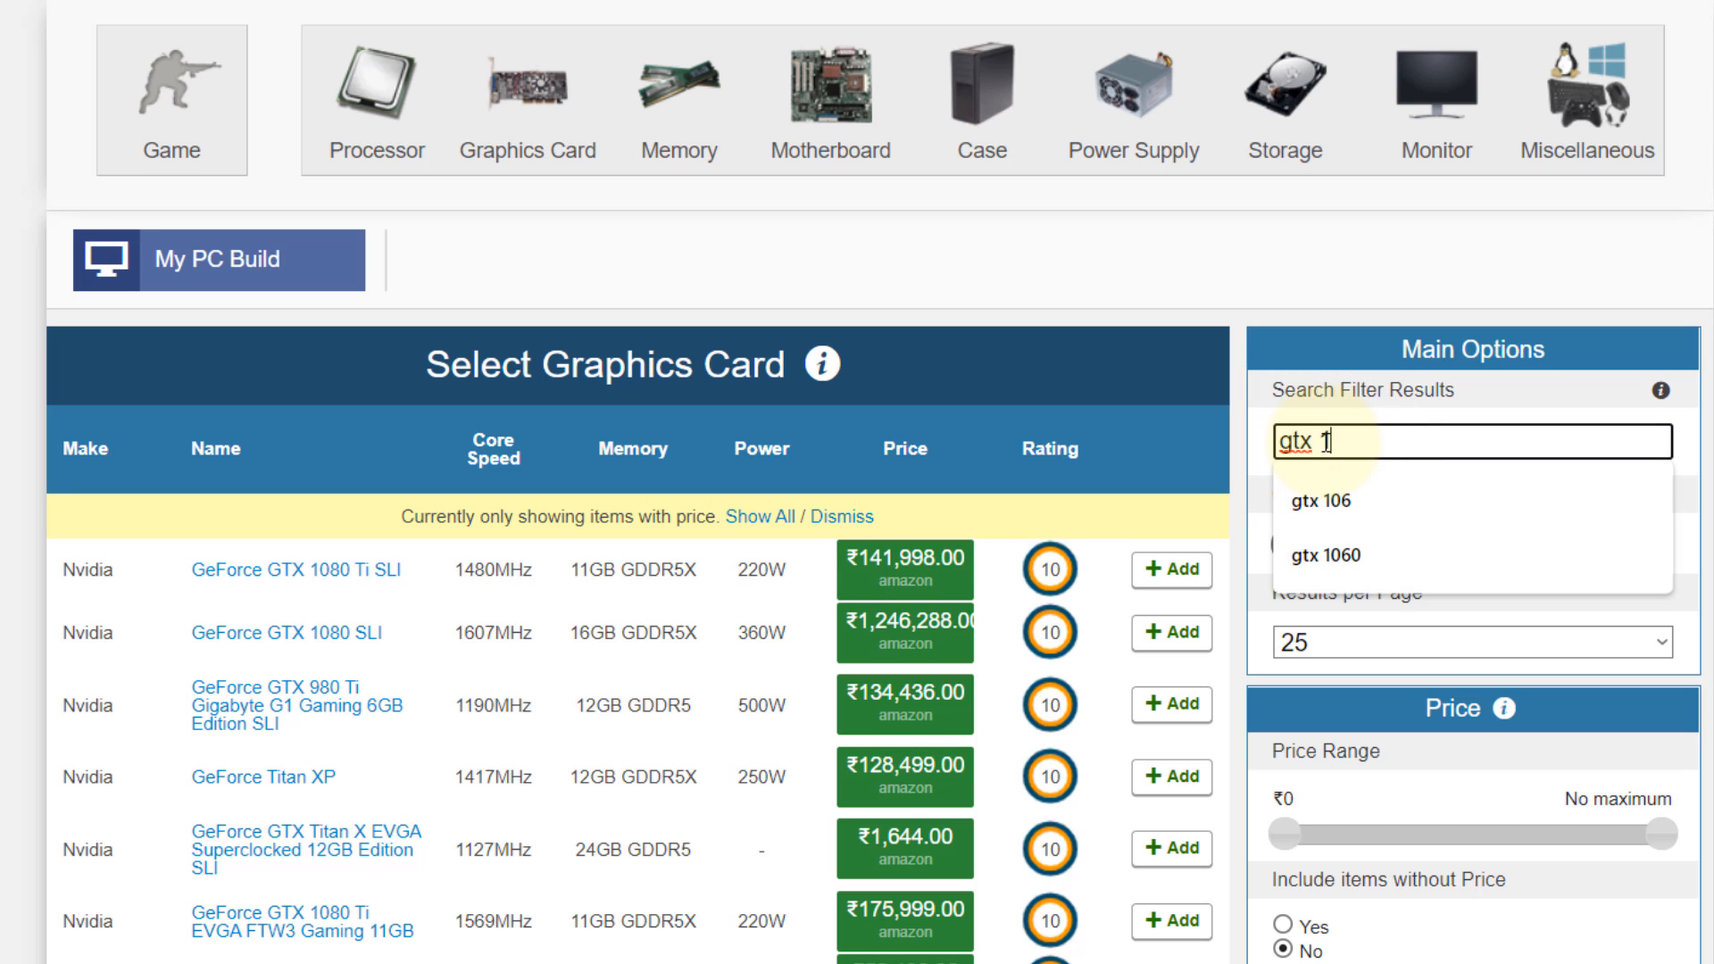
# Step: Choose the 'gtx 1060' search suggestion and scroll through the GTX 1060 results
pyautogui.click(1324, 554)
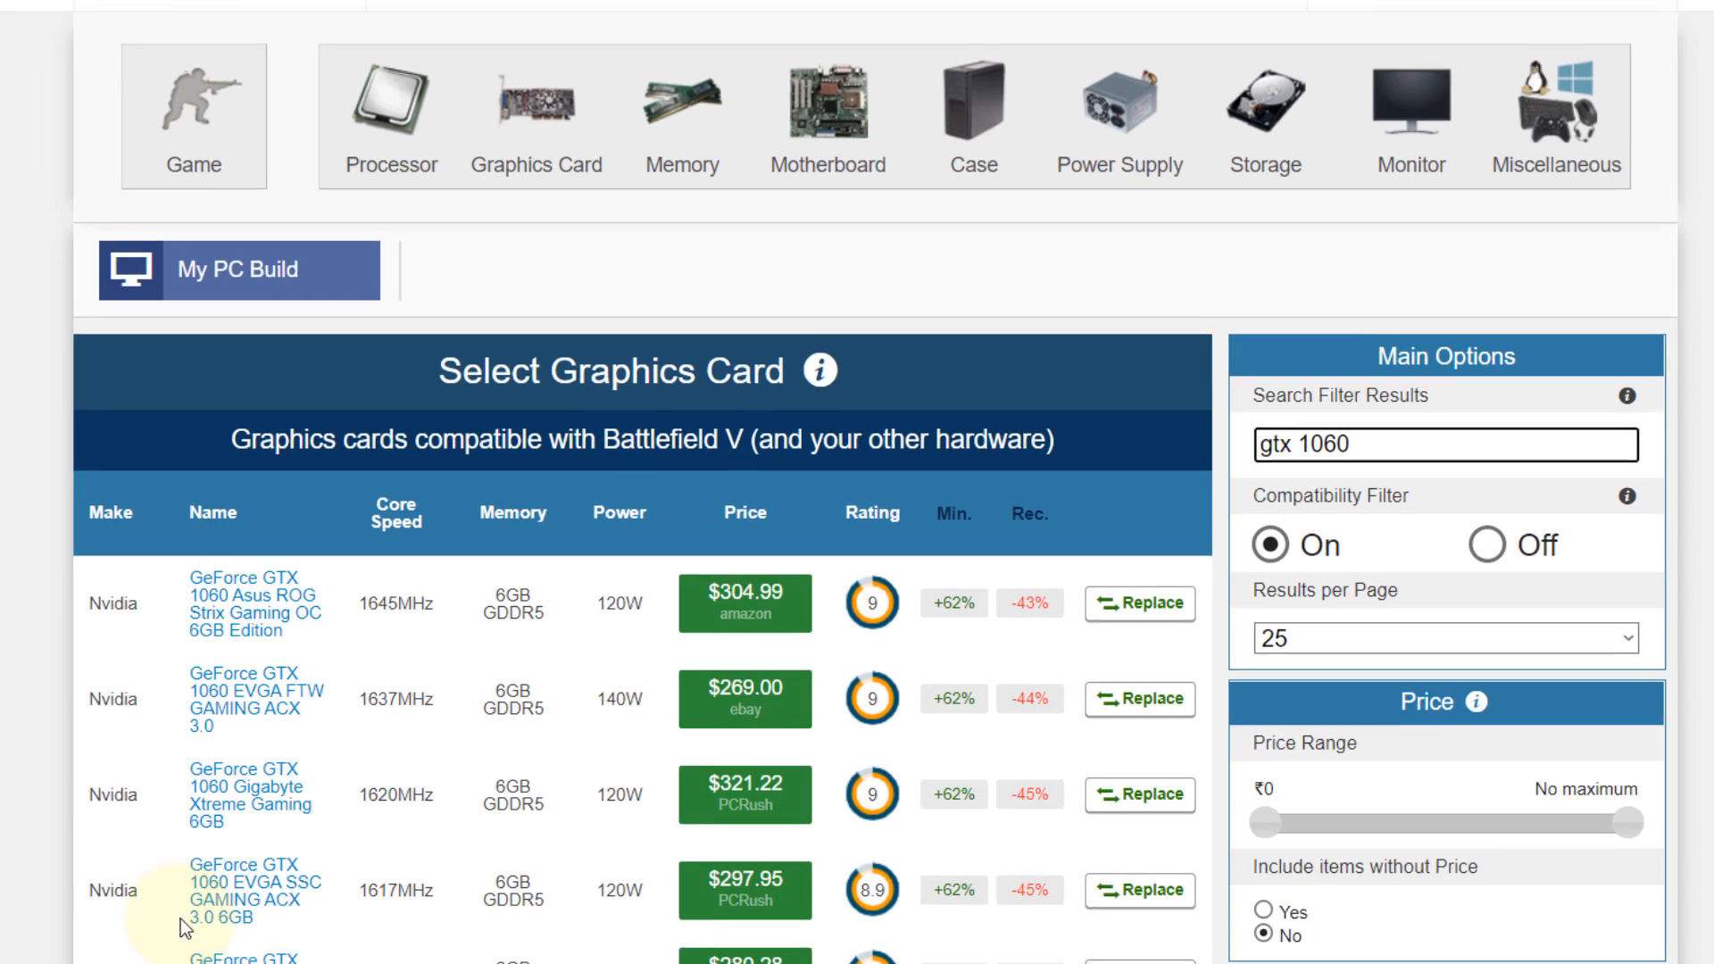
pyautogui.scroll(-3)
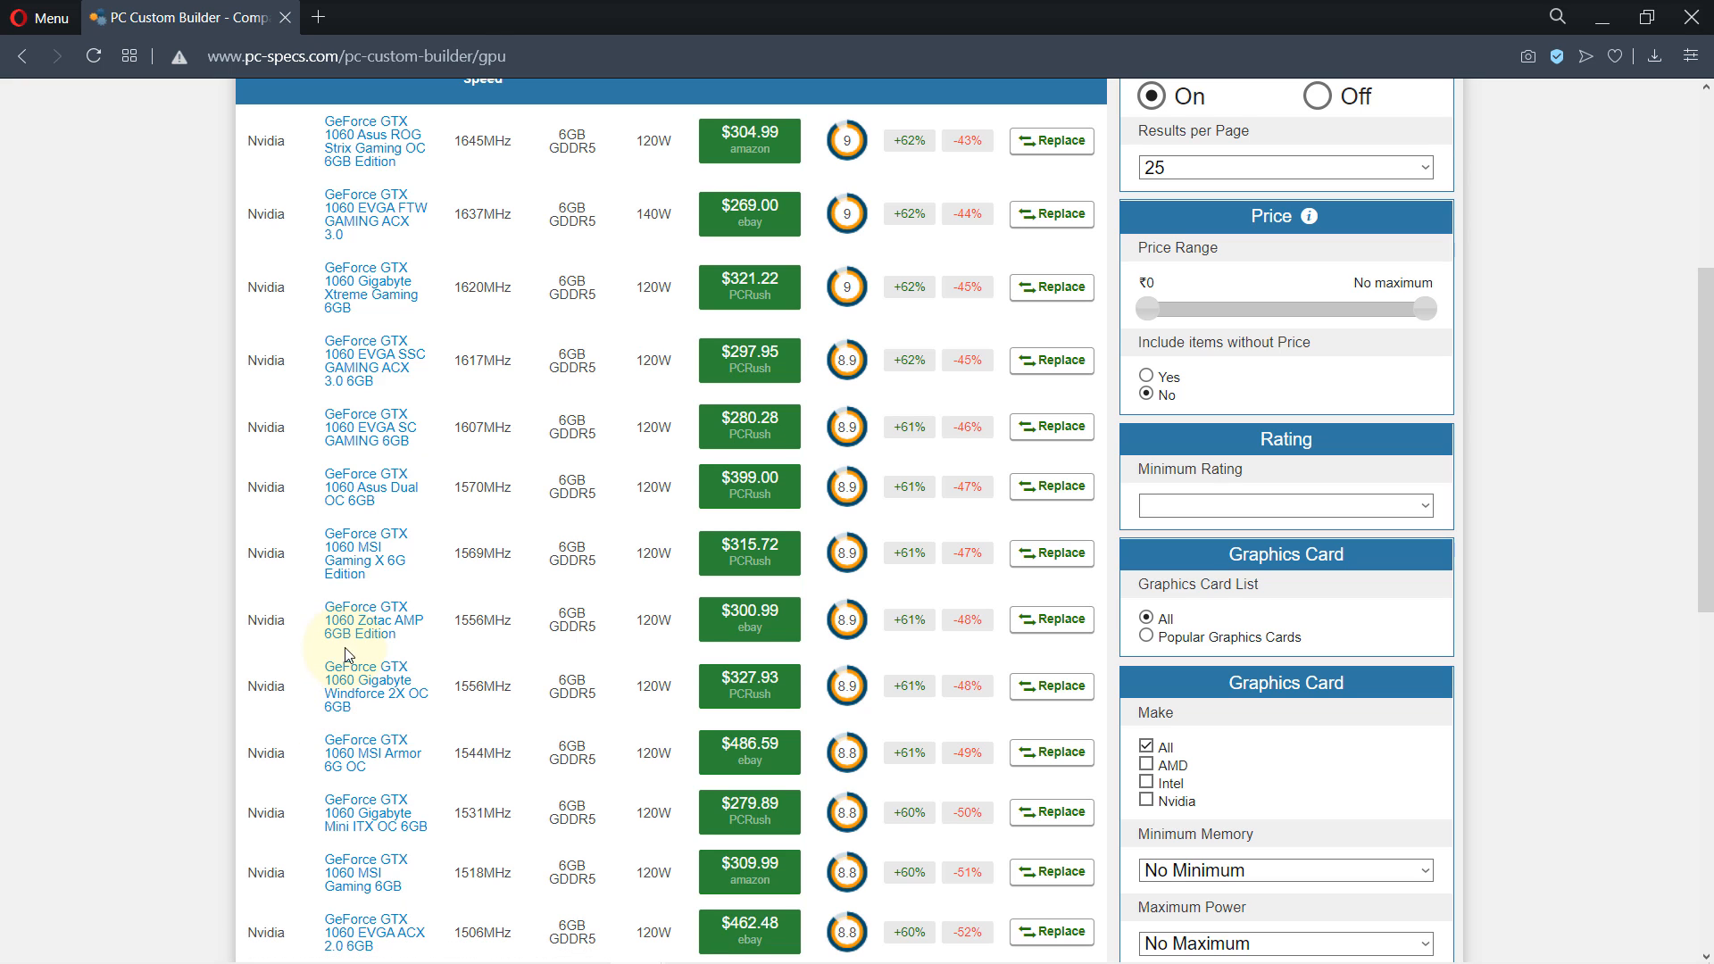
pyautogui.scroll(3)
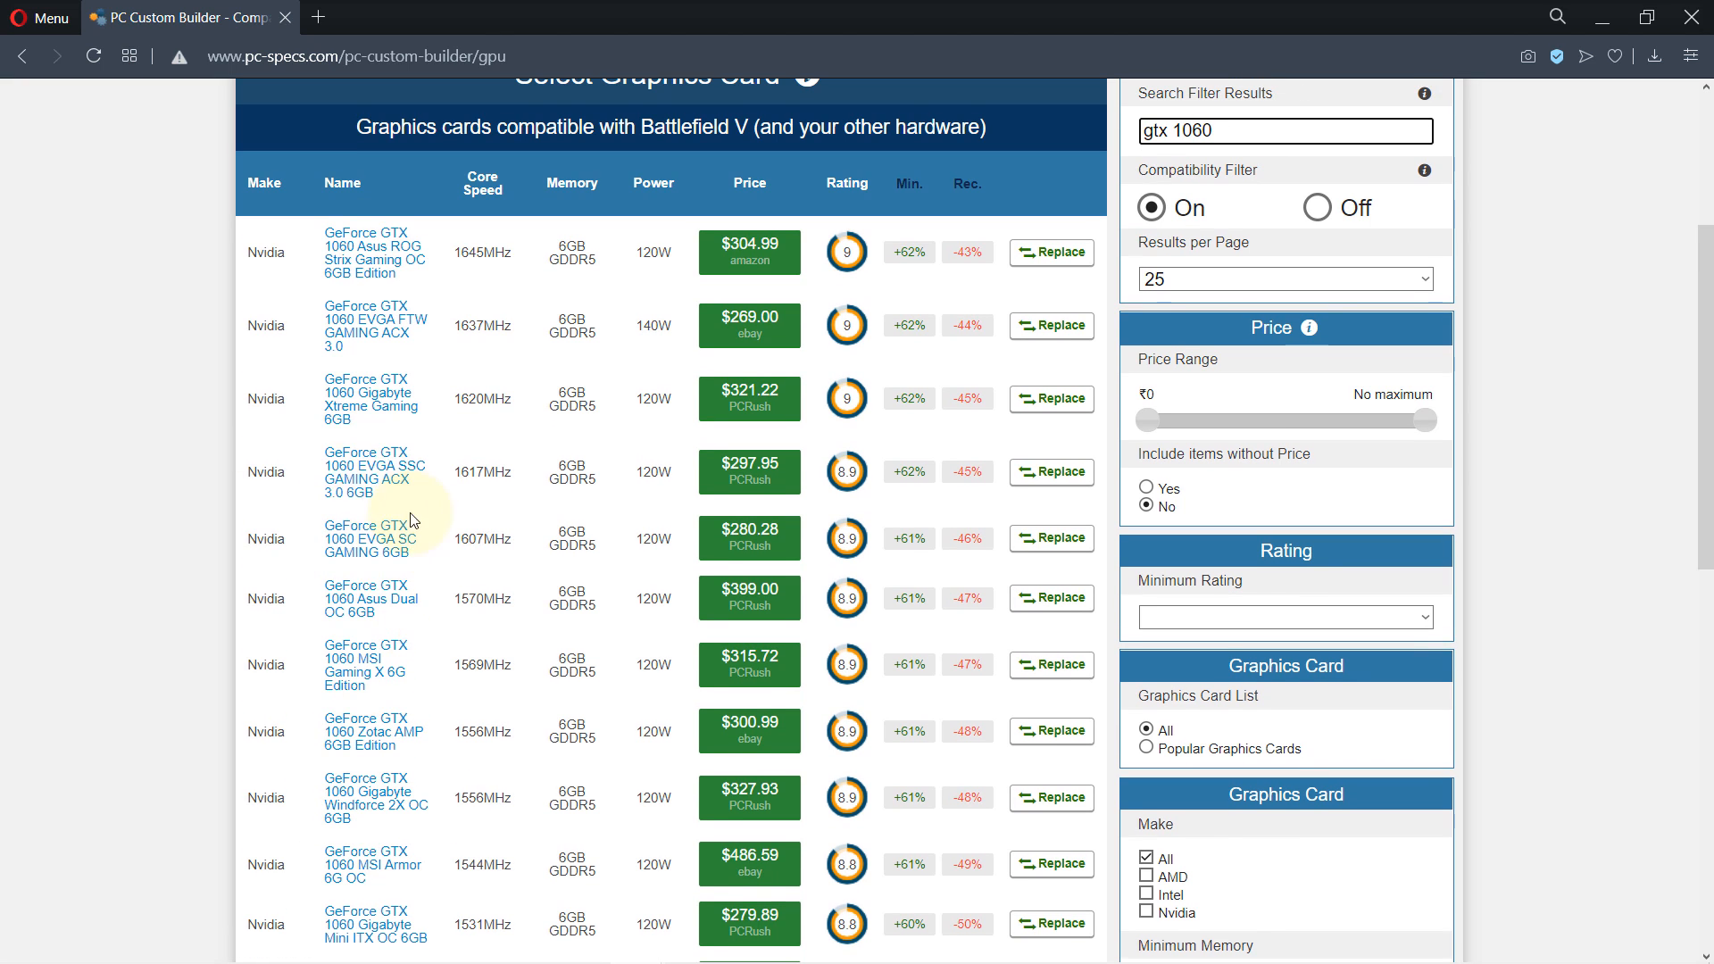
pyautogui.scroll(-3)
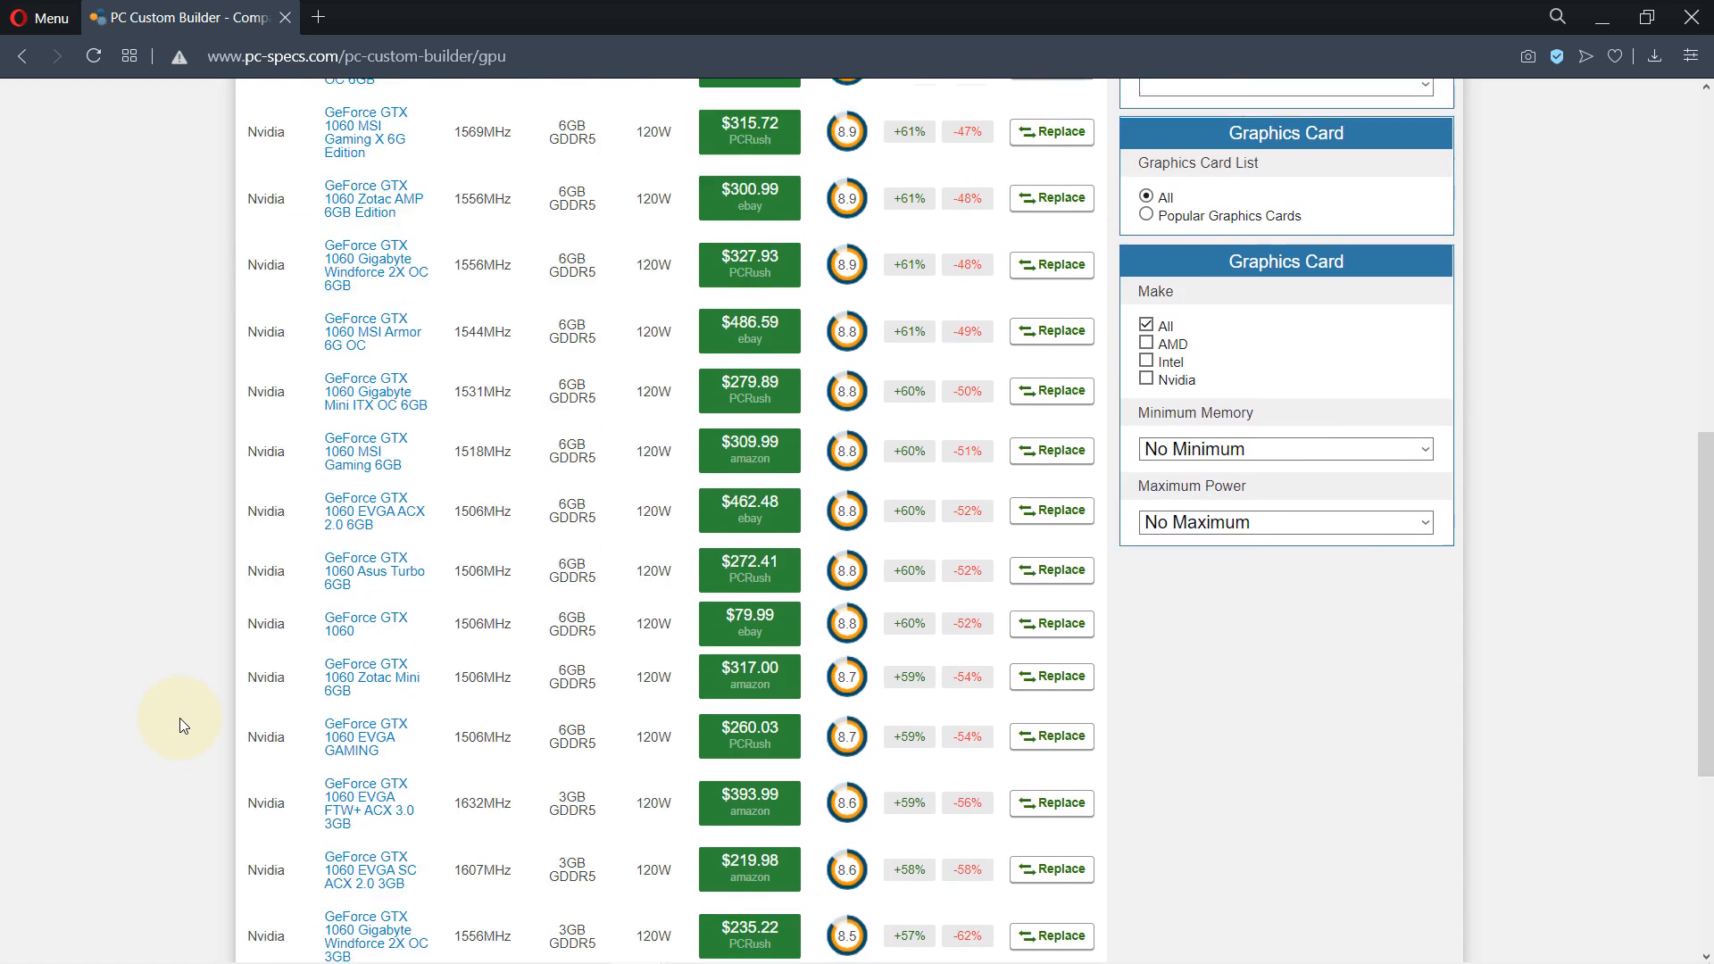
pyautogui.scroll(-3)
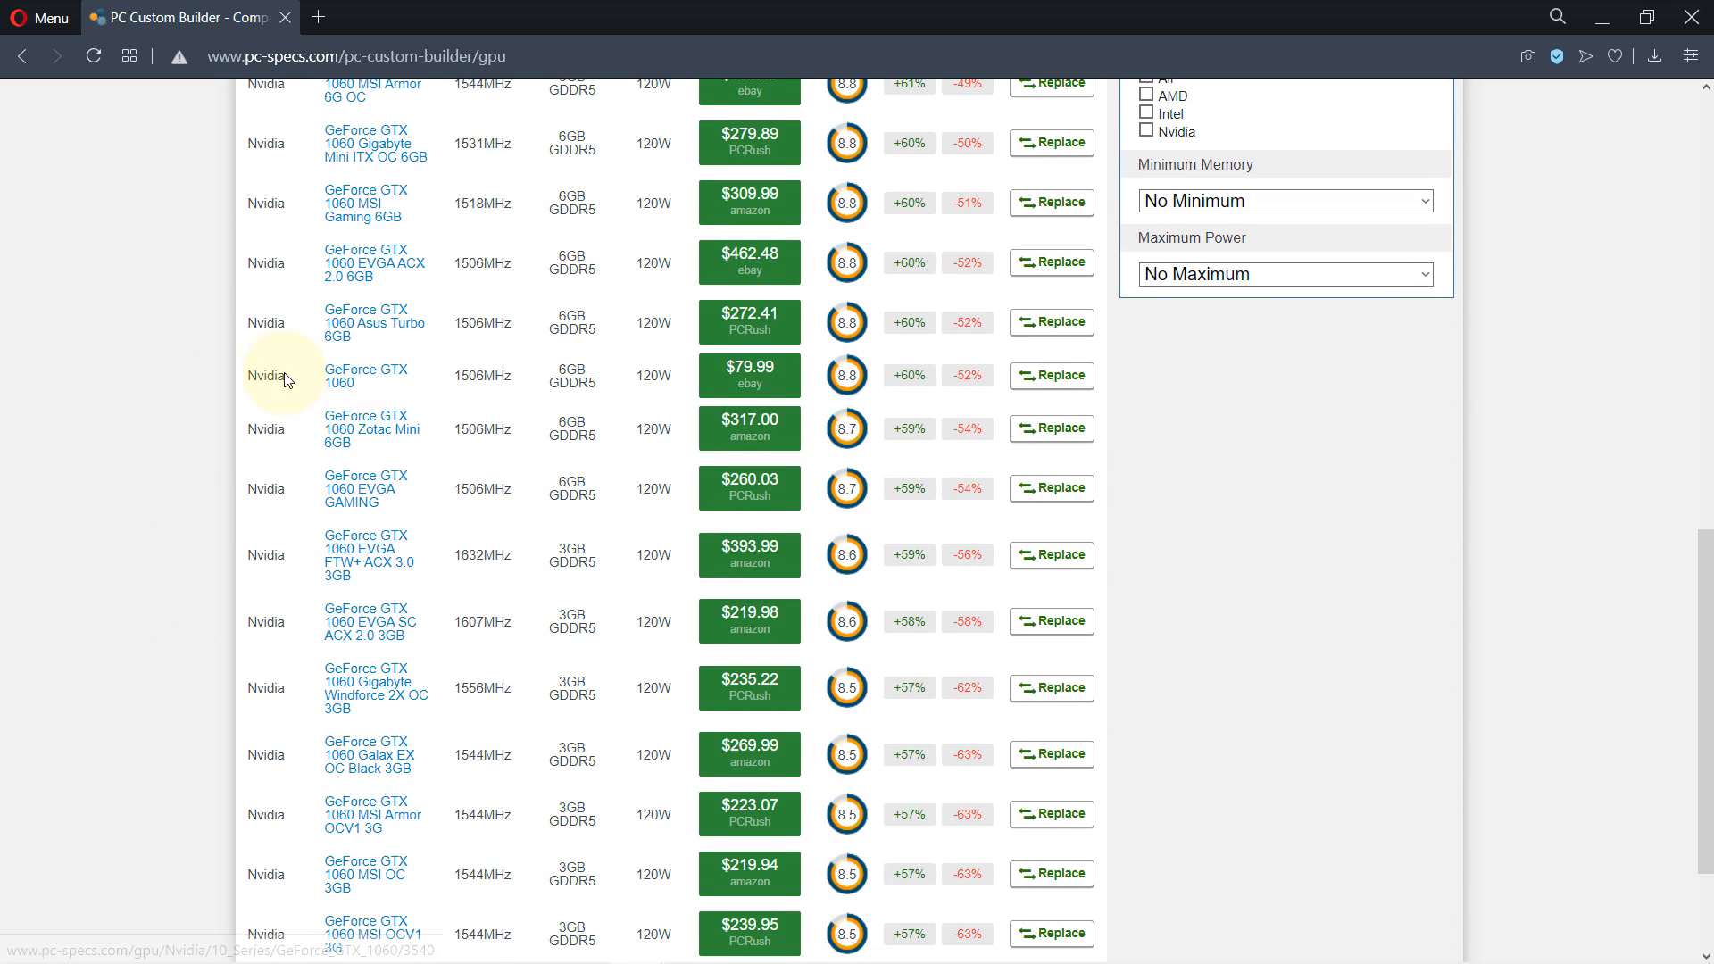
pyautogui.moveTo(477, 416)
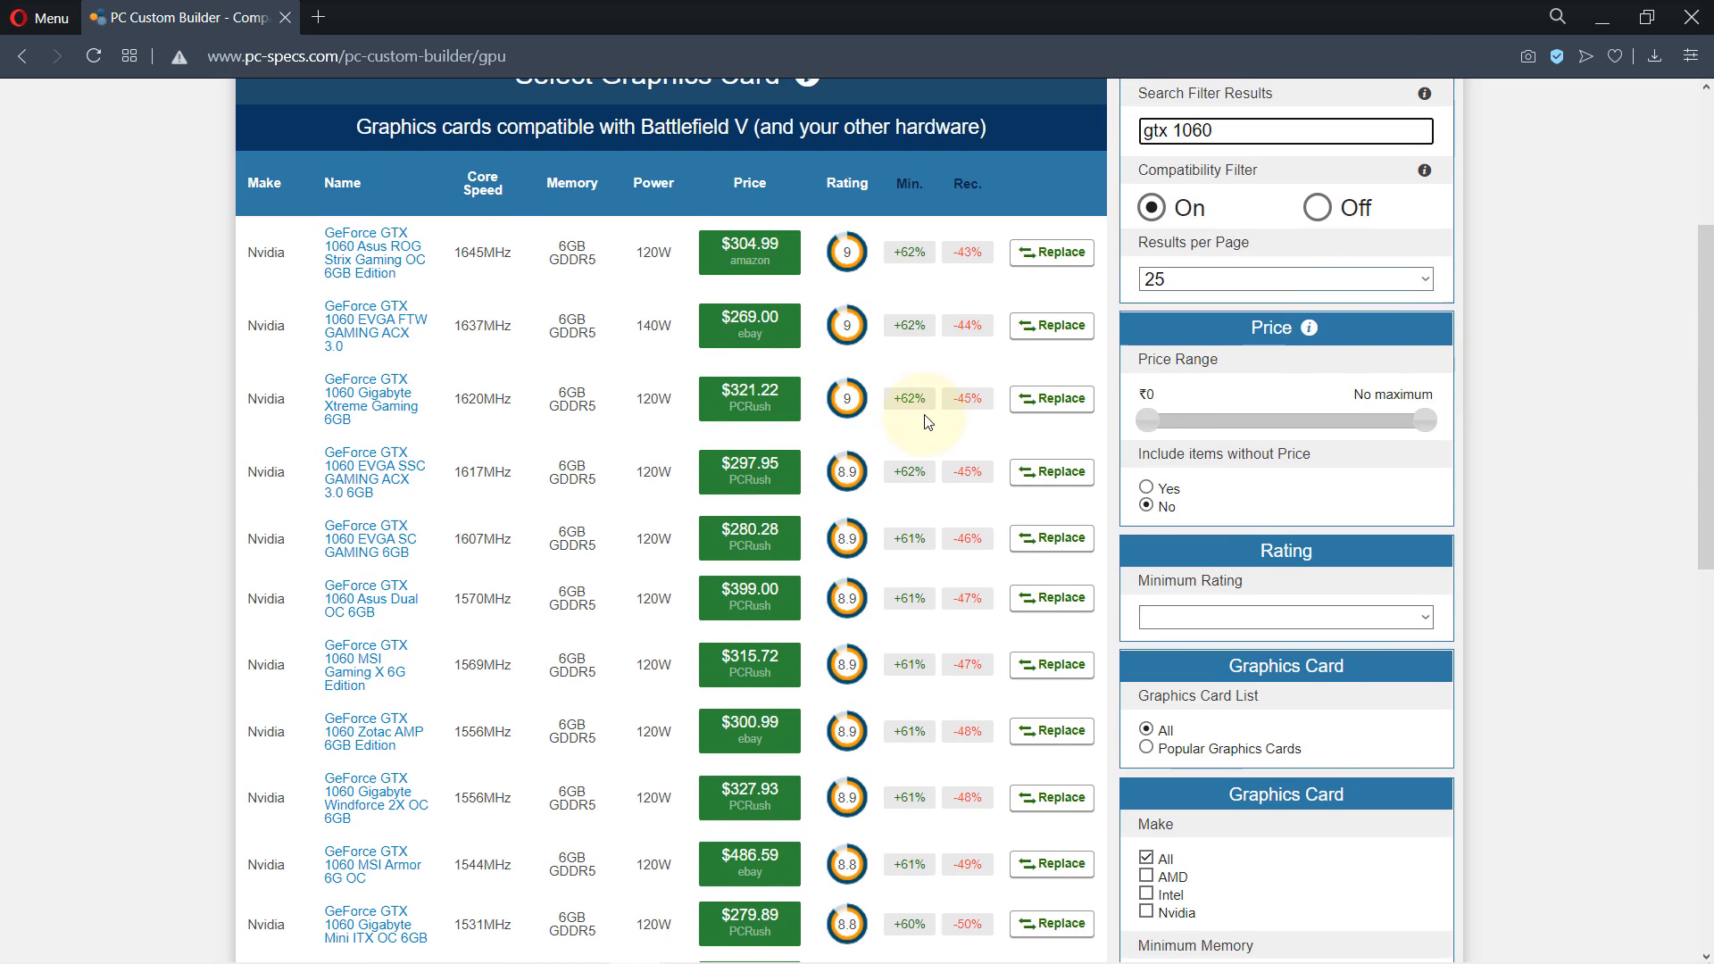
pyautogui.scroll(-3)
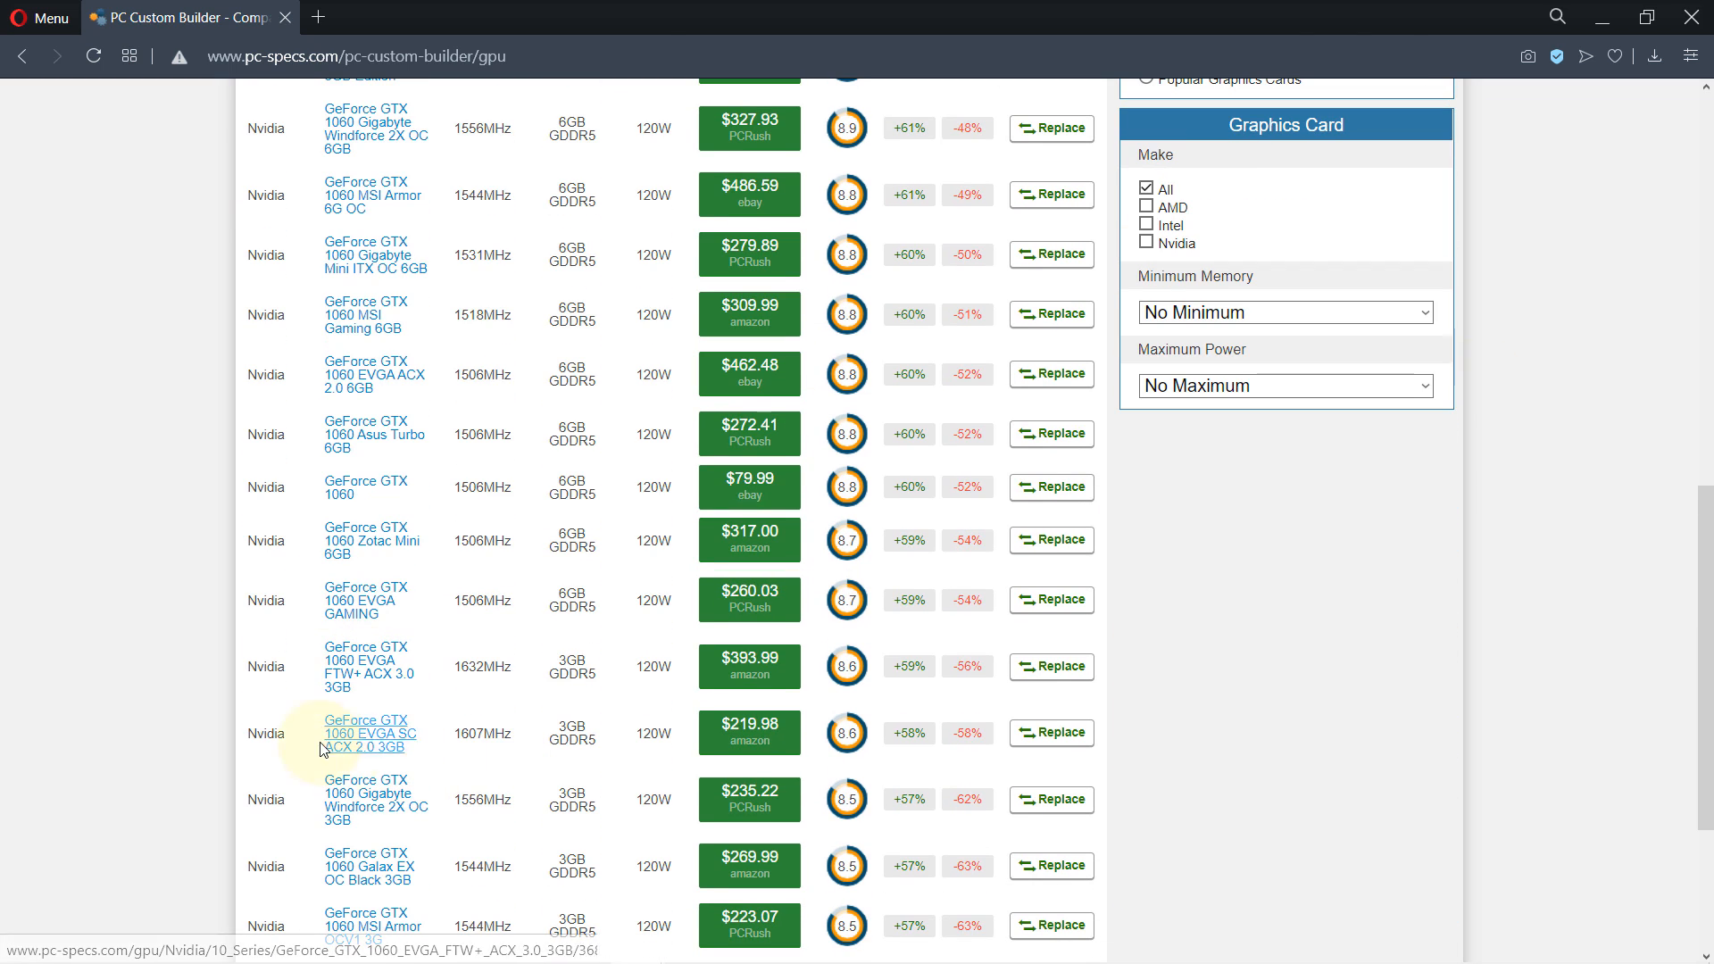
pyautogui.moveTo(333, 599)
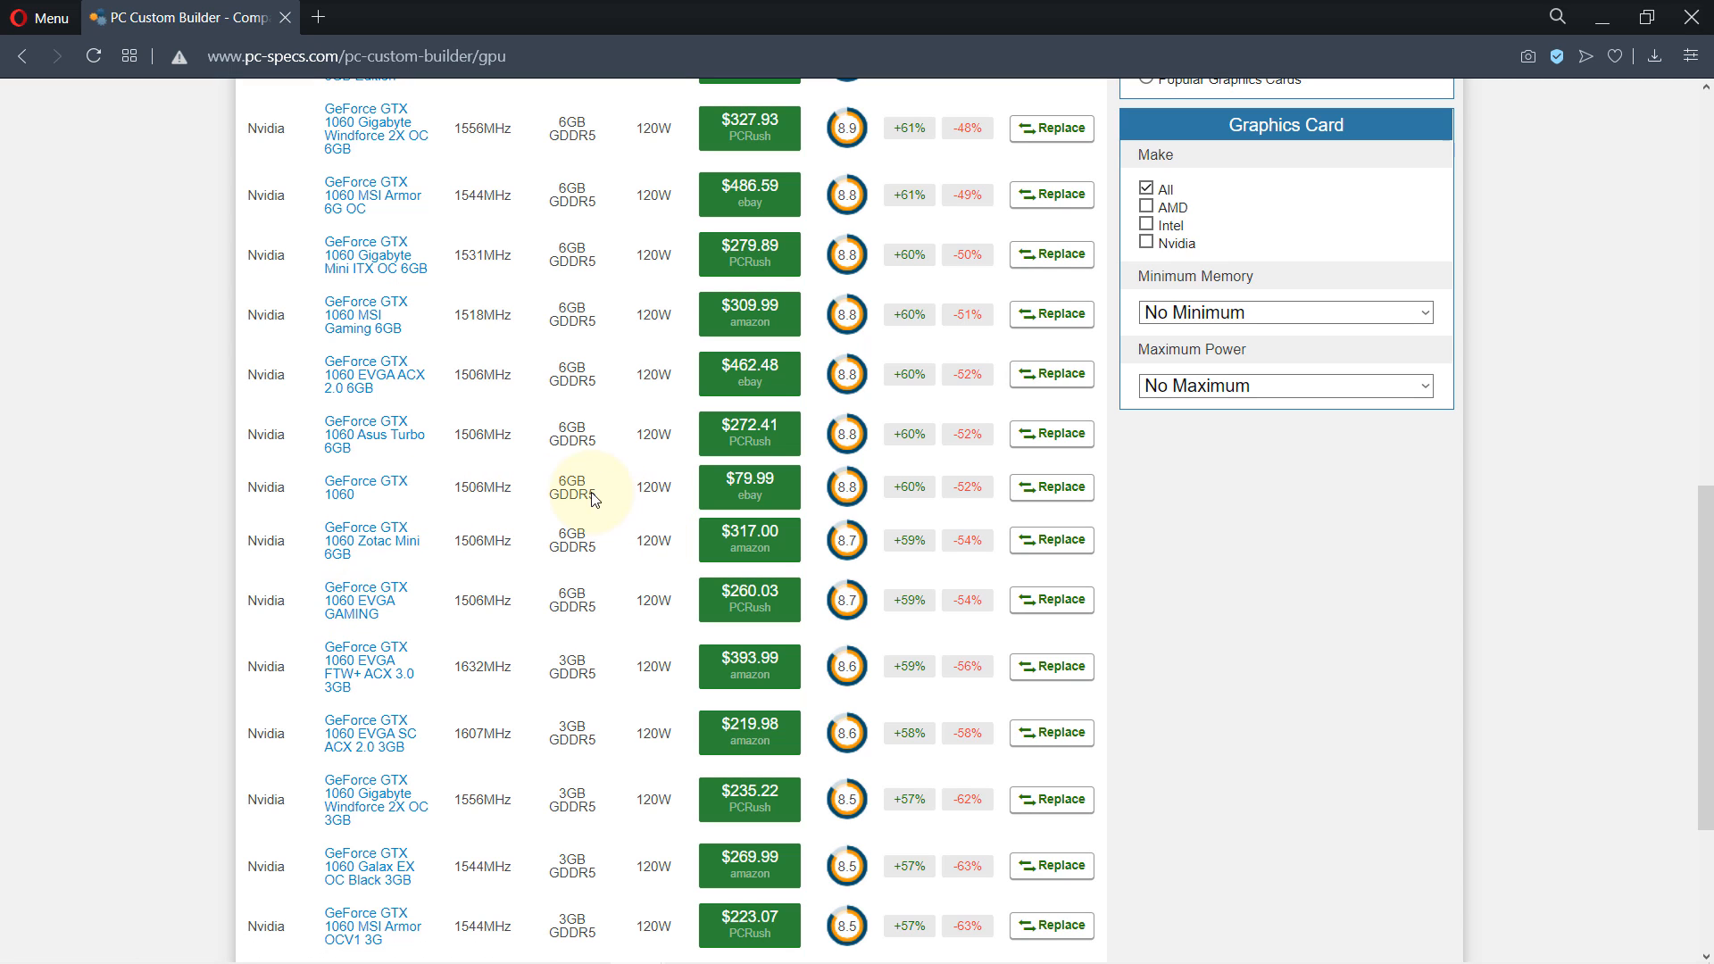
pyautogui.scroll(3)
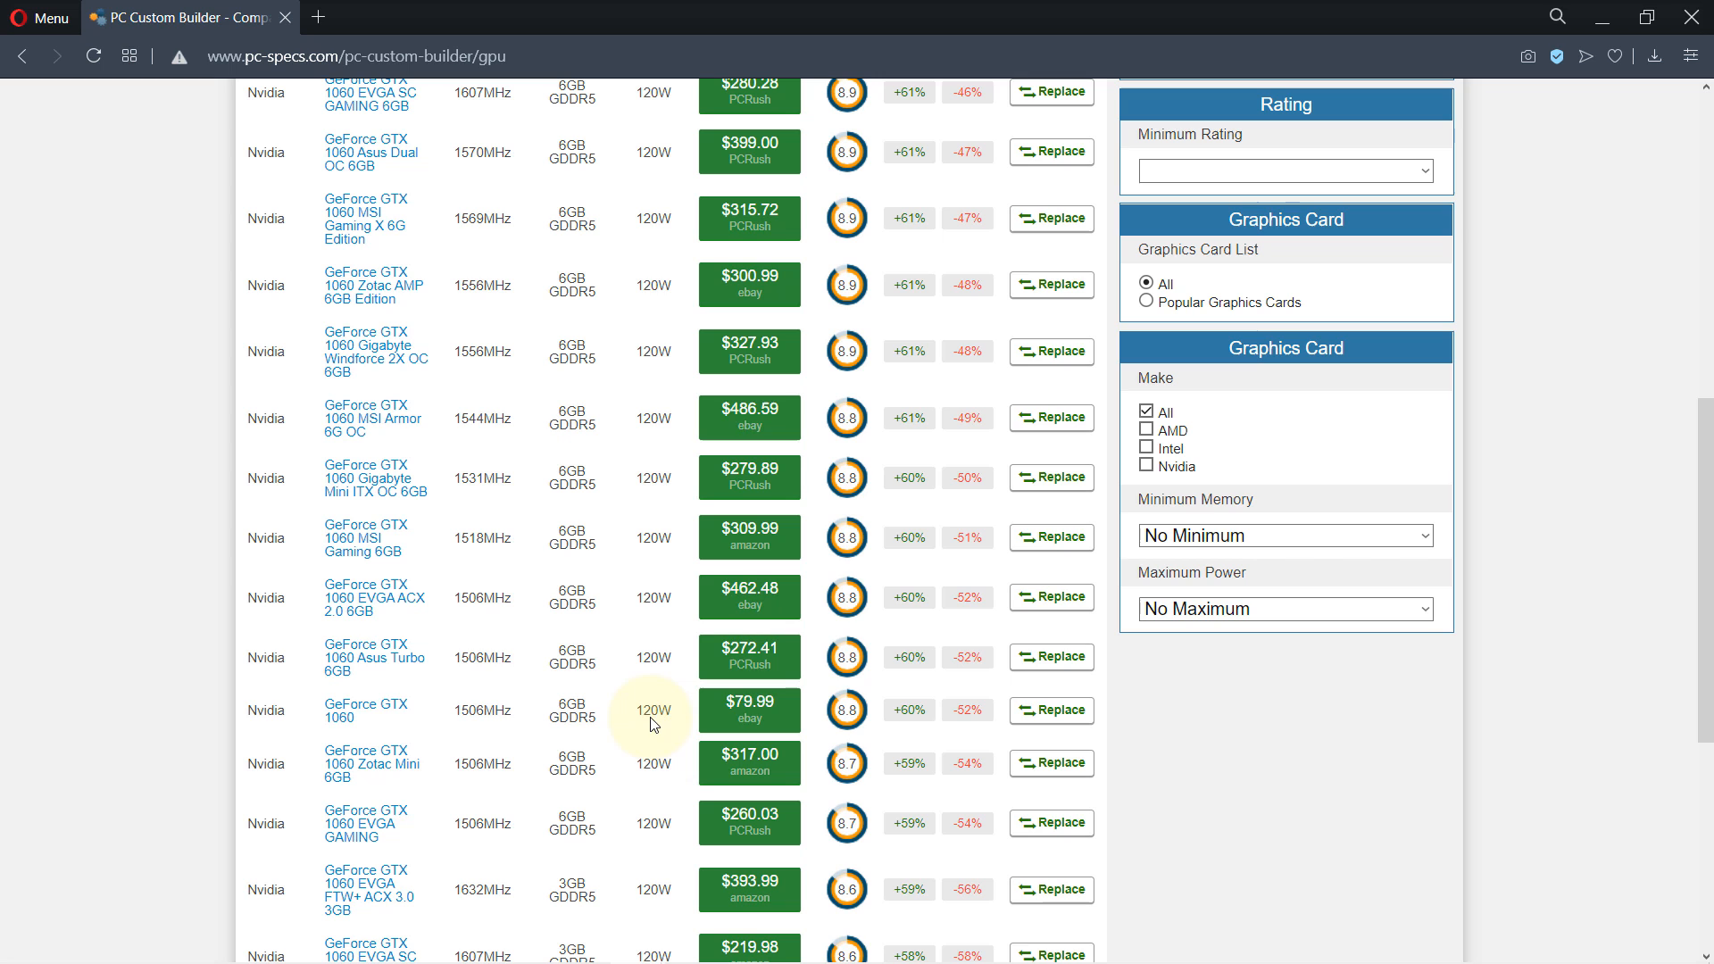
pyautogui.moveTo(385, 720)
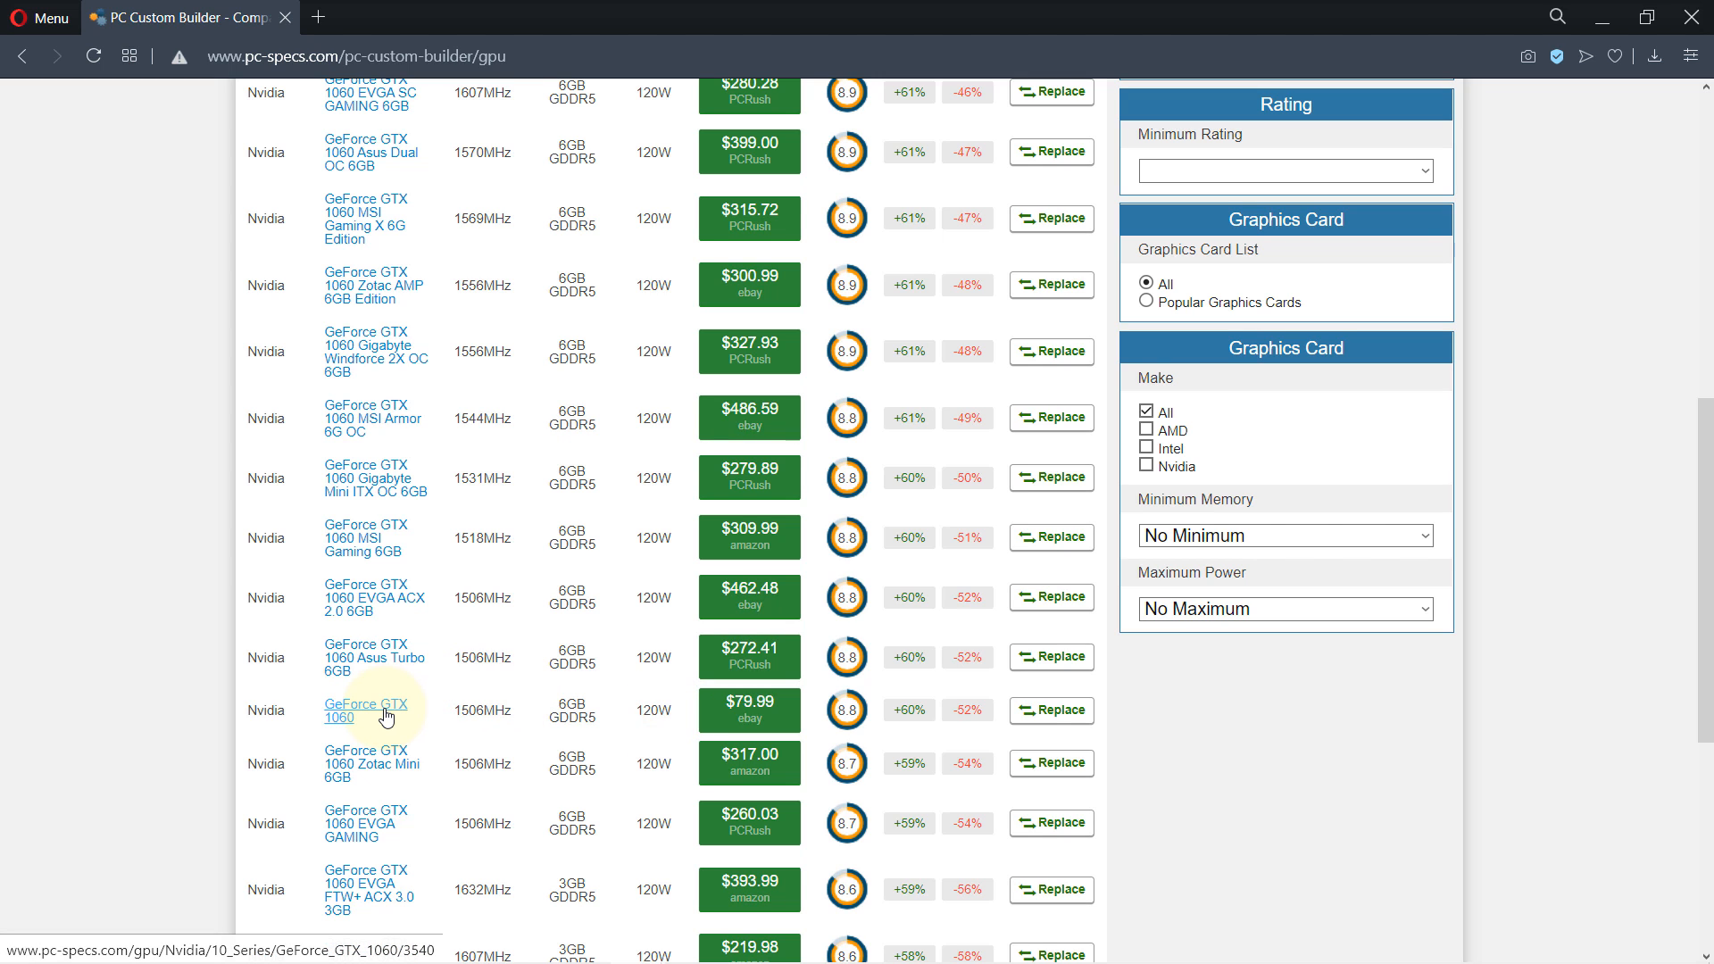
# Step: Open the GeForce GTX 1060 page and review its specs: 1506 MHz core, 8.8 rating
pyautogui.click(365, 711)
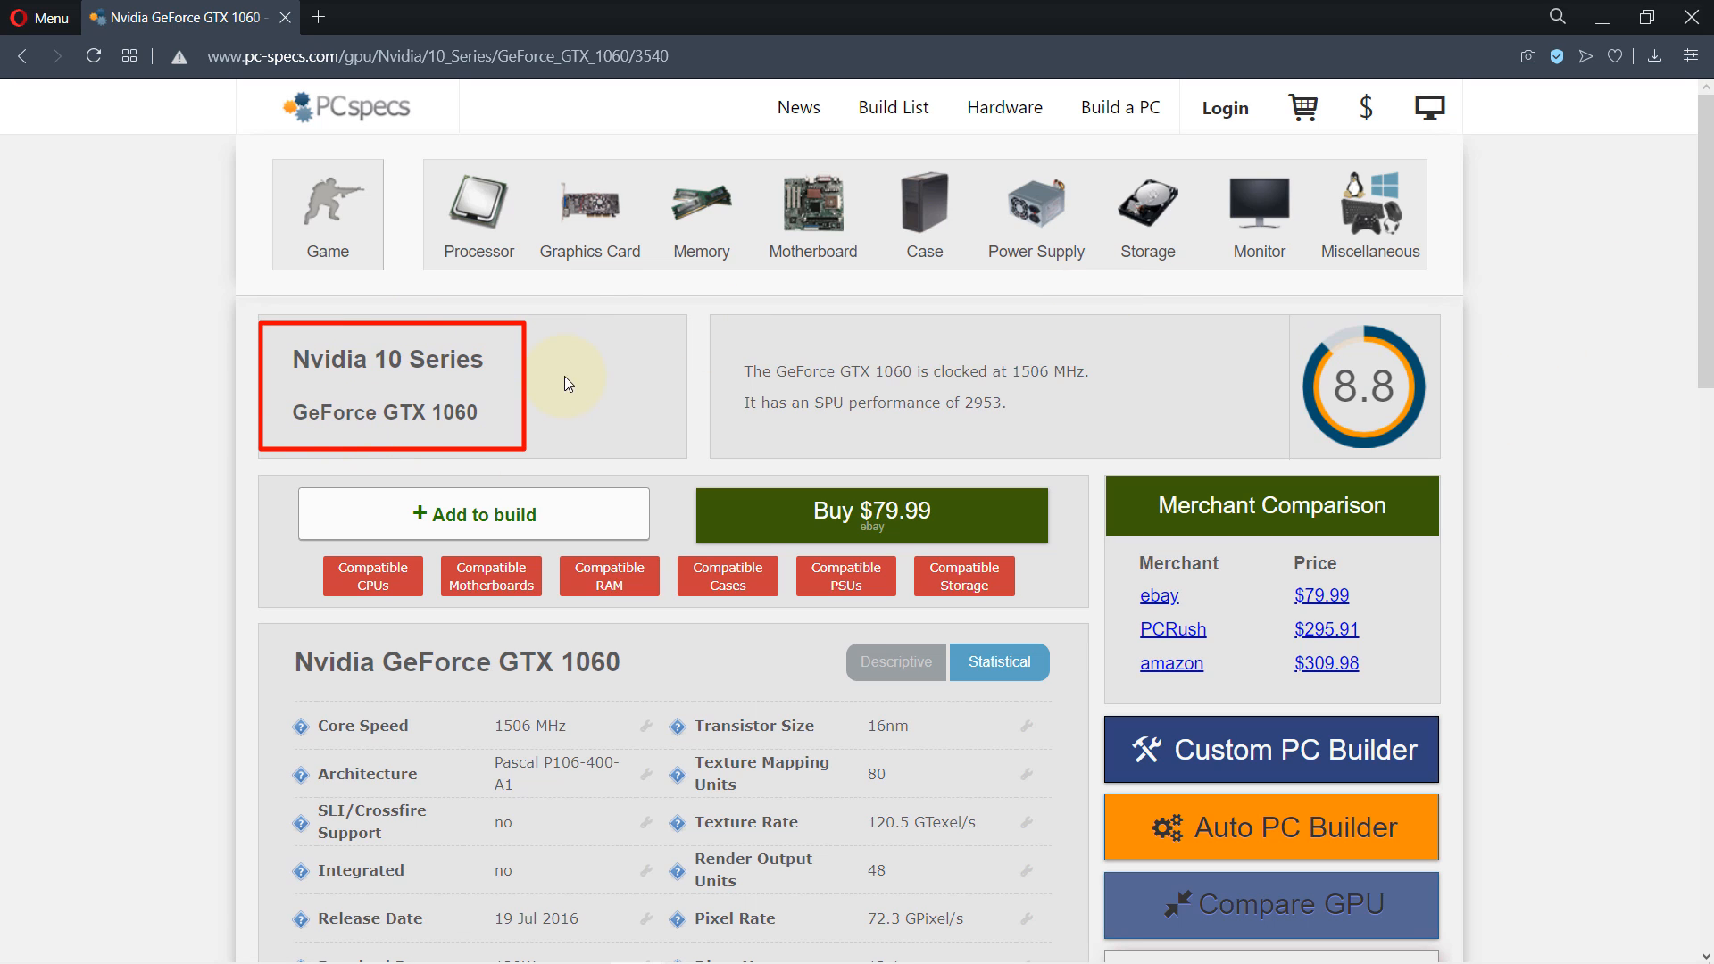
pyautogui.moveTo(721, 355); pyautogui.dragTo(1104, 430)
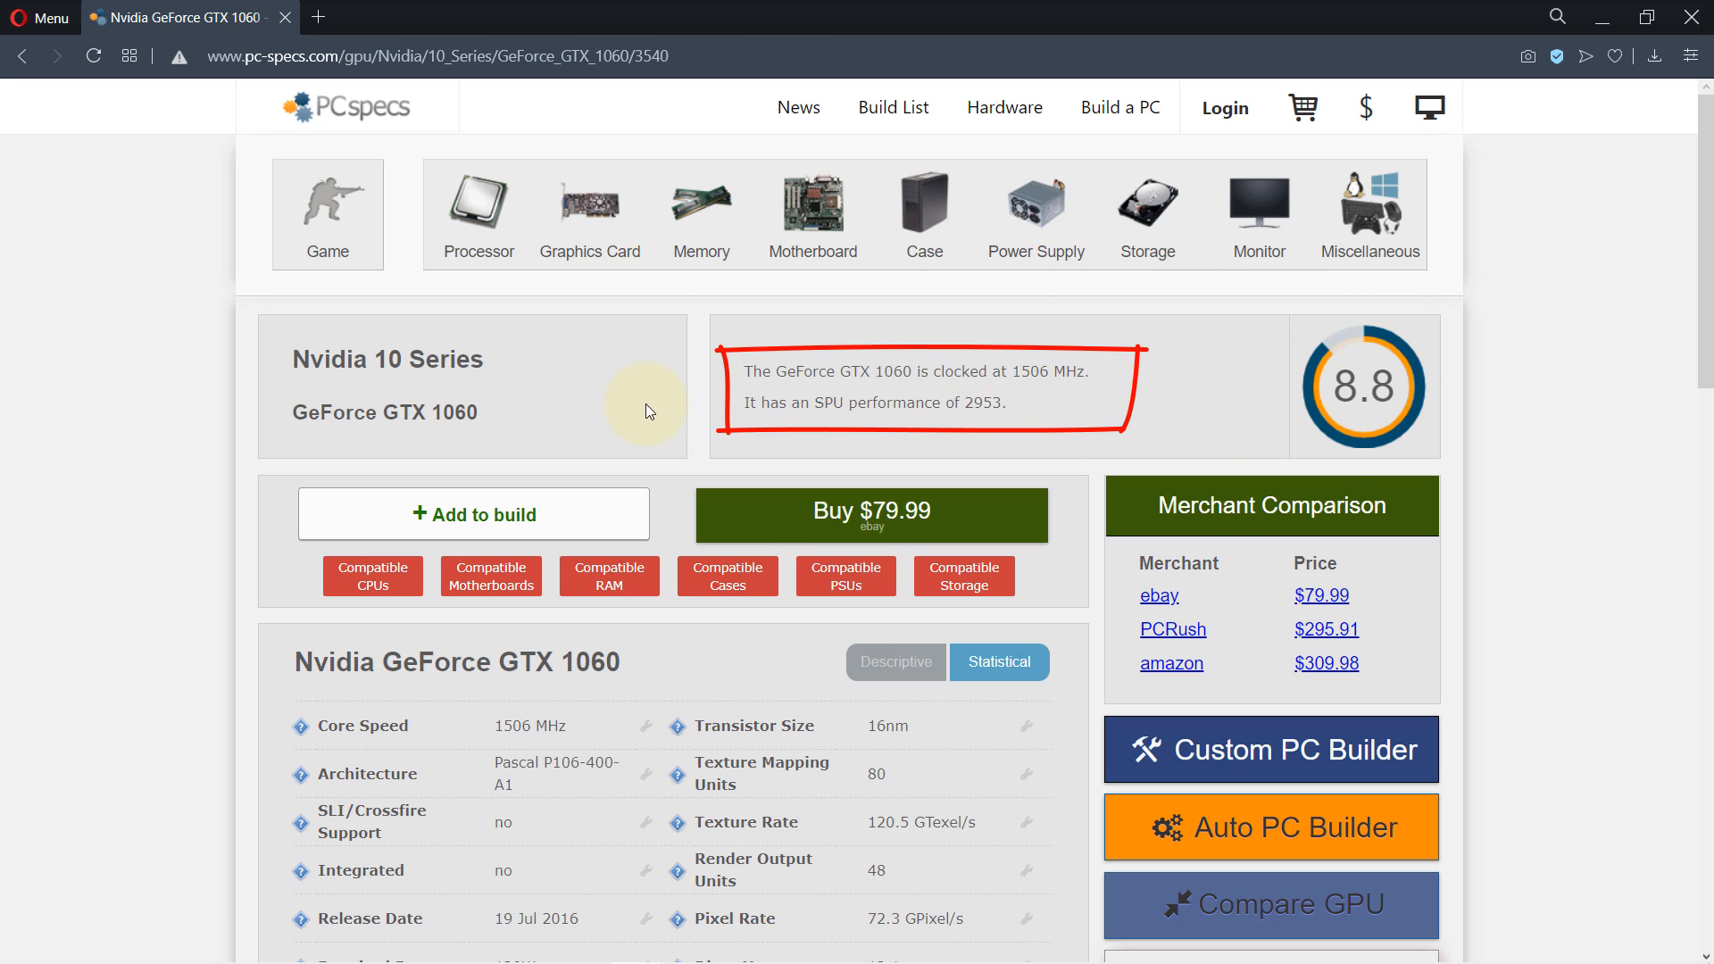
pyautogui.moveTo(1338, 360)
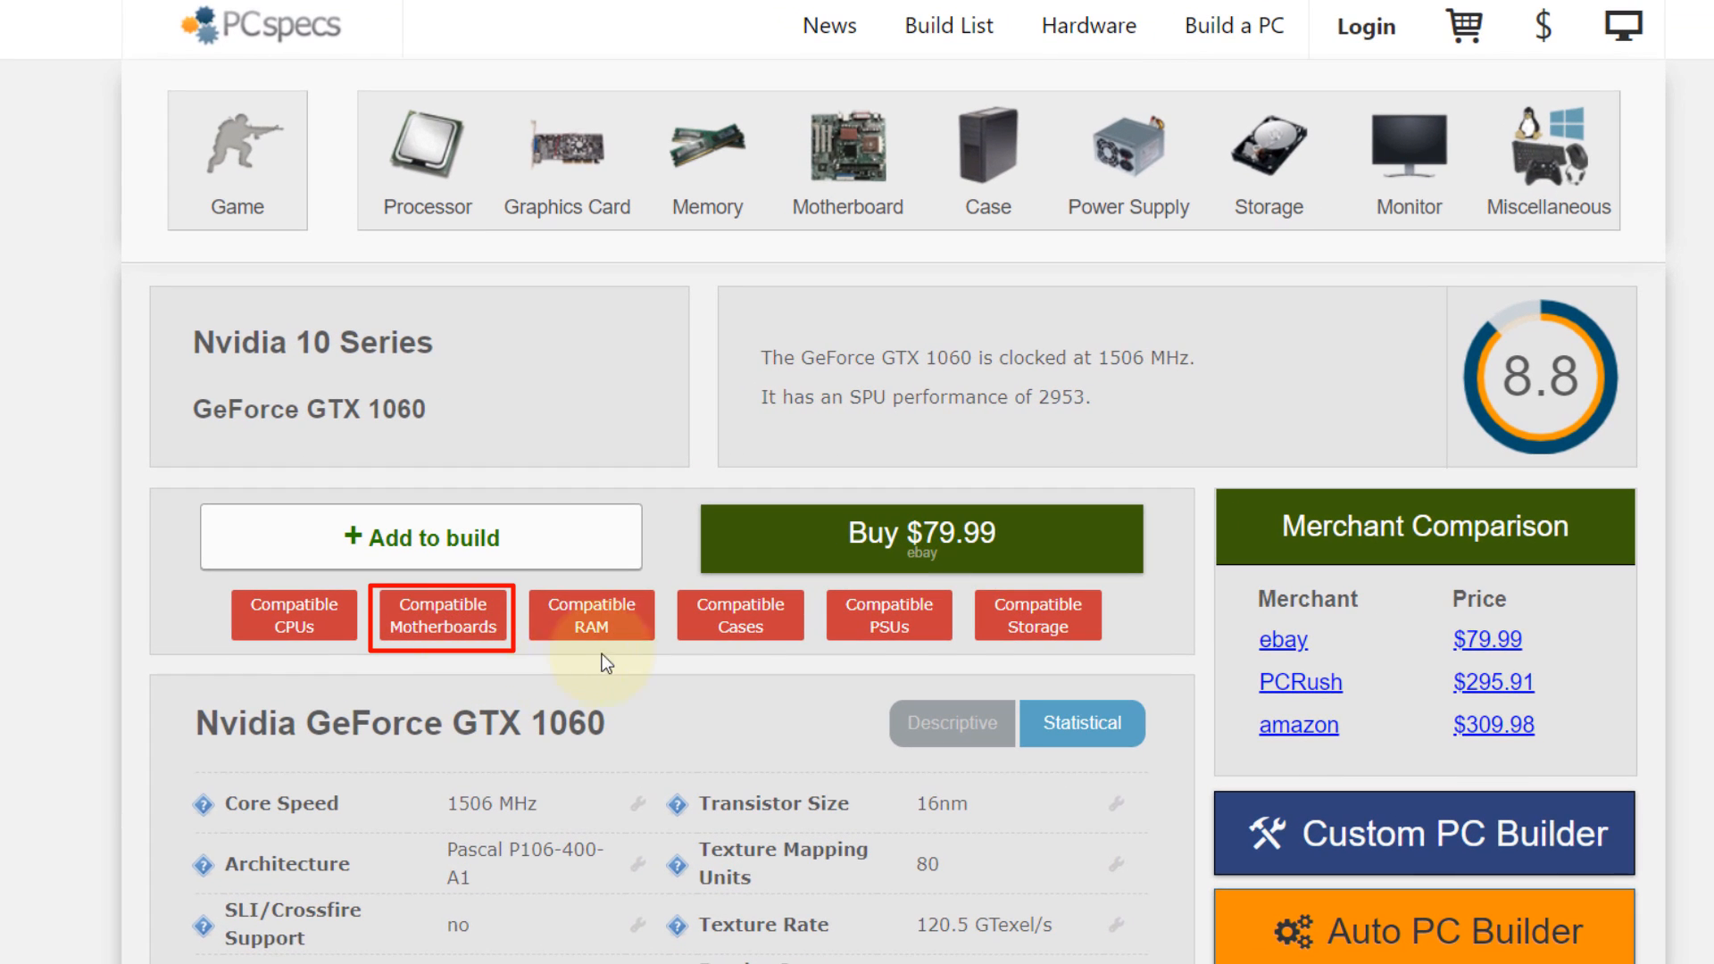
pyautogui.moveTo(445, 628)
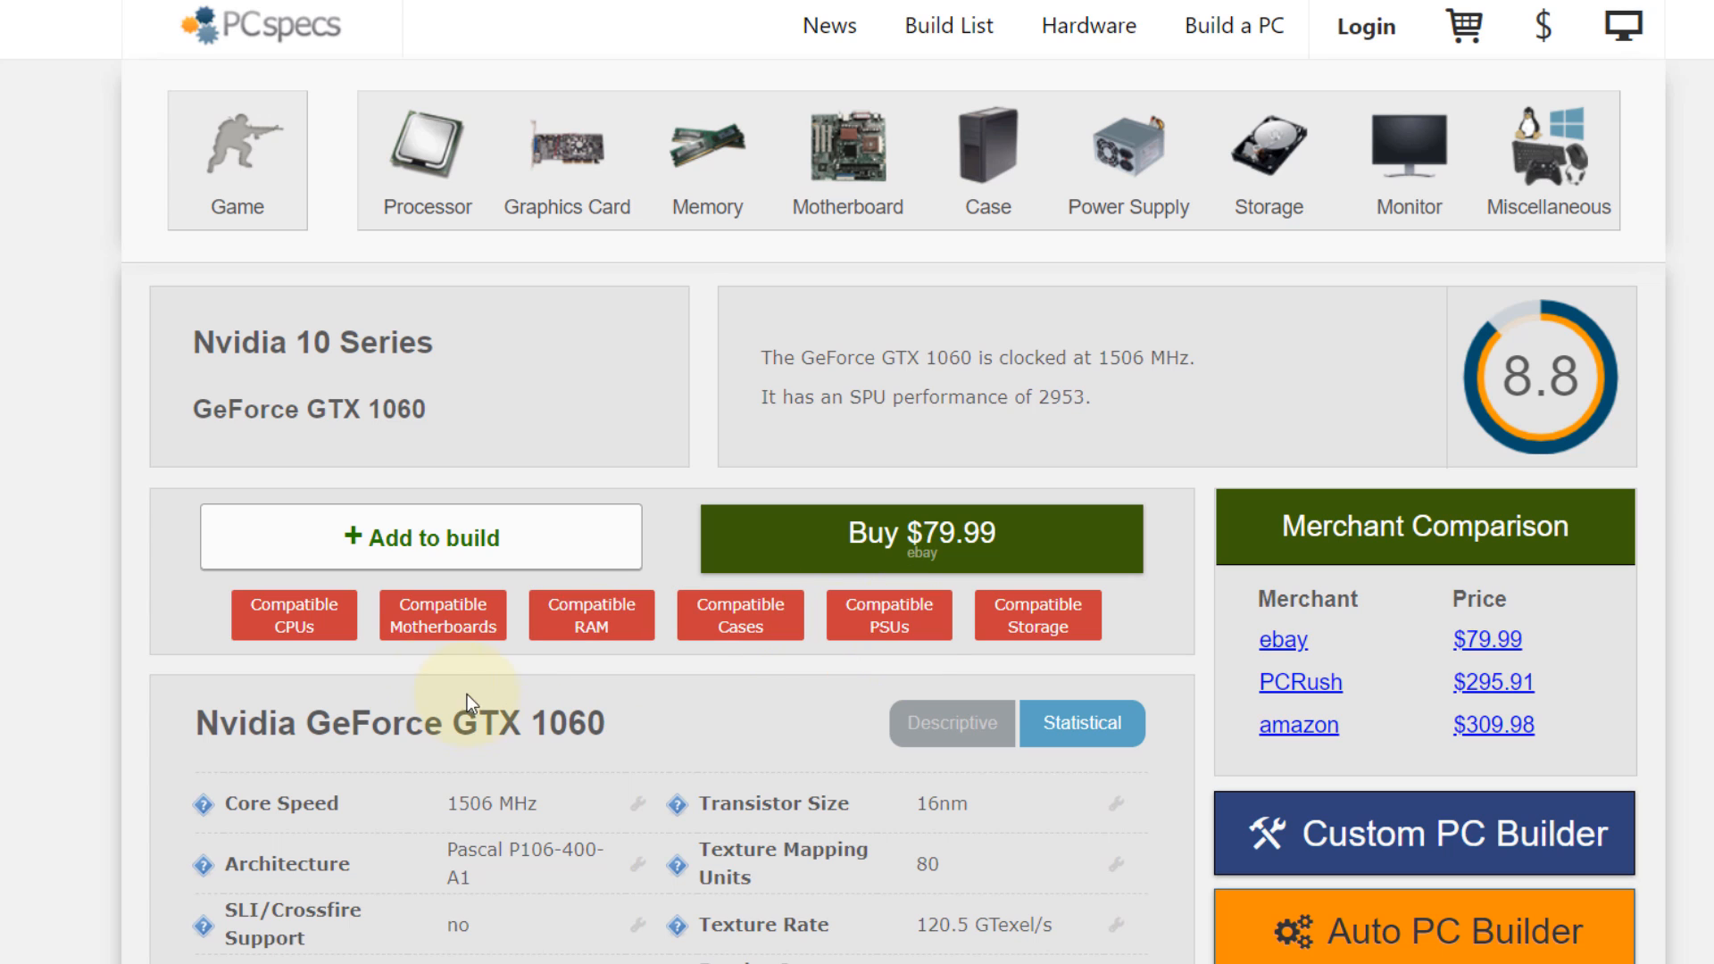
pyautogui.moveTo(449, 636)
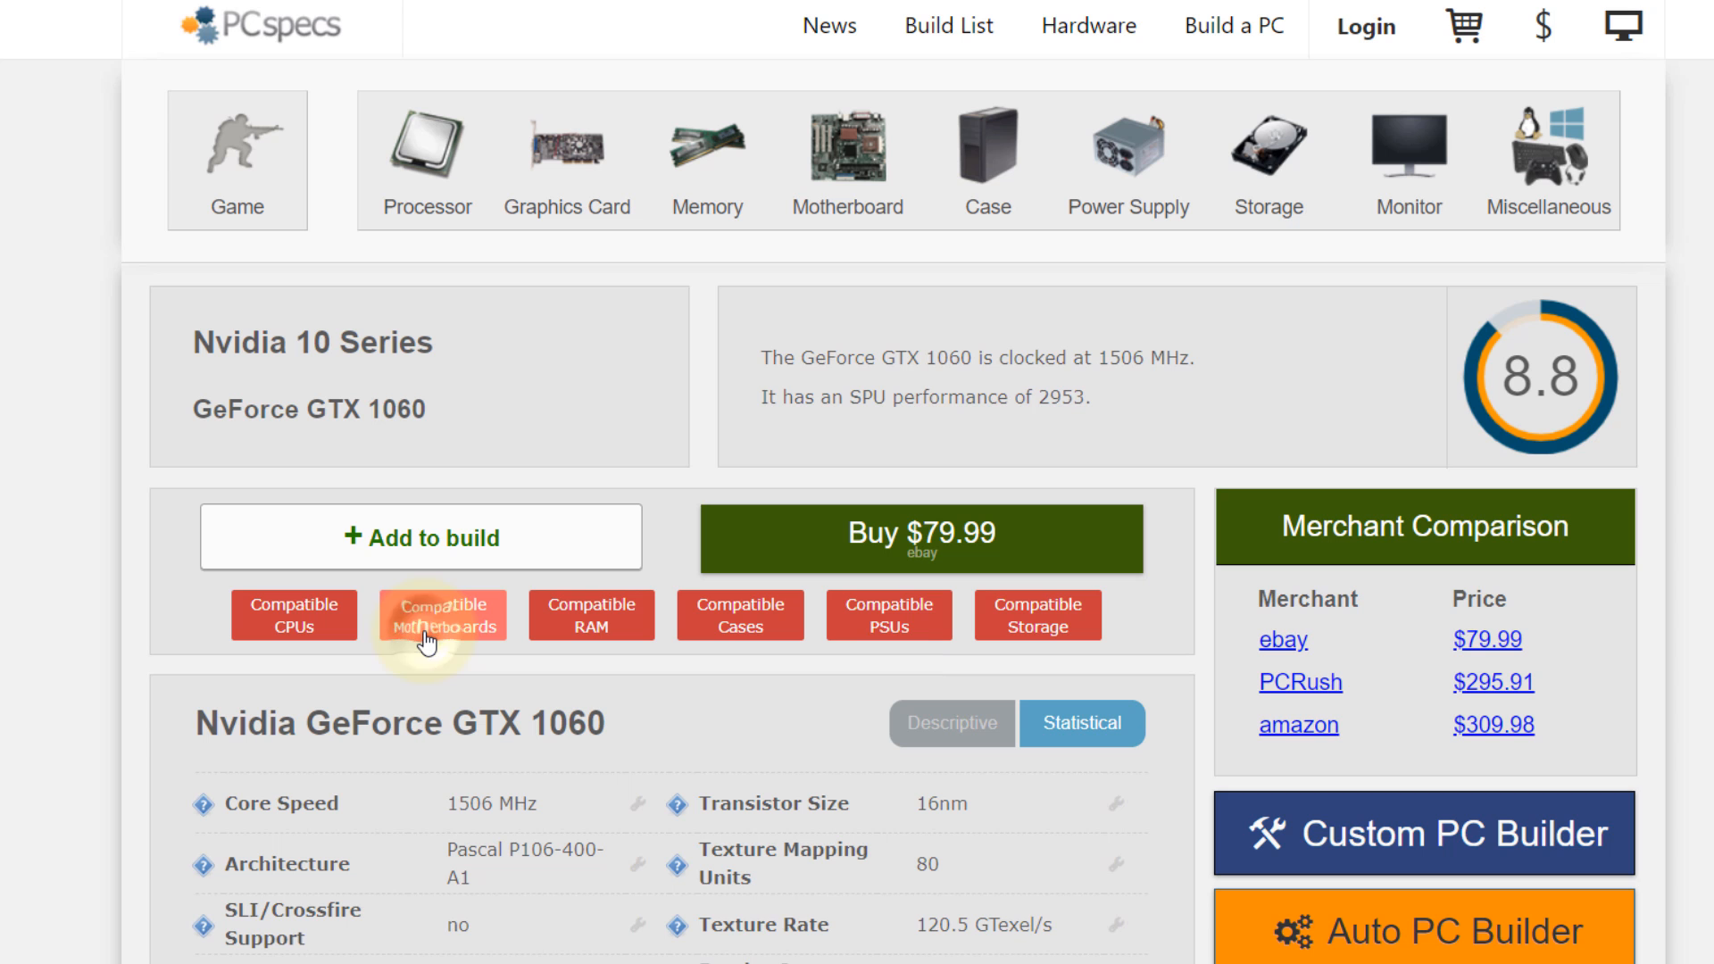
# Step: Show the GTX 1060's Compatible Motherboards and scroll through manufacturers AOPEN to Super Micro Computer
pyautogui.click(443, 615)
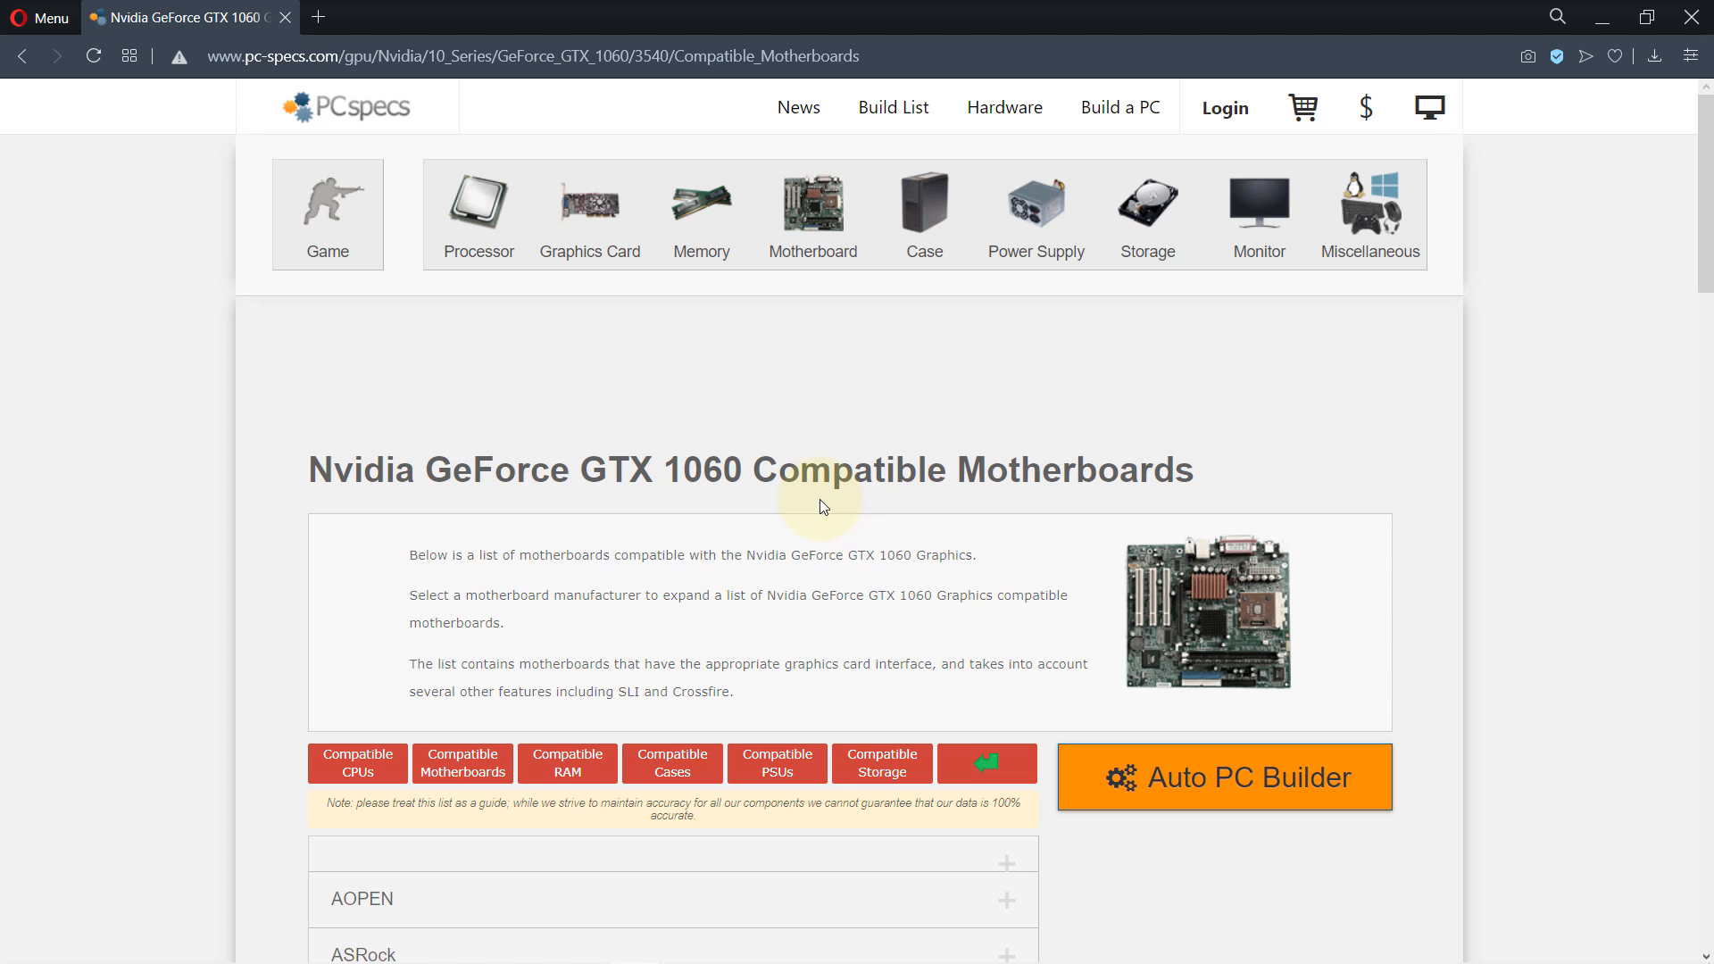
pyautogui.scroll(-3)
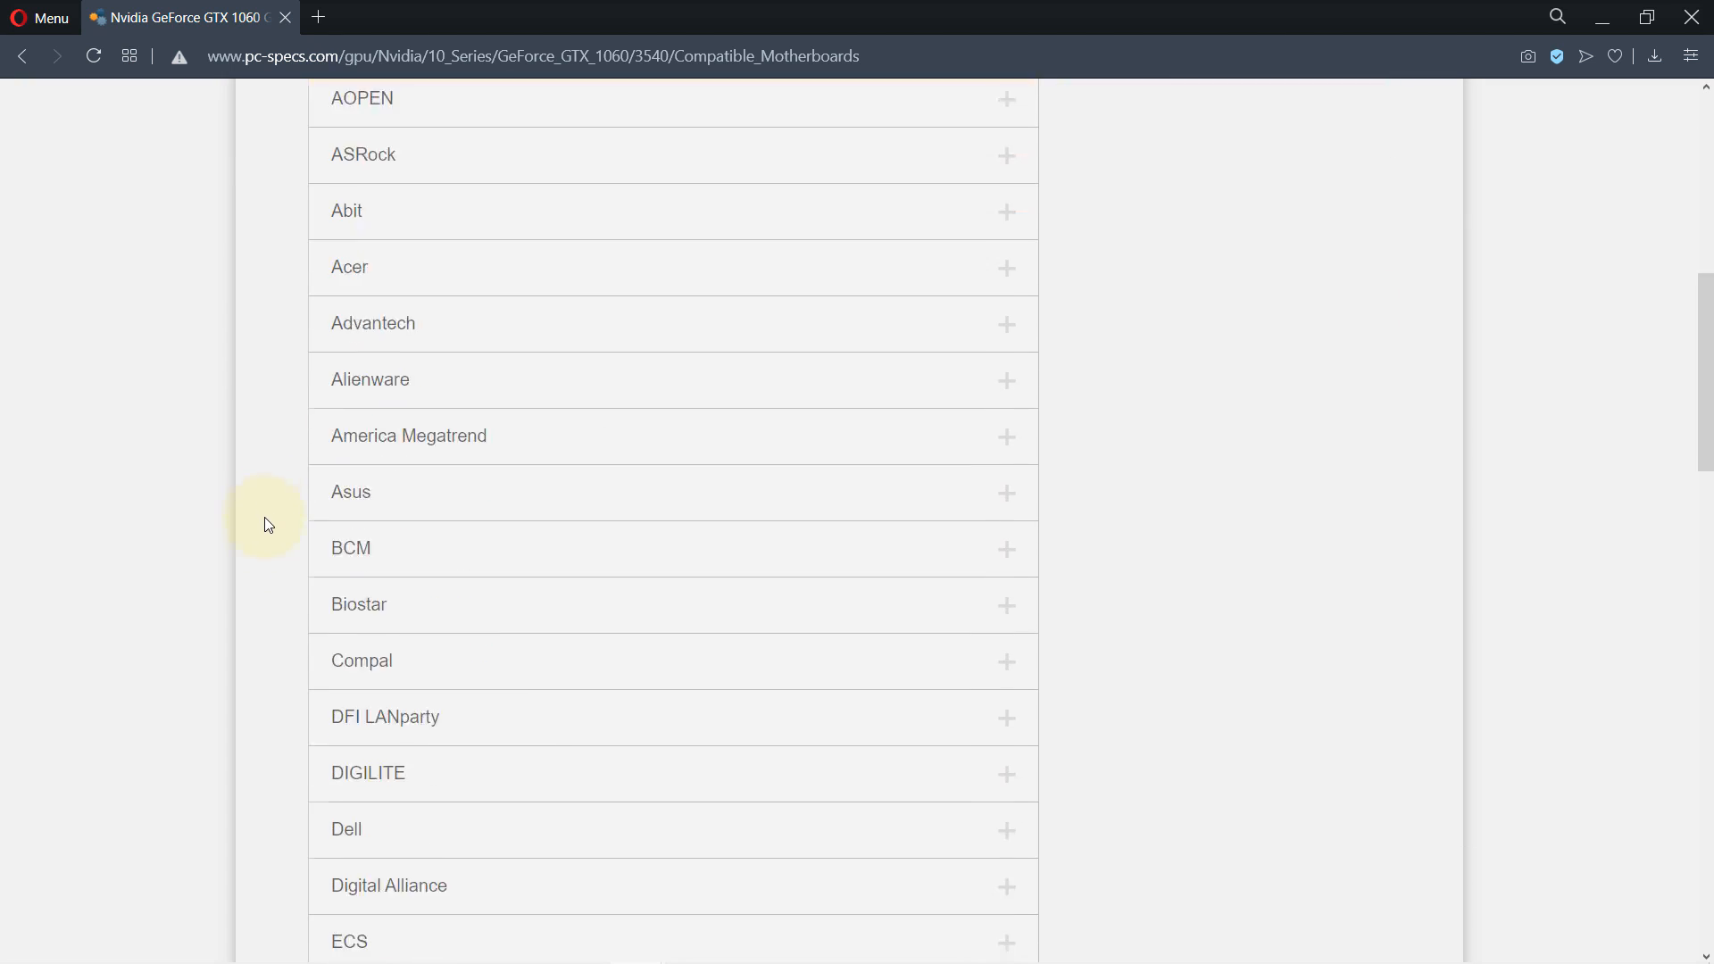
pyautogui.scroll(-3)
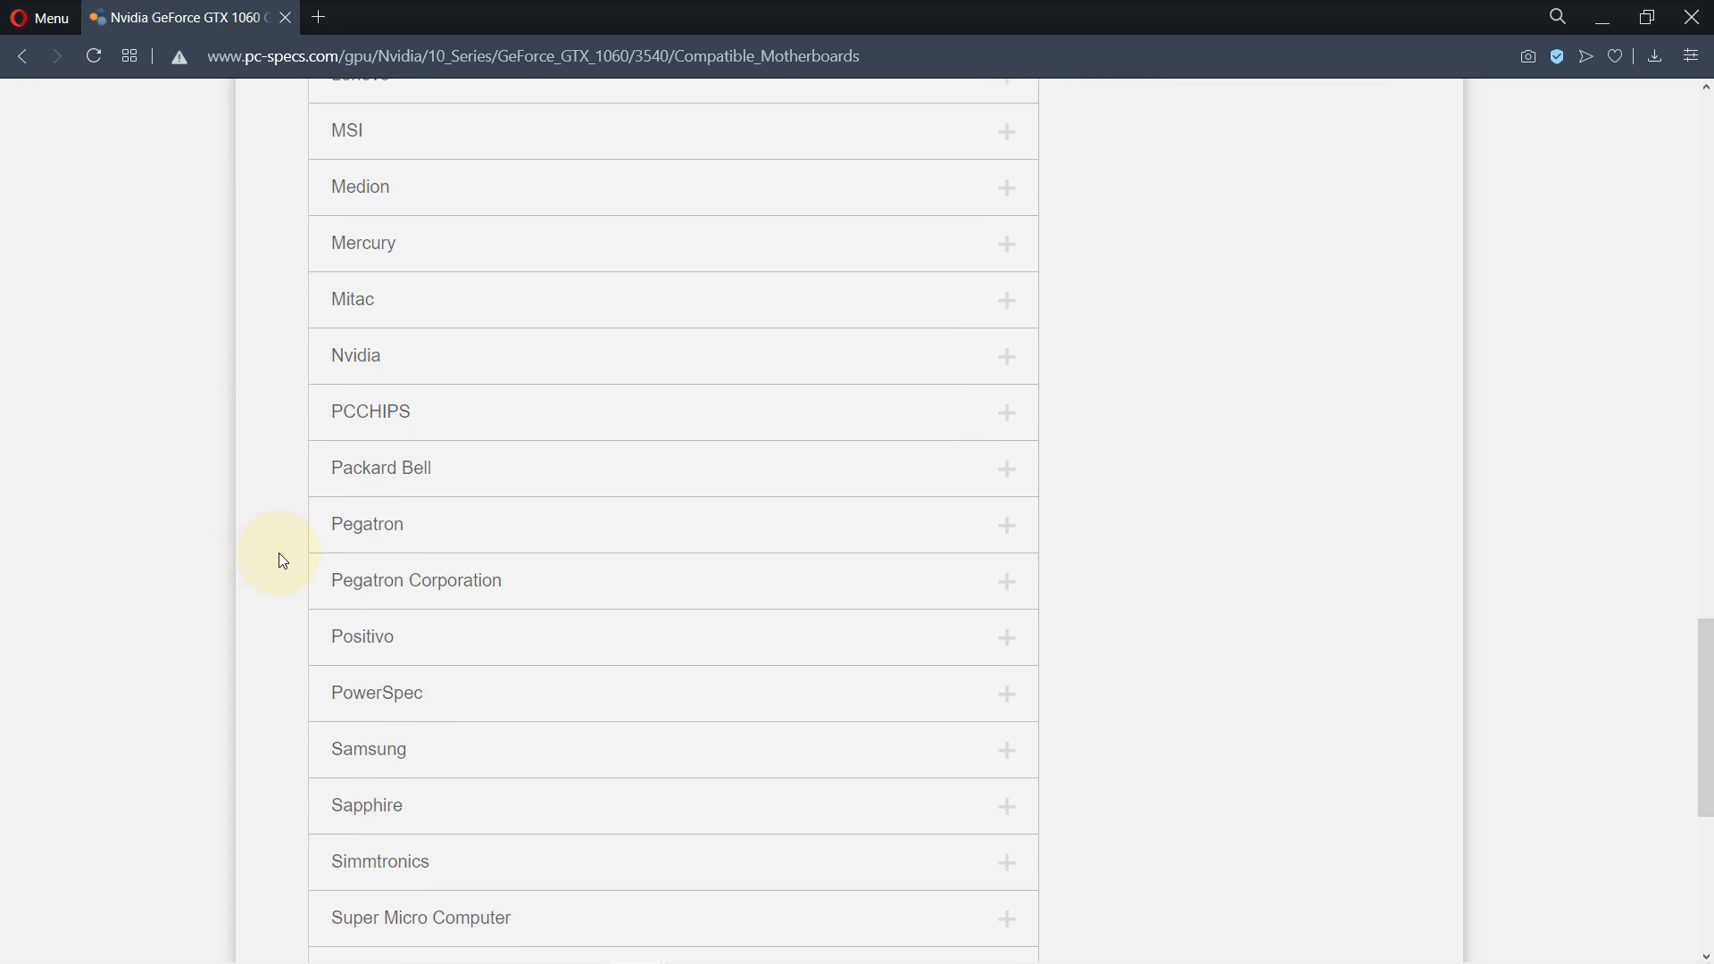
pyautogui.scroll(3)
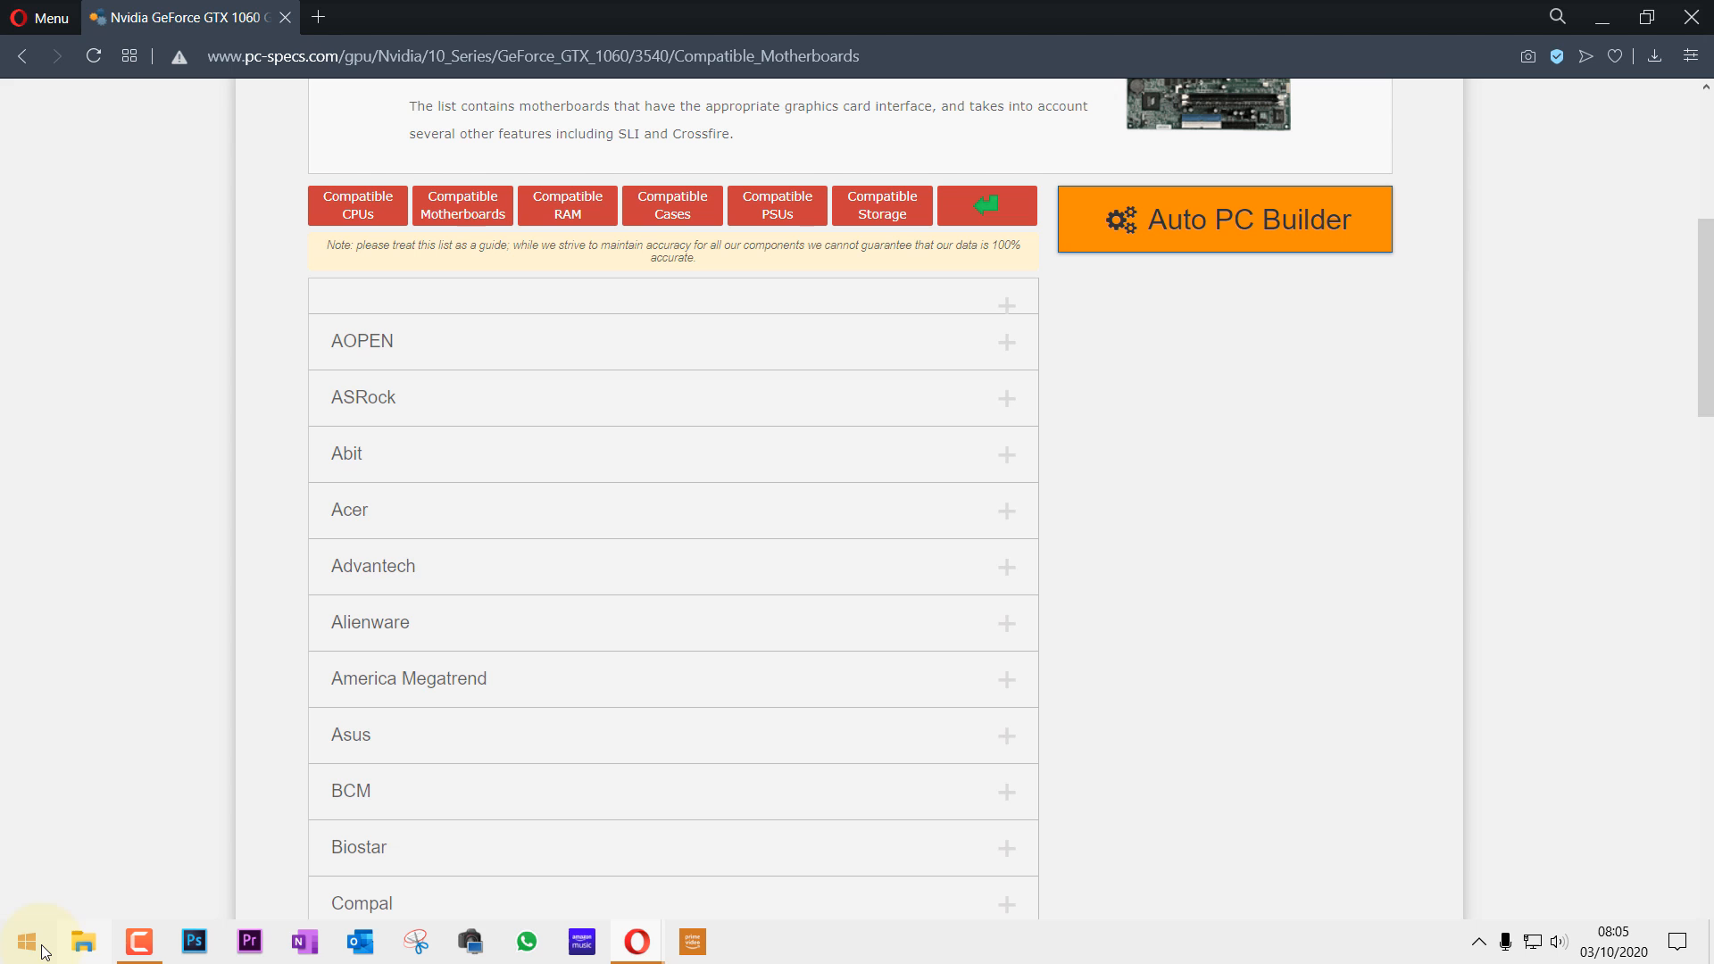
# Step: Launch System Information from Start to read baseboard Dell Inc. 0XPDFK
pyautogui.click(27, 940)
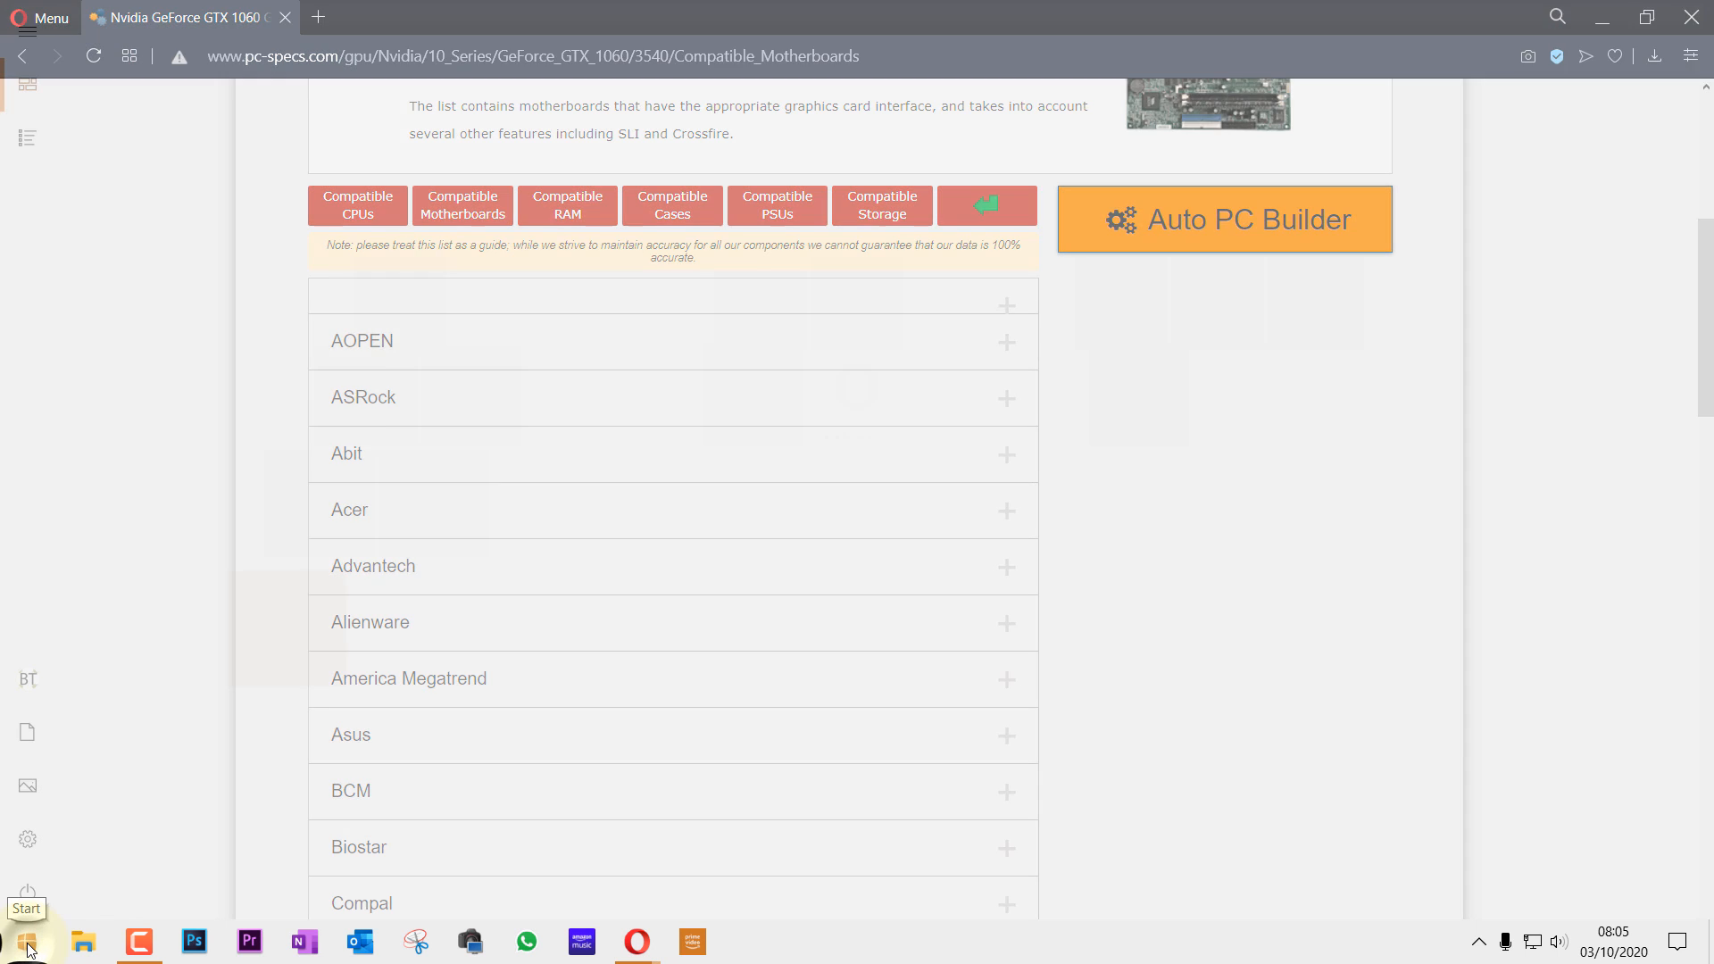
pyautogui.click(22, 941)
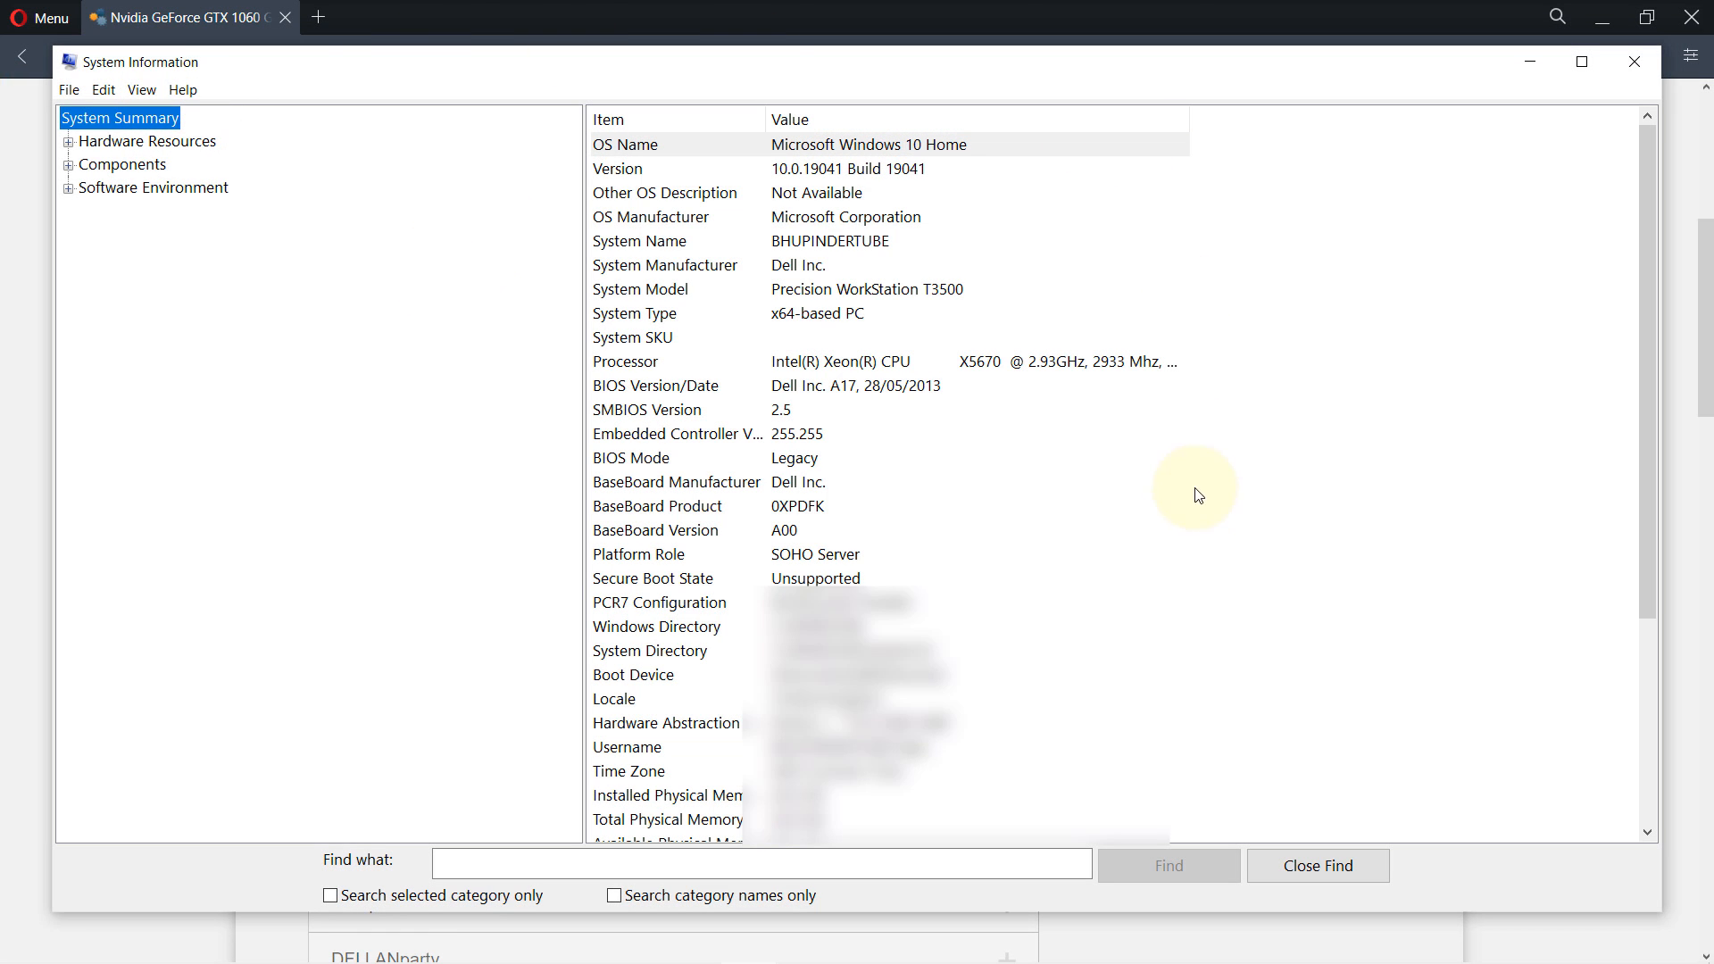
pyautogui.moveTo(1044, 316)
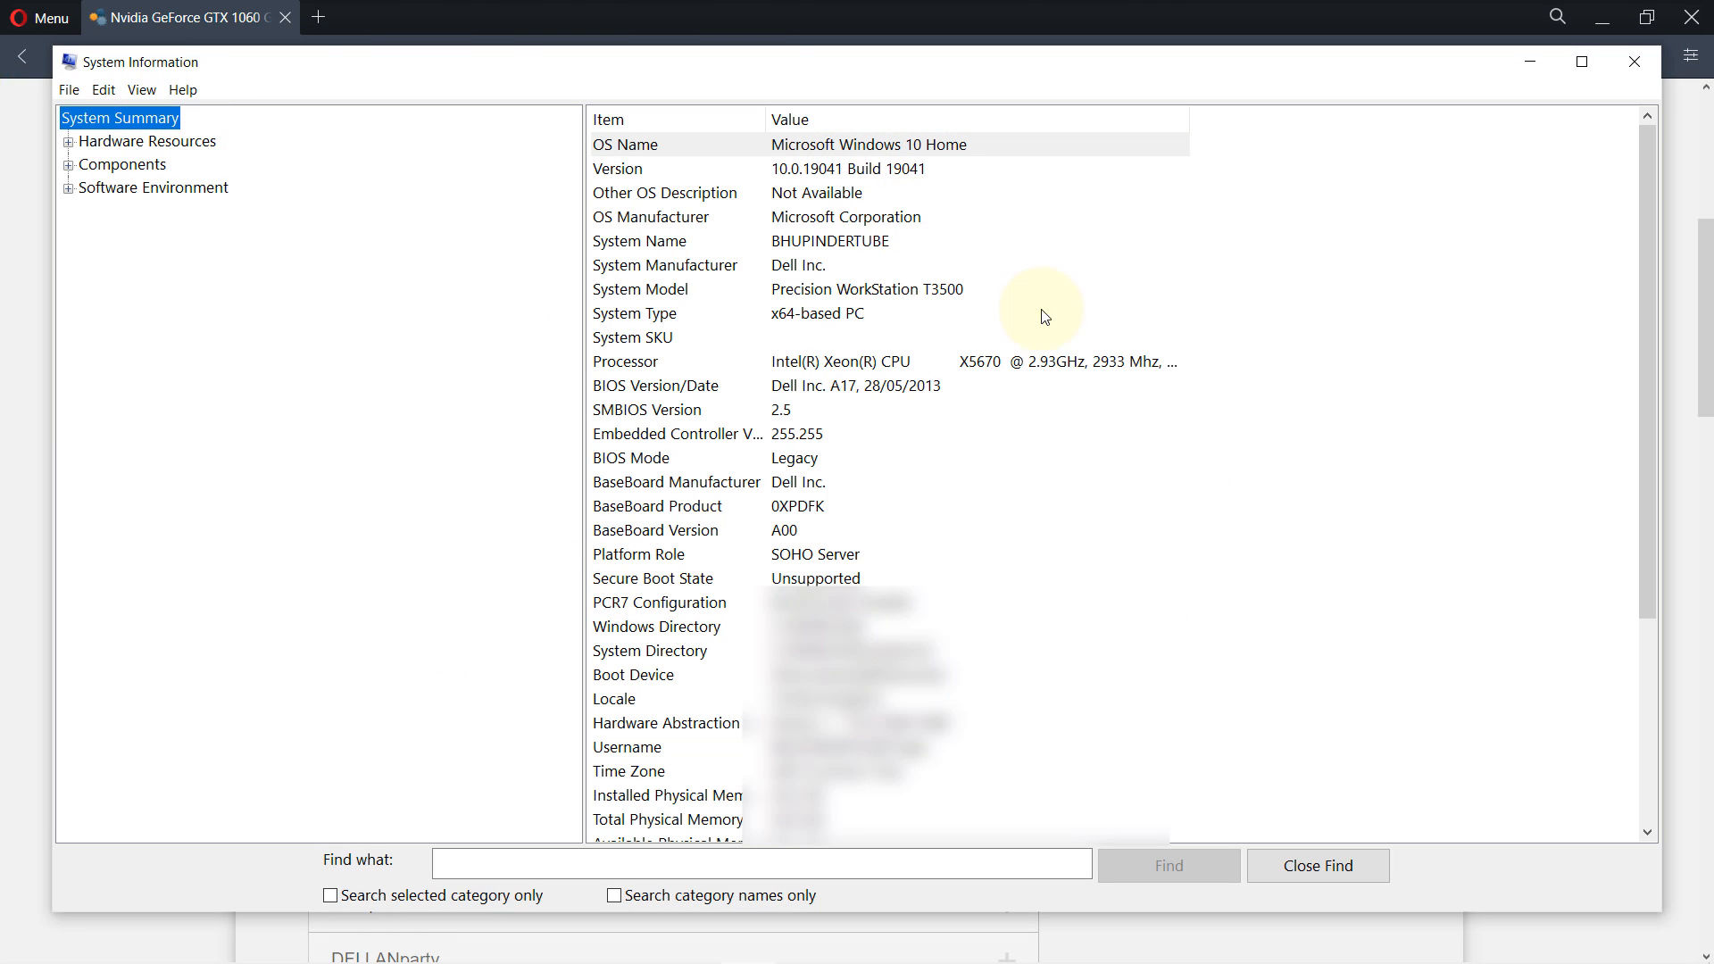
pyautogui.moveTo(981, 432)
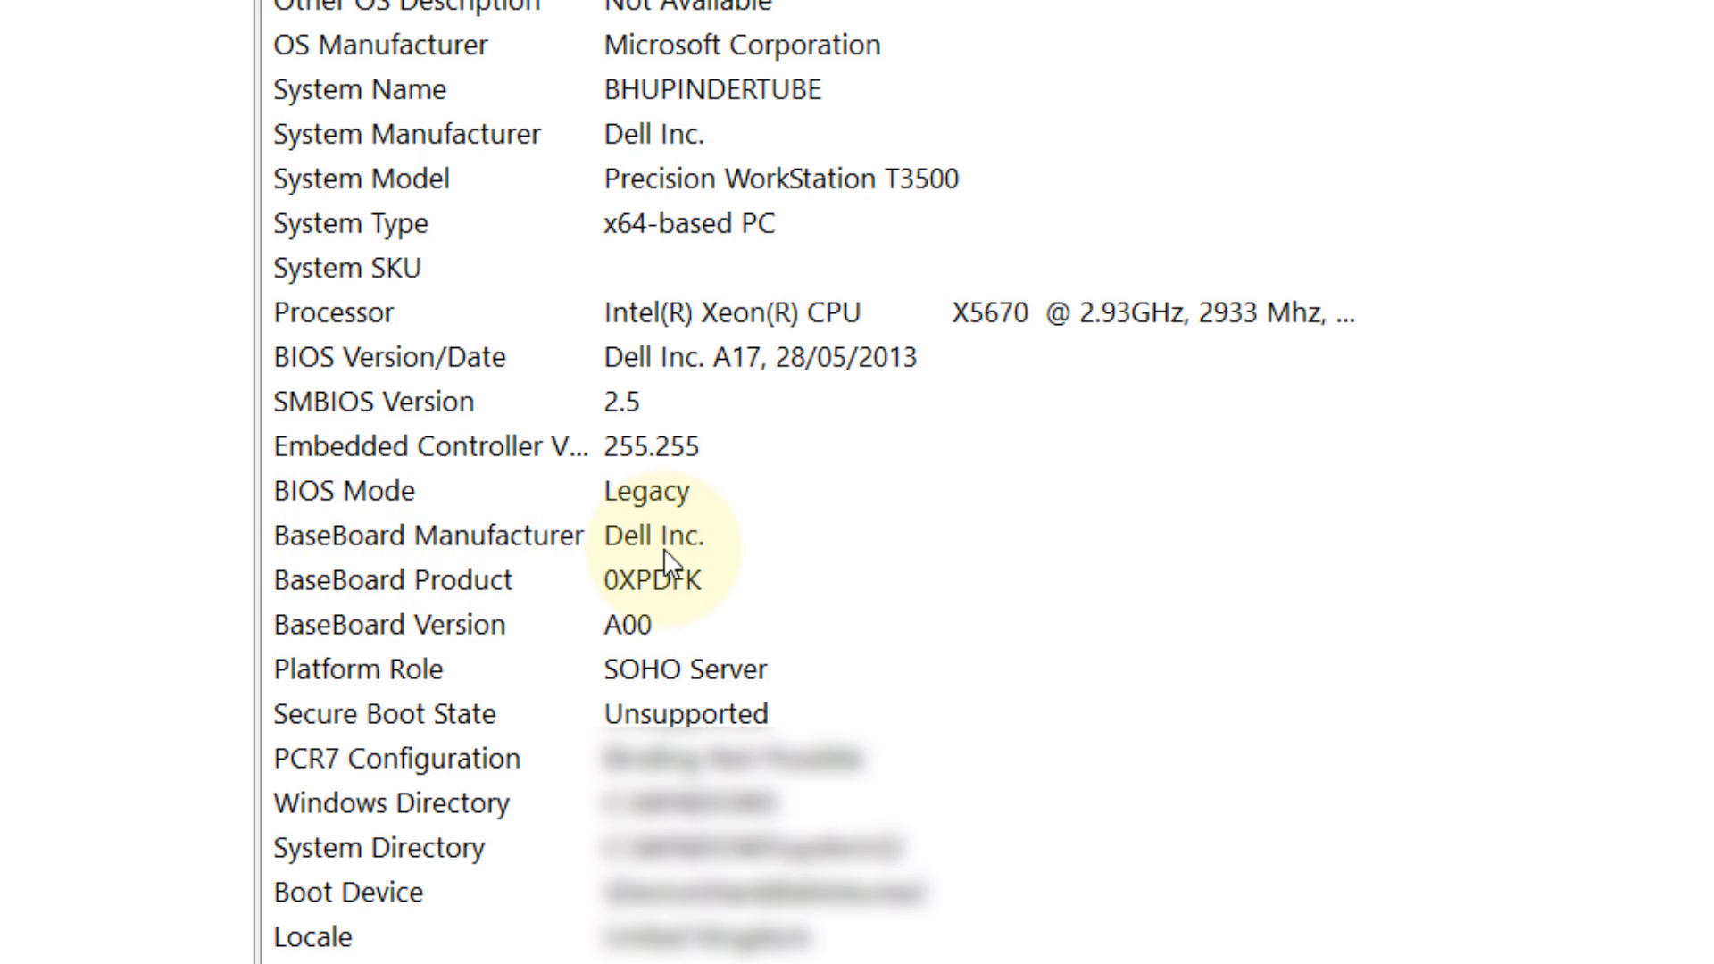
pyautogui.moveTo(654, 628)
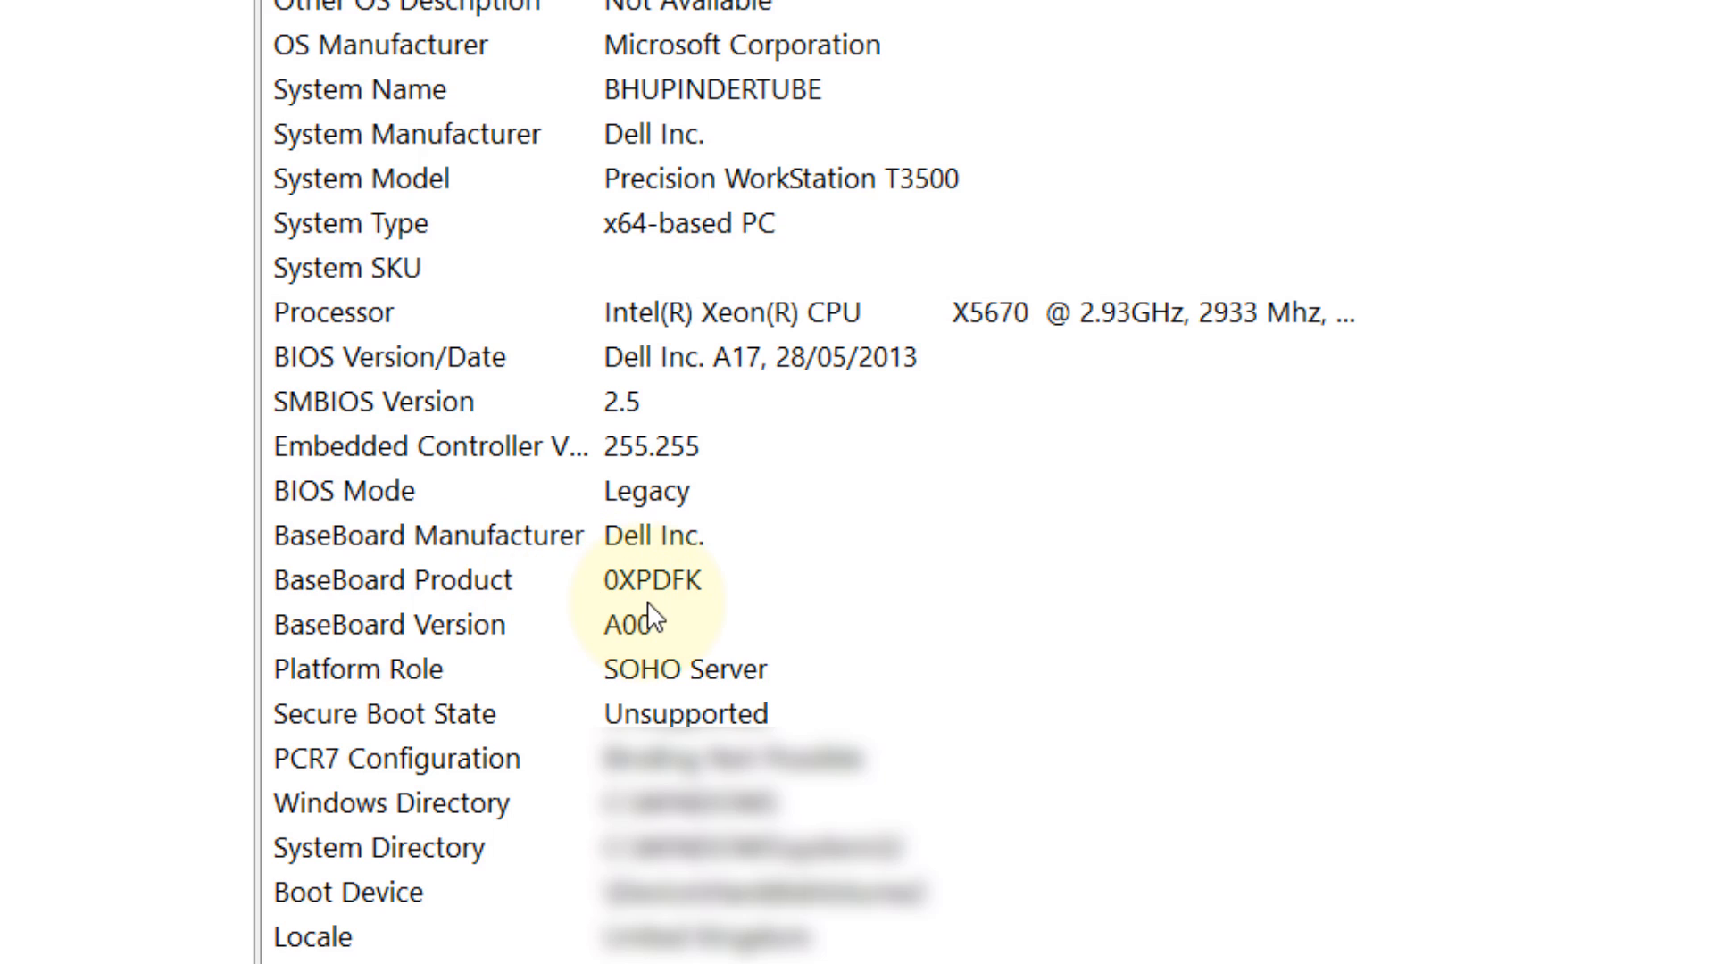
pyautogui.moveTo(688, 631)
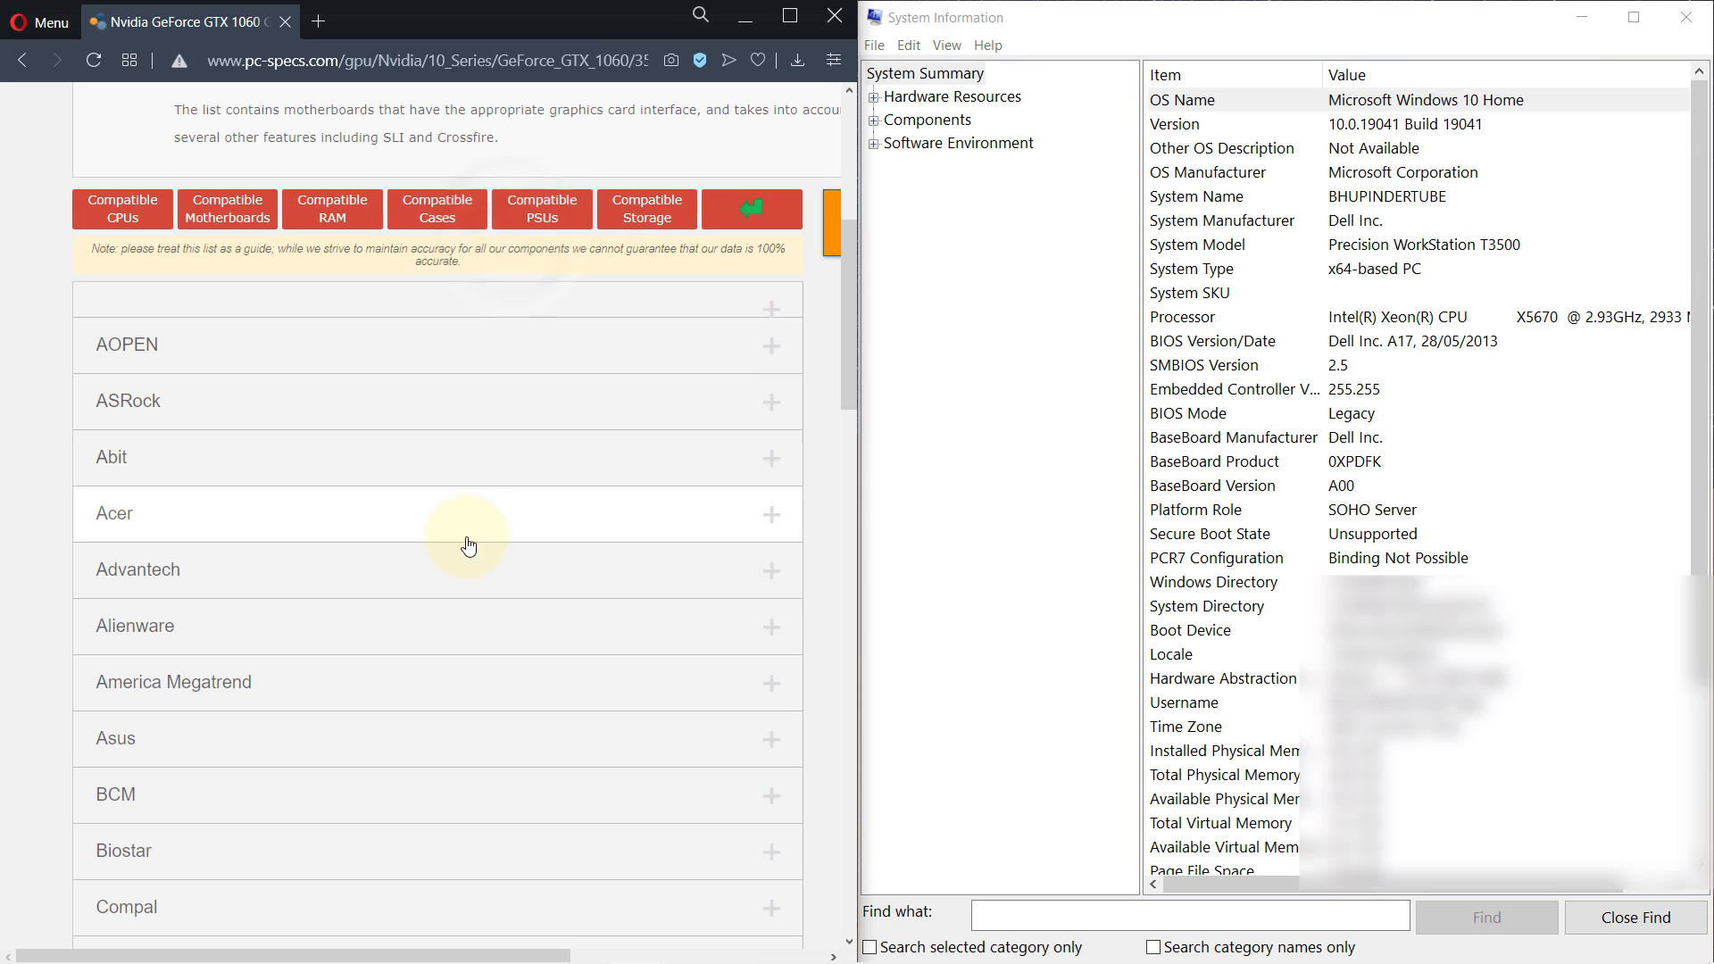
pyautogui.moveTo(1345, 539)
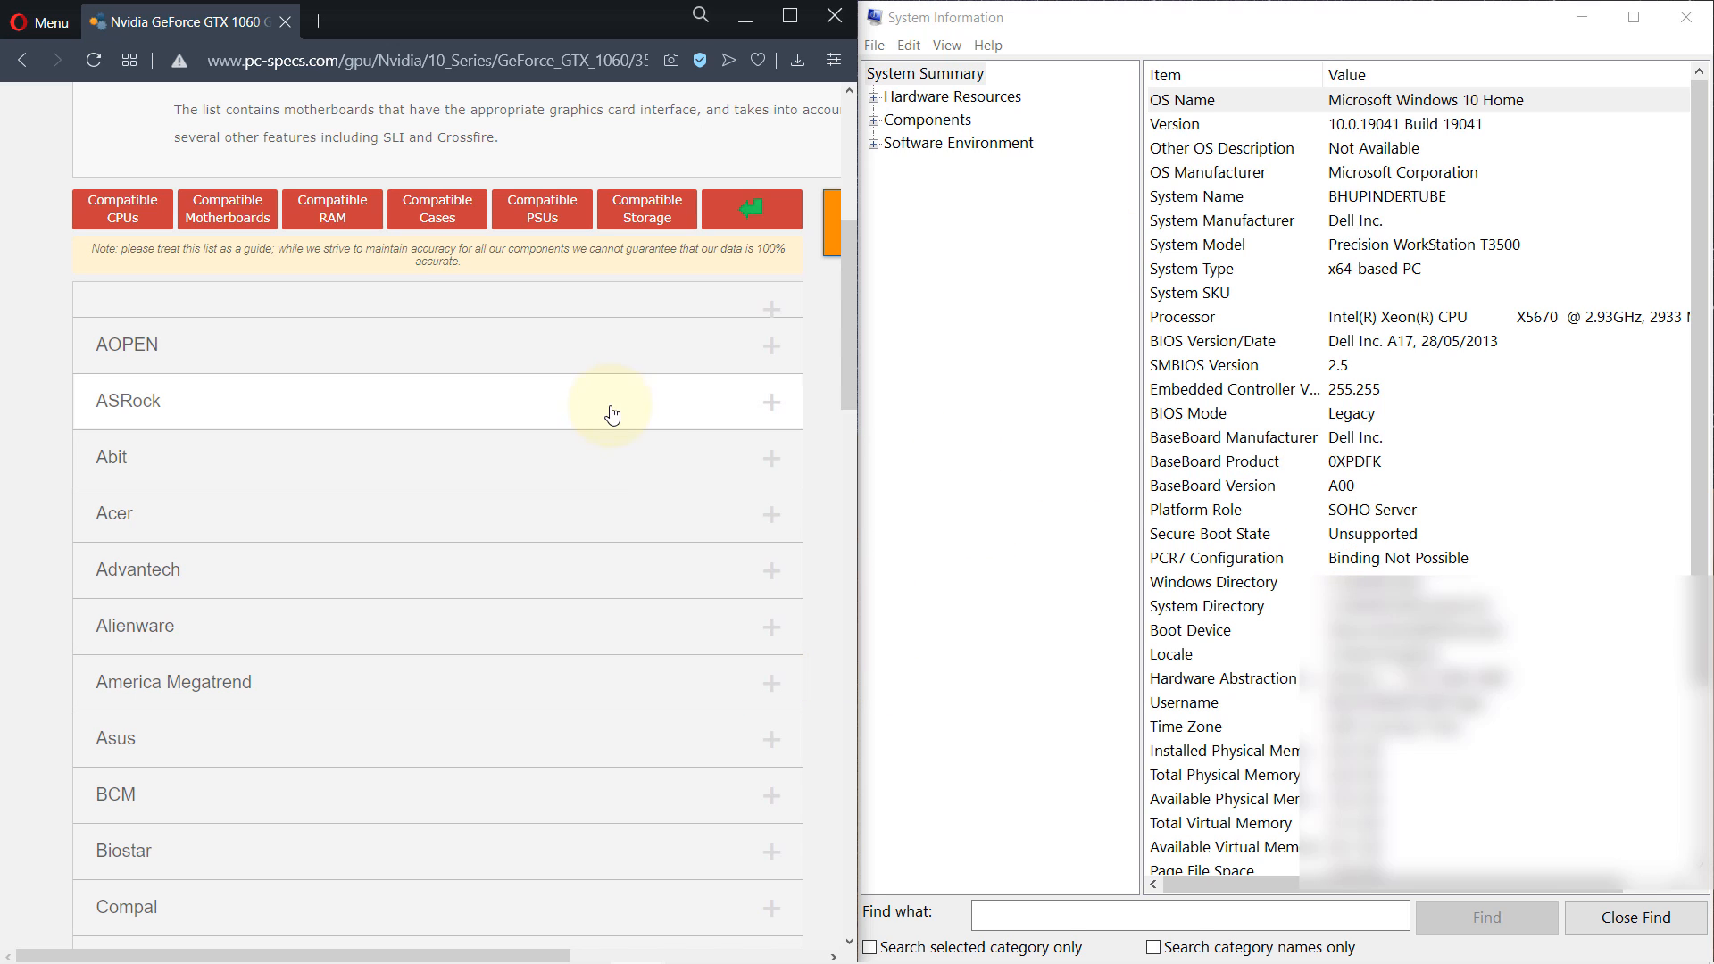
# Step: Scroll to the Dell compatible boards and open the 0XPDFK motherboard page
pyautogui.scroll(-3)
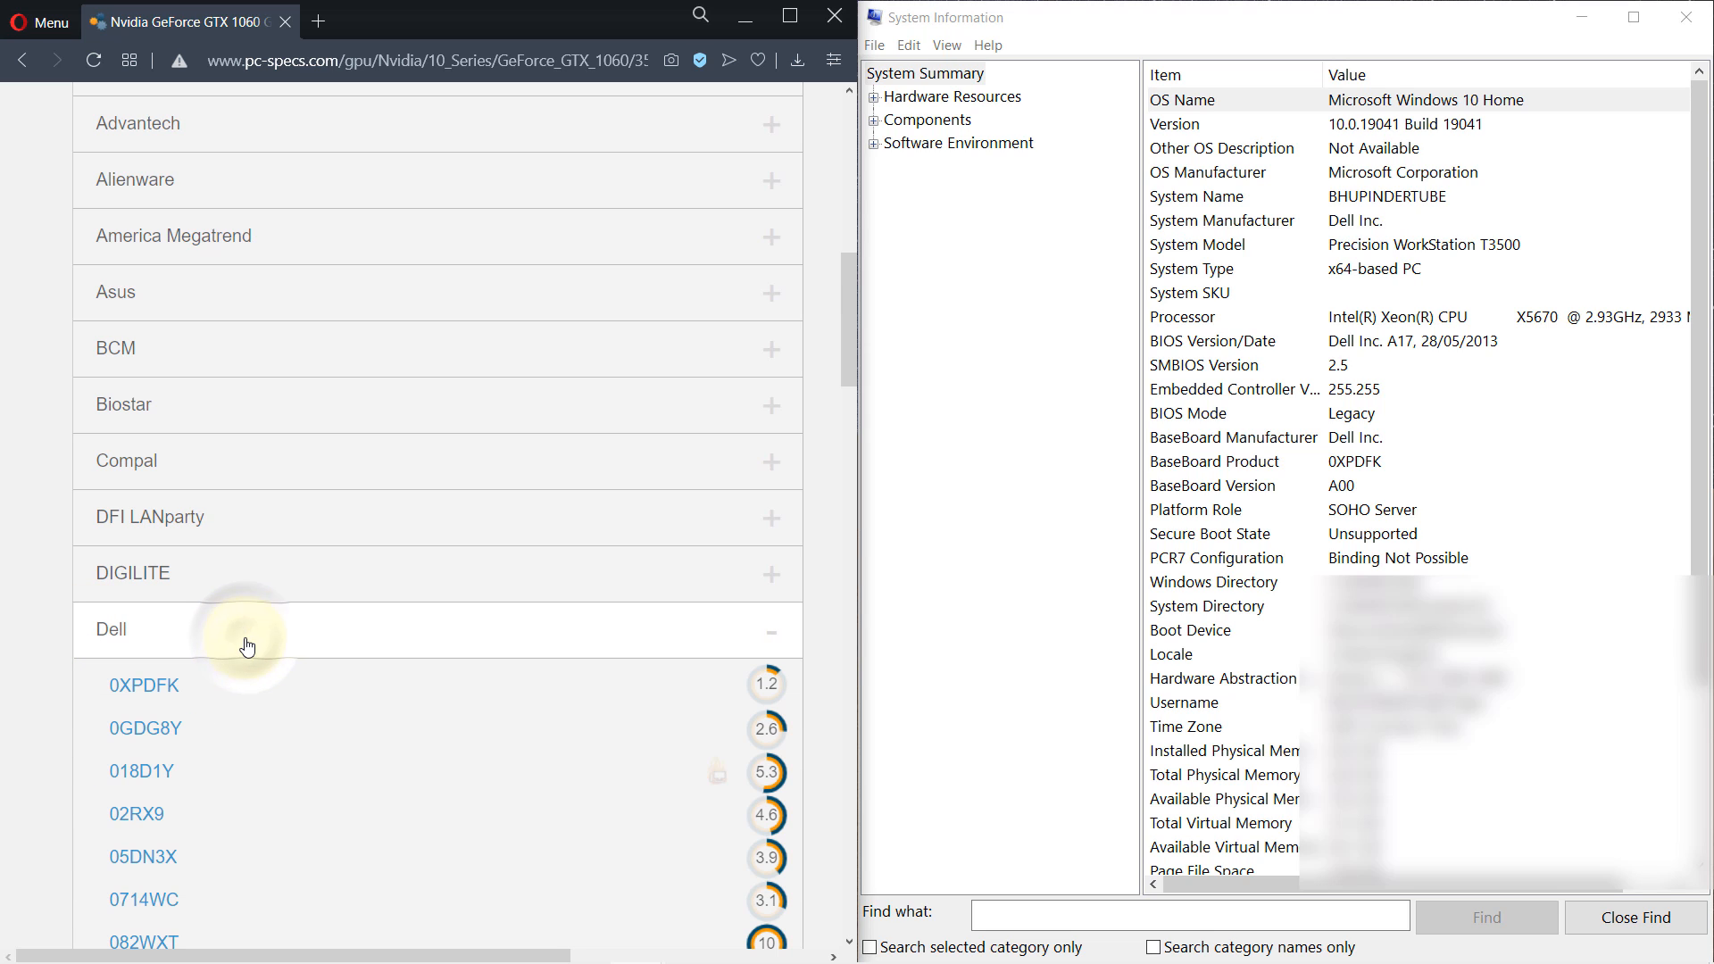
pyautogui.moveTo(310, 616)
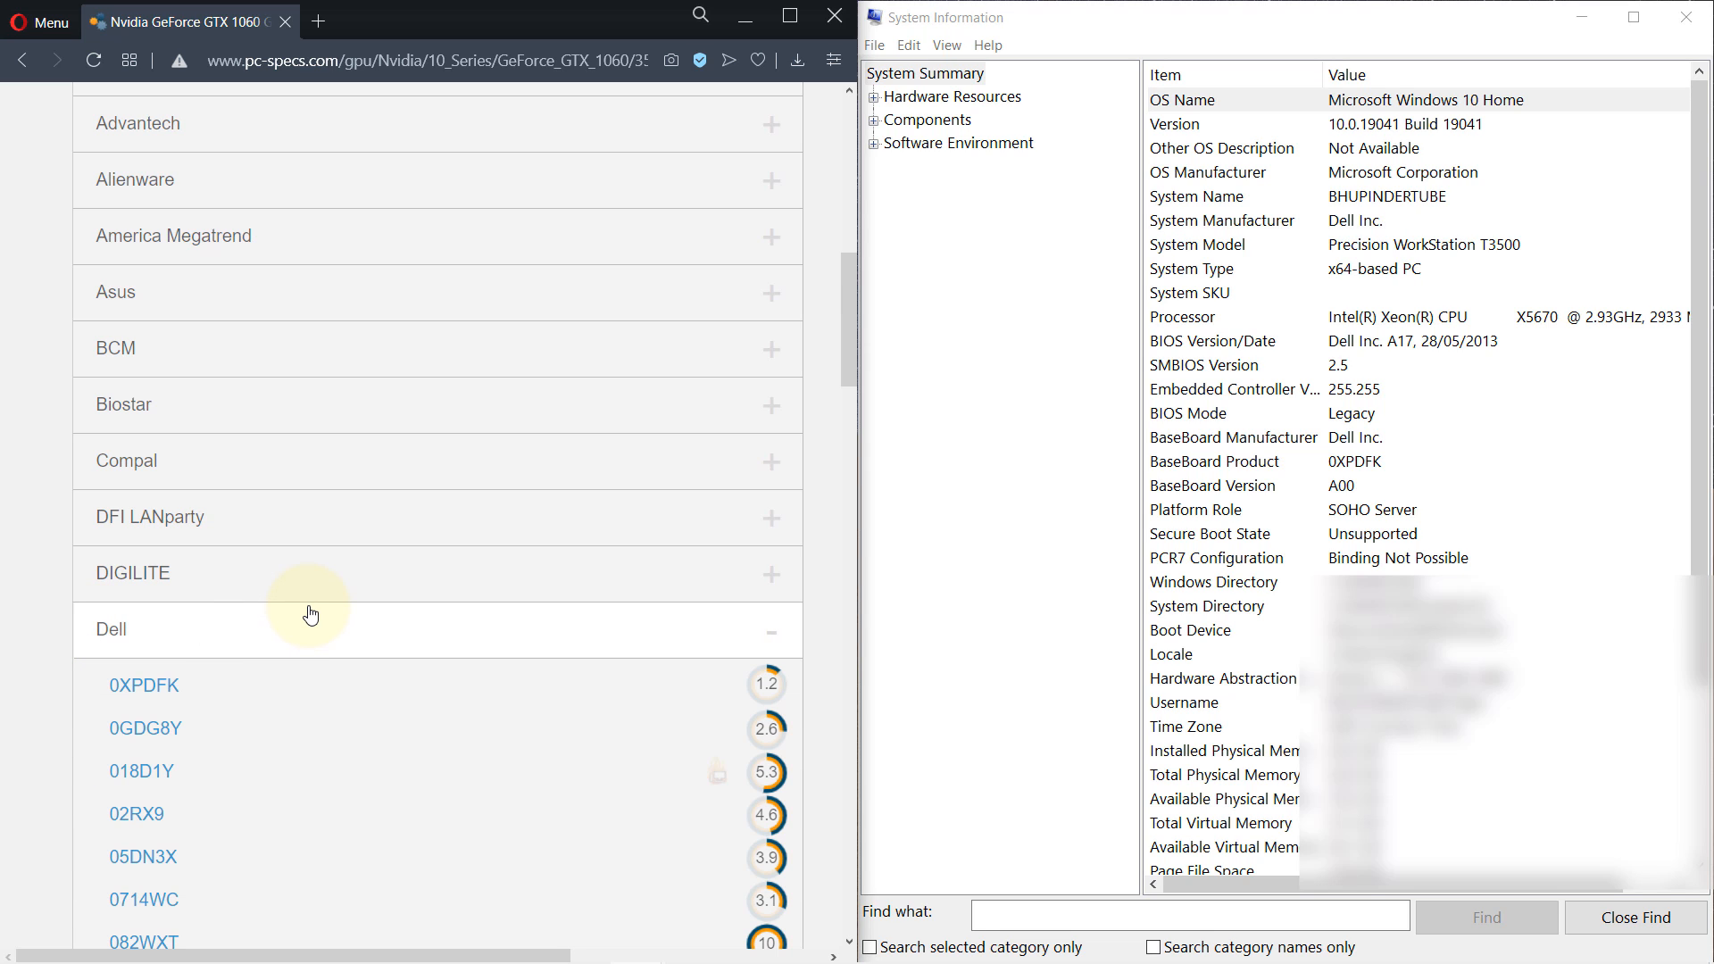
pyautogui.moveTo(1619, 264)
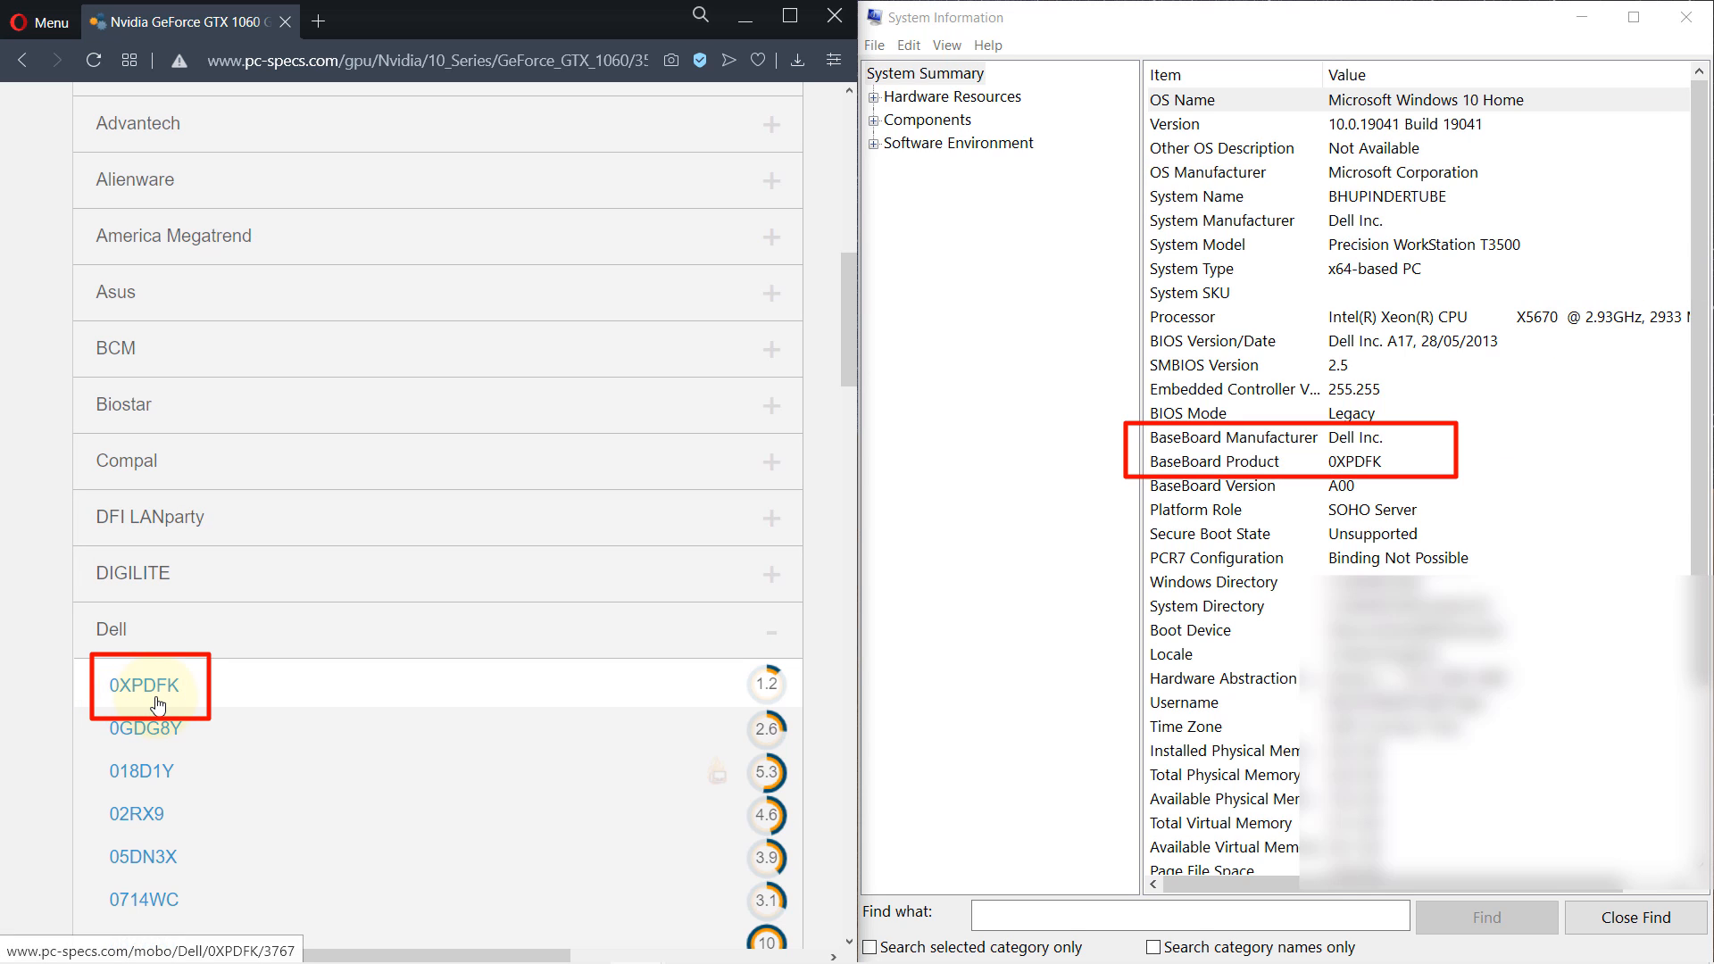
pyautogui.moveTo(156, 704)
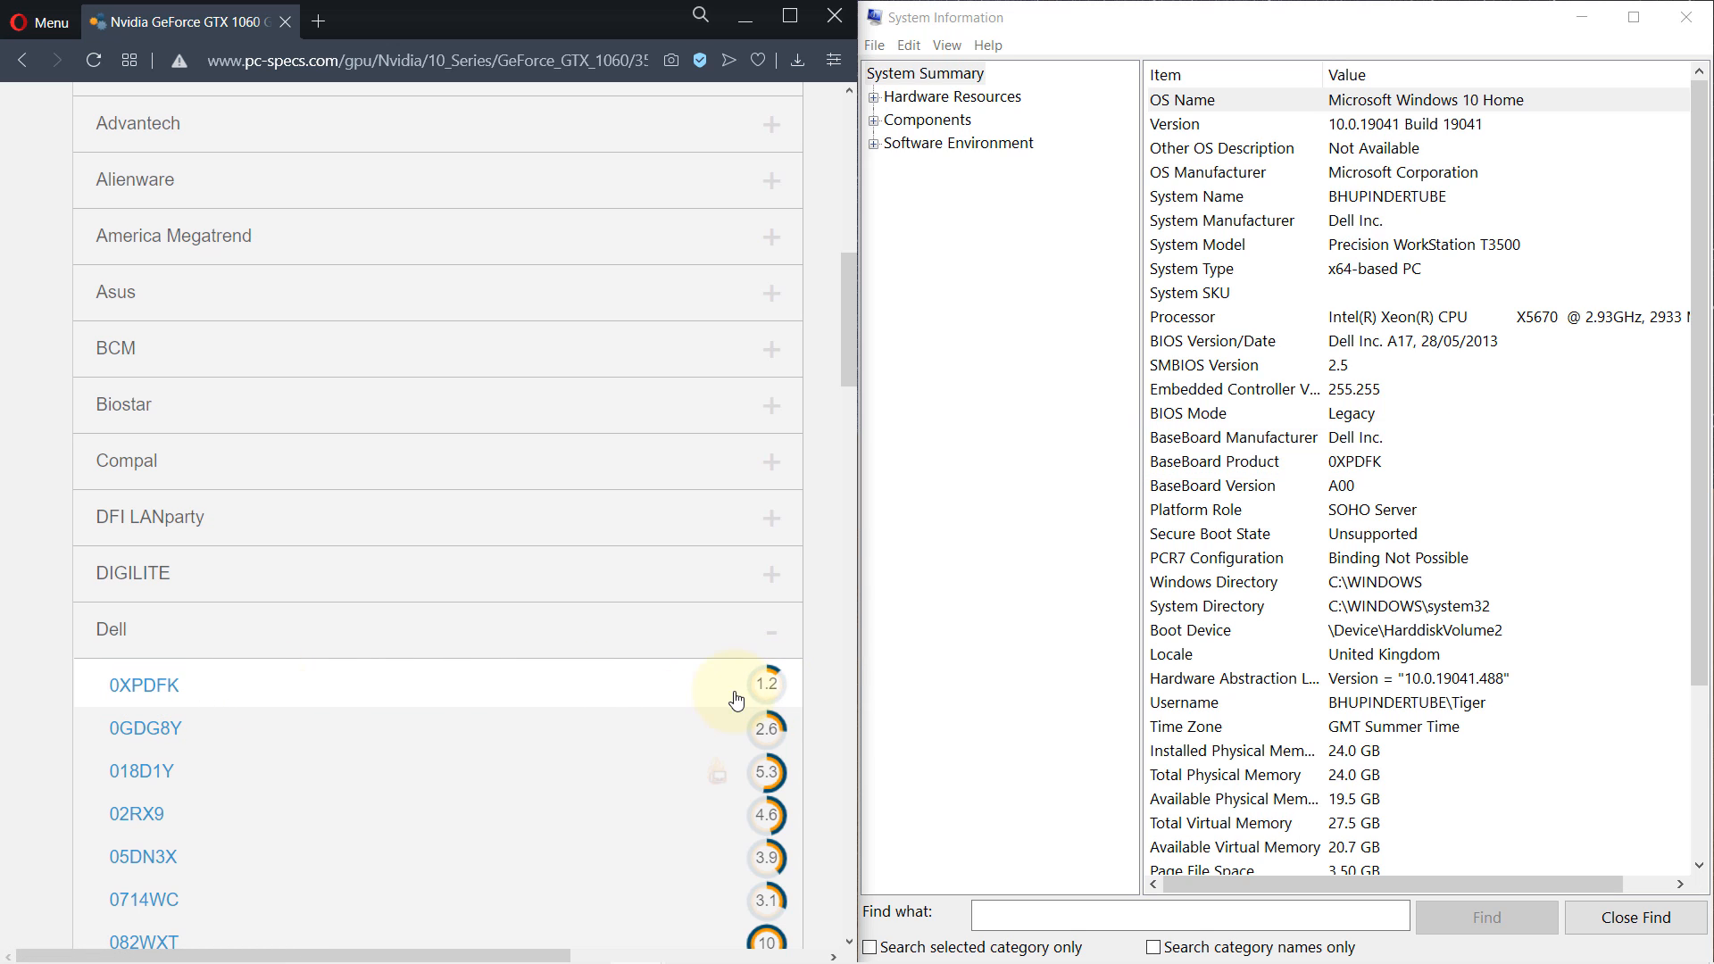
pyautogui.moveTo(158, 689)
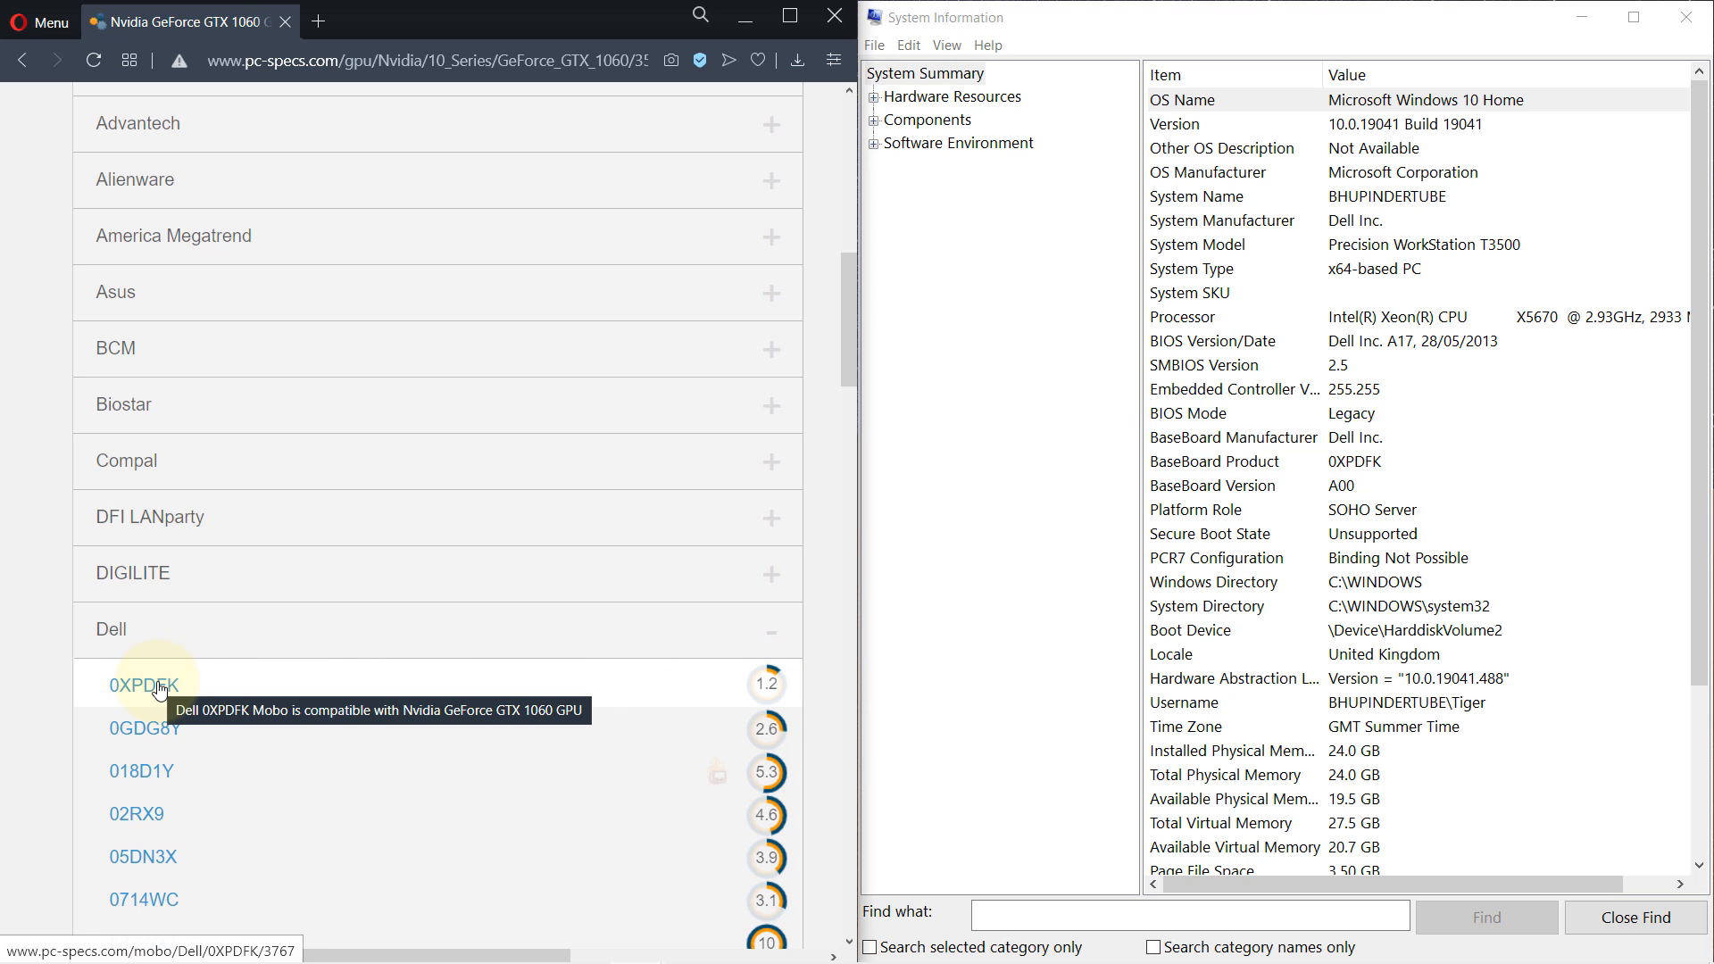
pyautogui.click(141, 685)
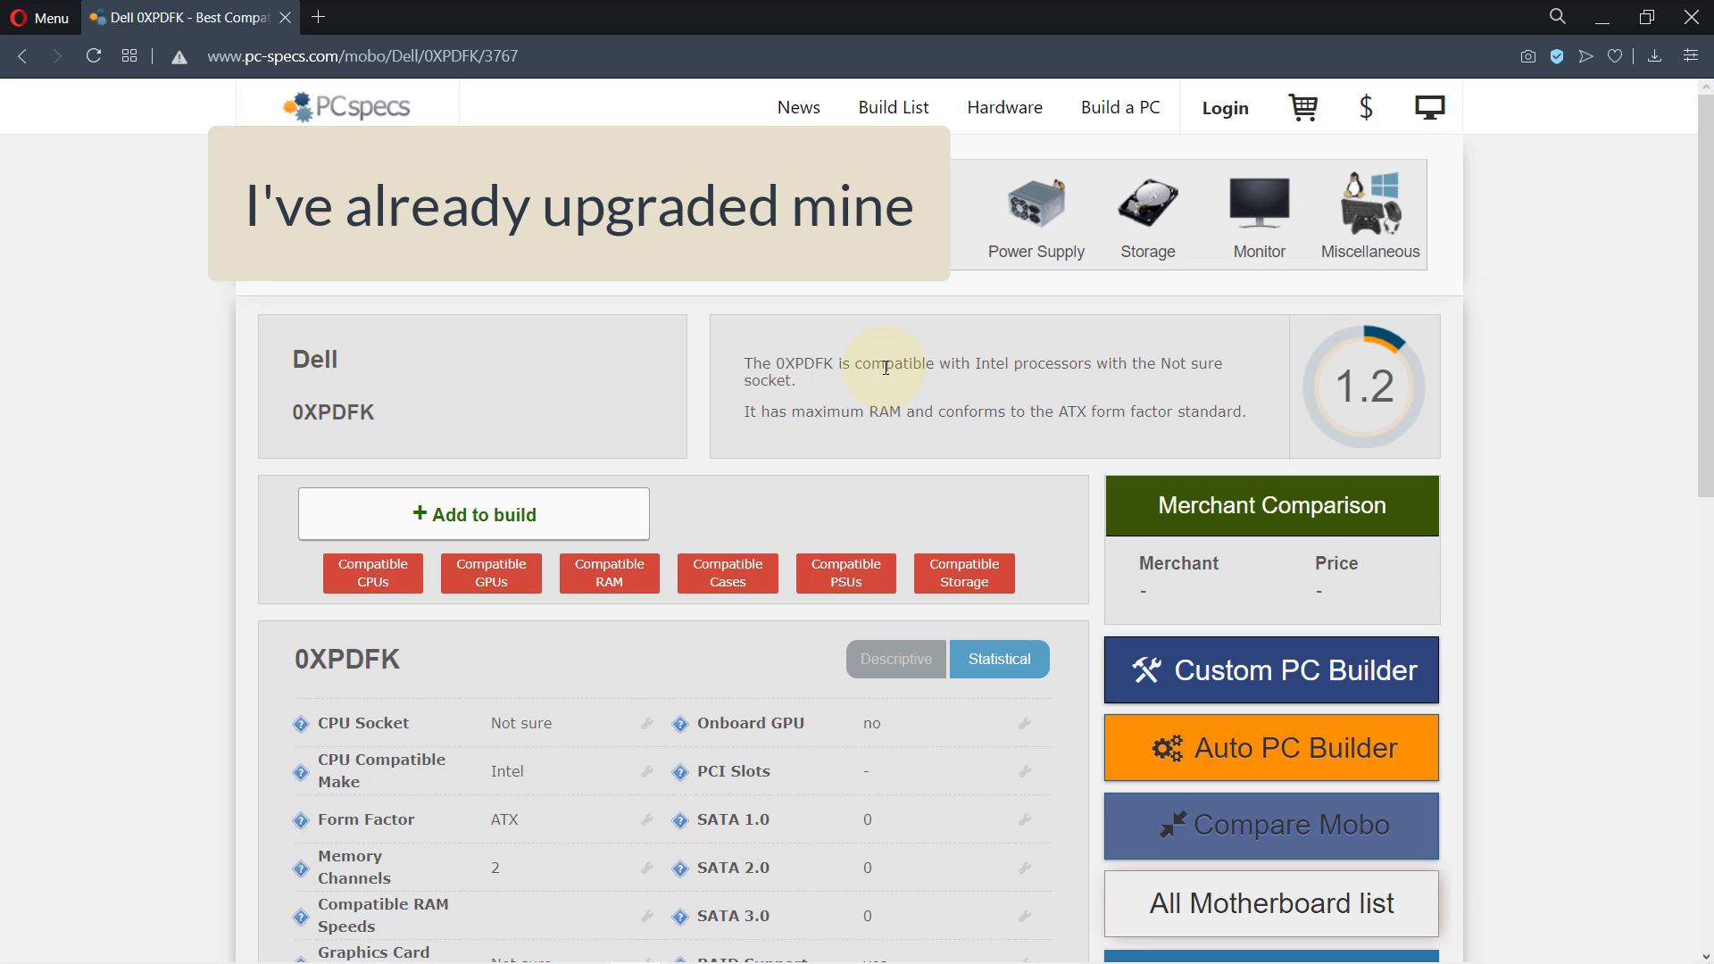
pyautogui.moveTo(1091, 381)
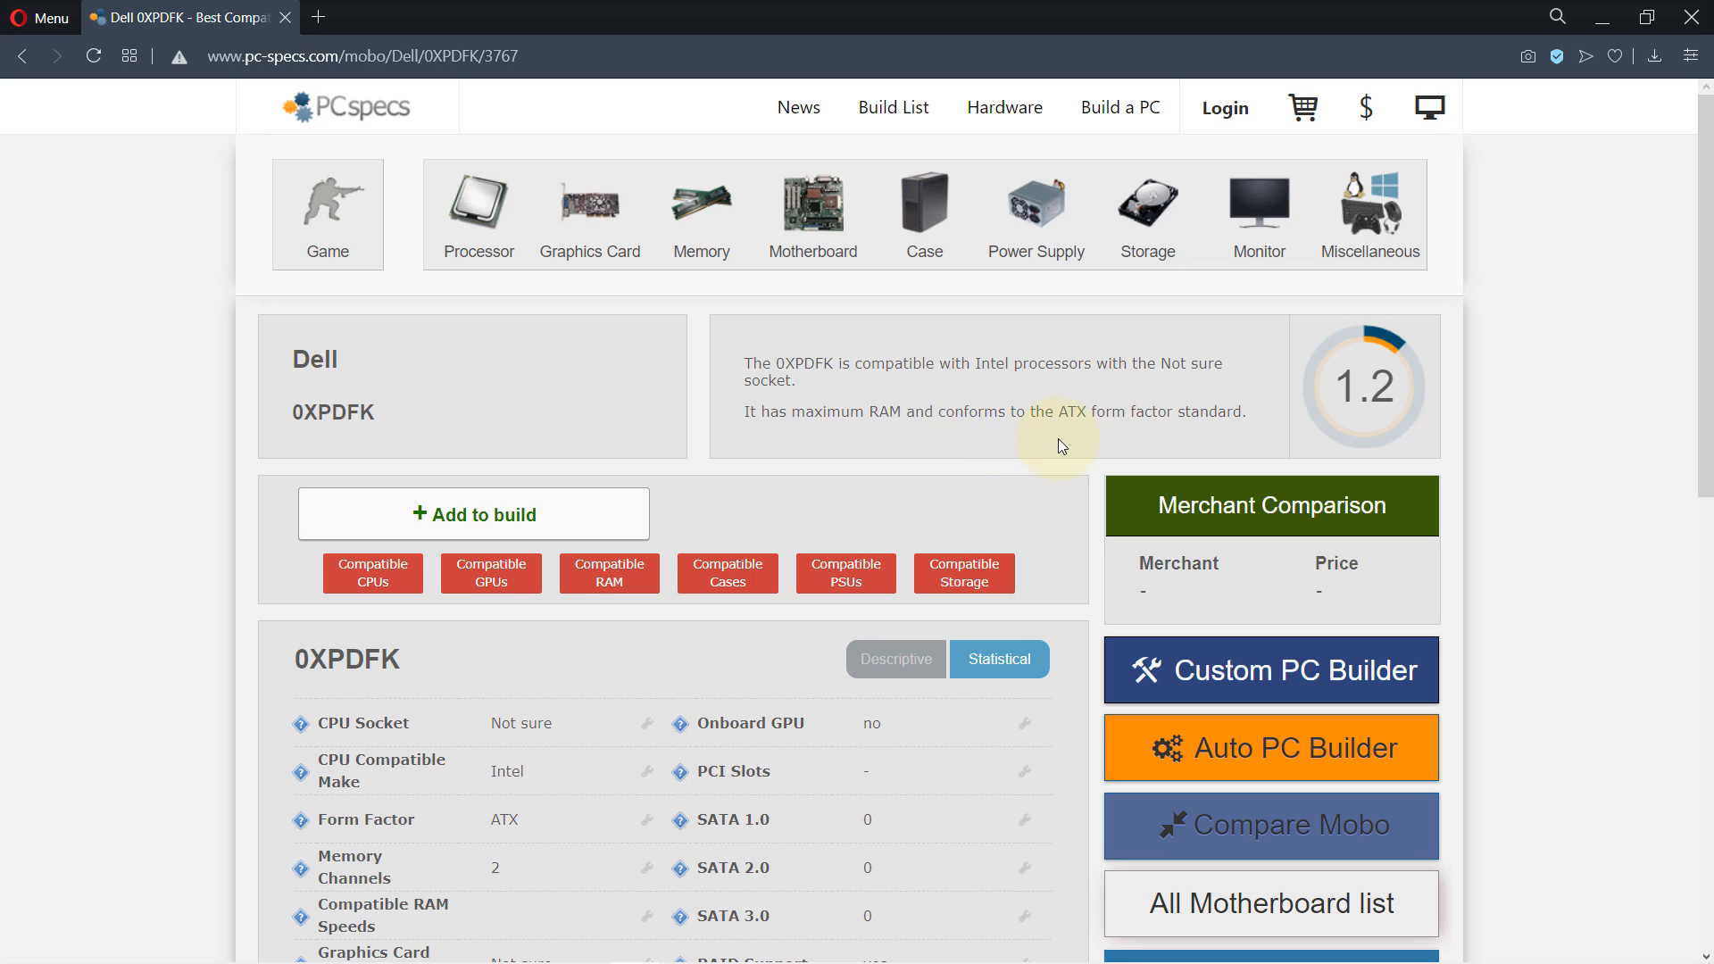
pyautogui.moveTo(1120, 434)
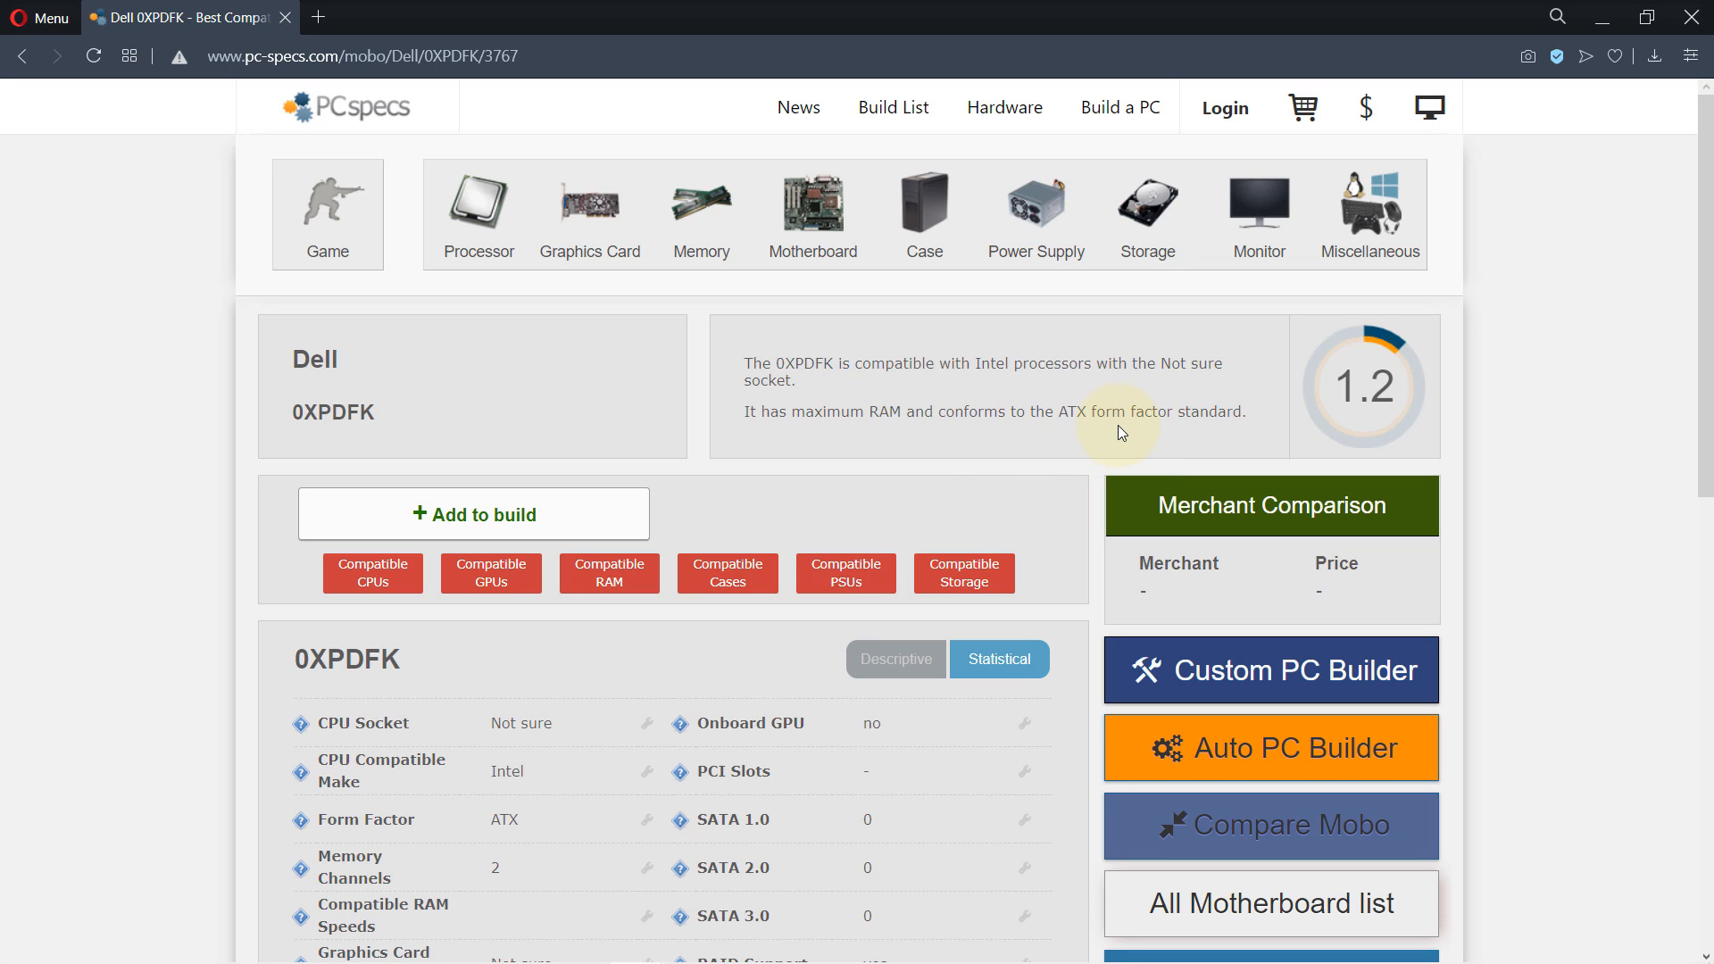
pyautogui.moveTo(622, 393)
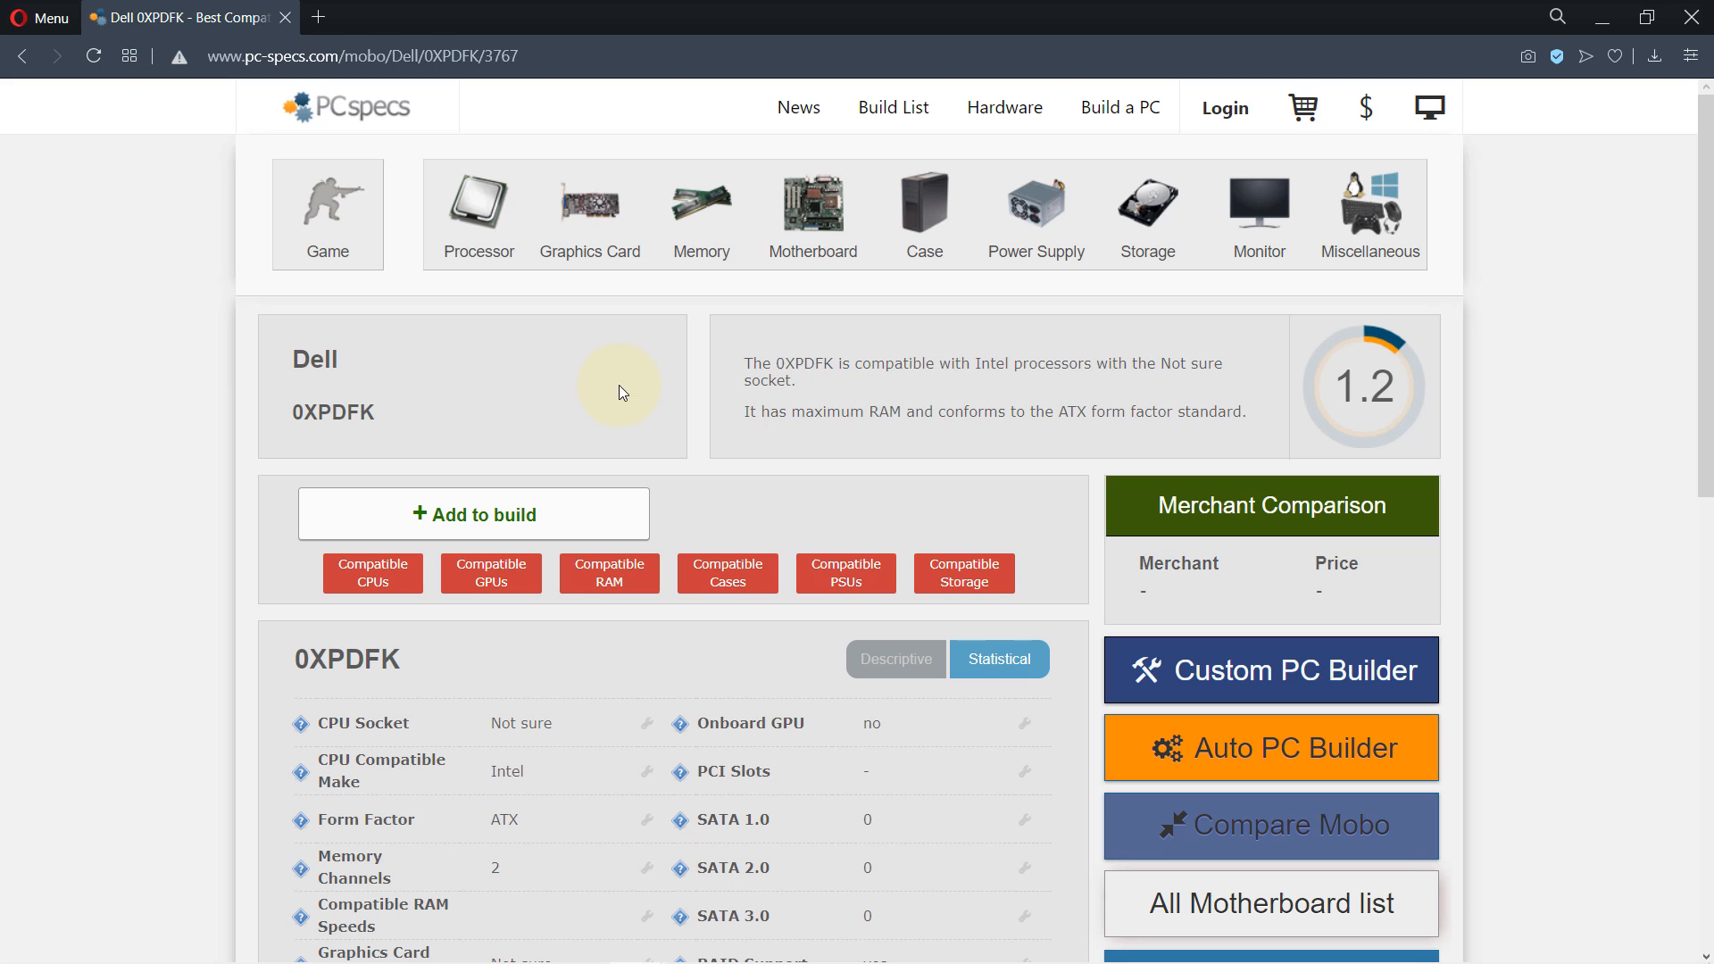
pyautogui.moveTo(1697, 329)
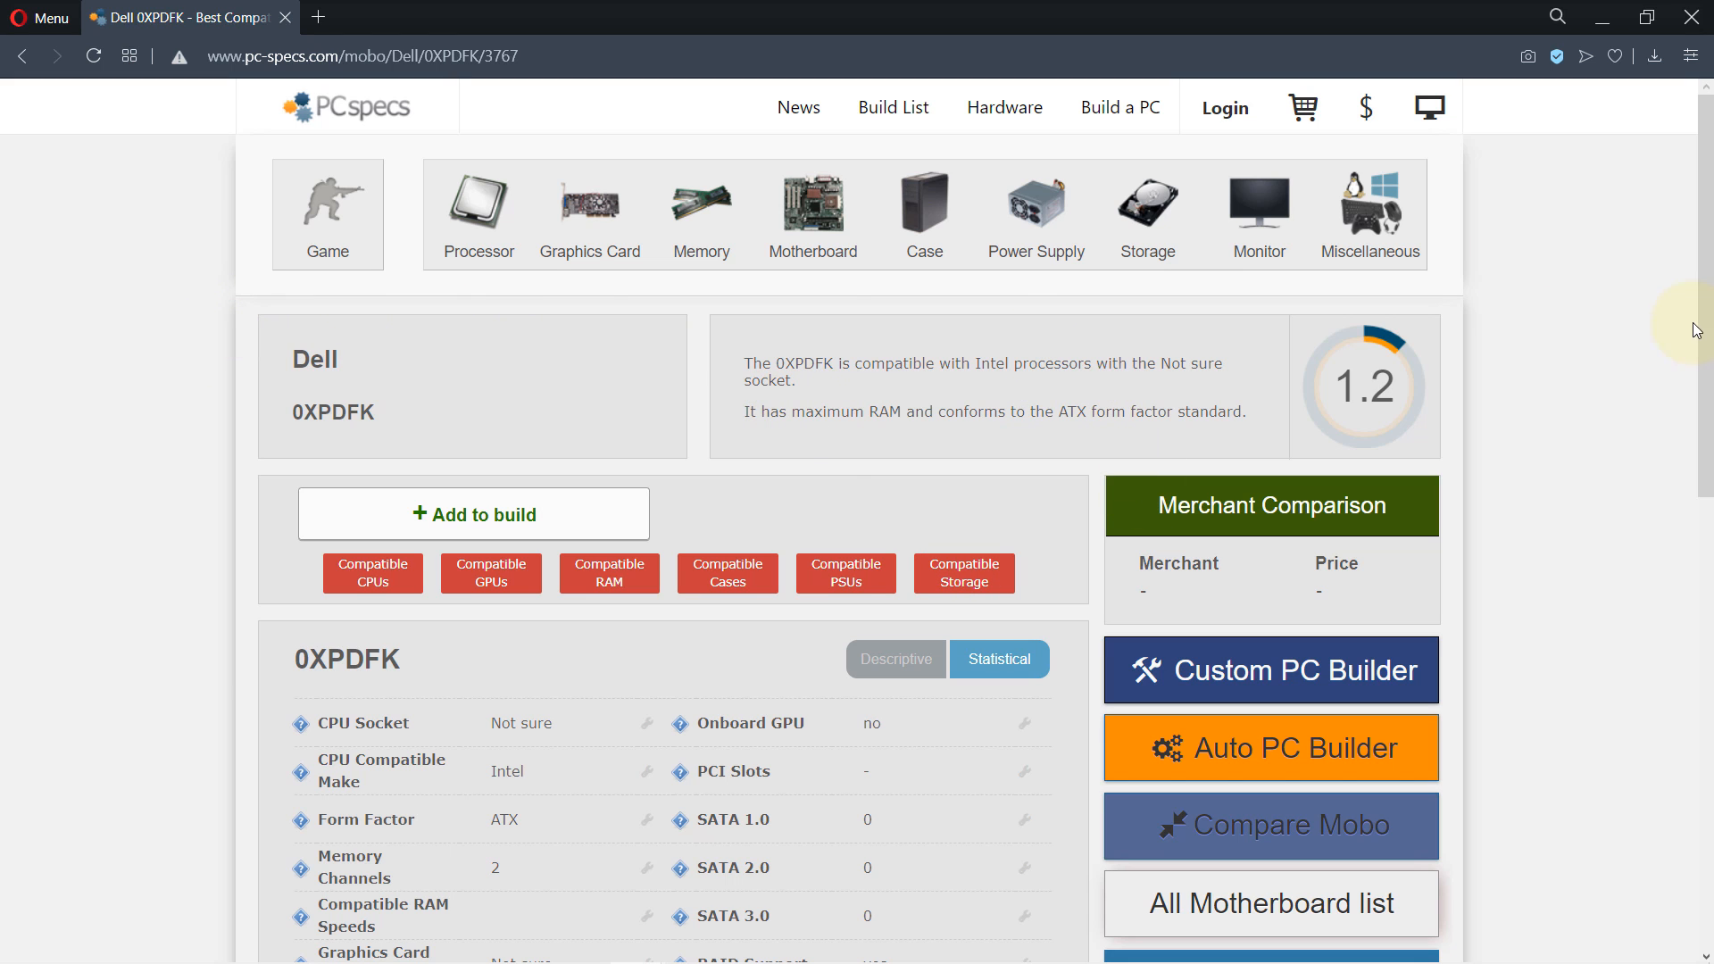
# Step: Review the 0XPDFK compatibility notes (zero PCIe x16 slots) and go back to the list
pyautogui.scroll(-3)
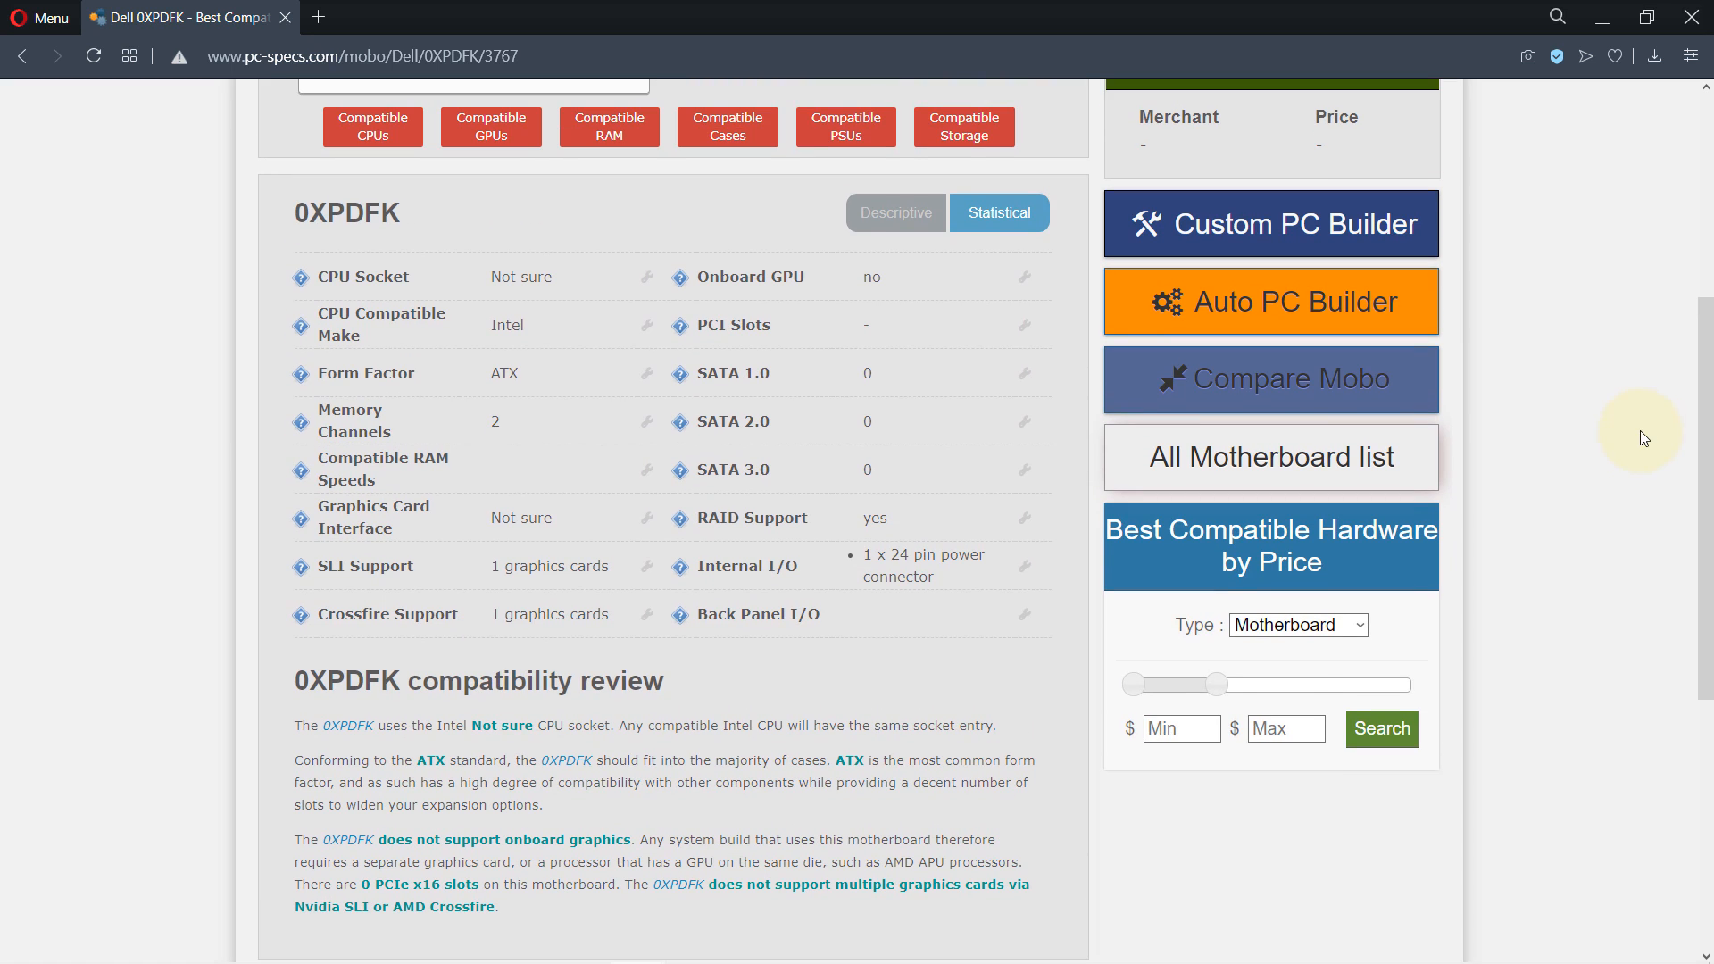
pyautogui.scroll(3)
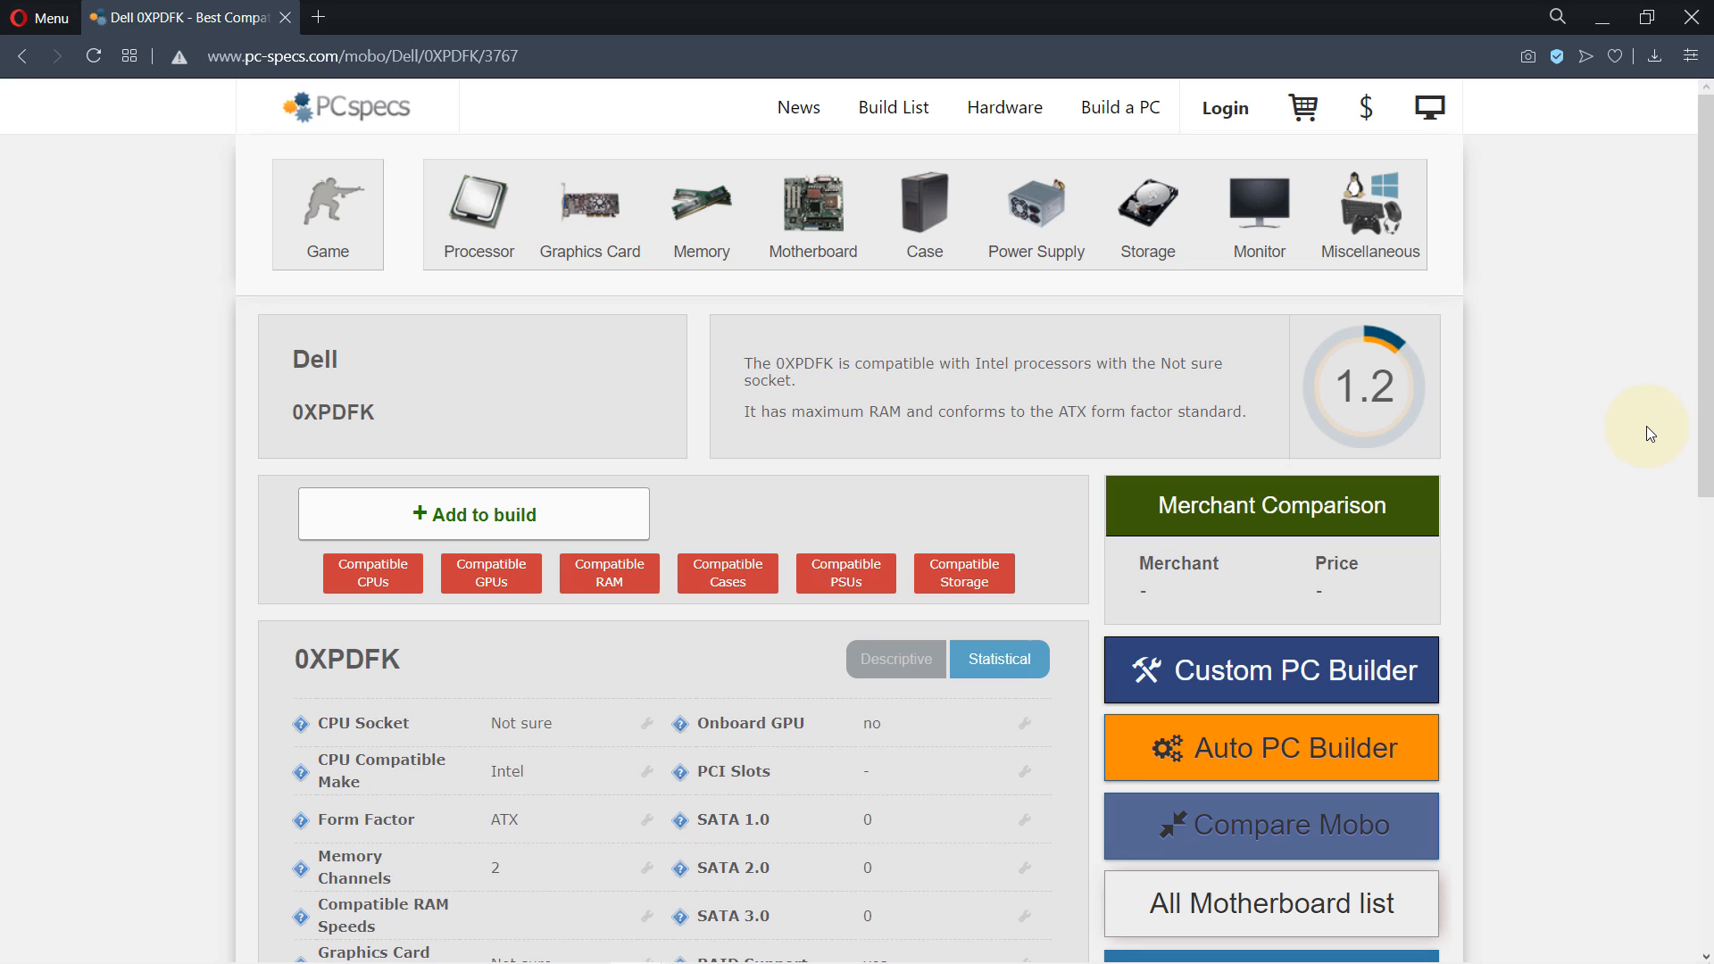
pyautogui.moveTo(595, 286)
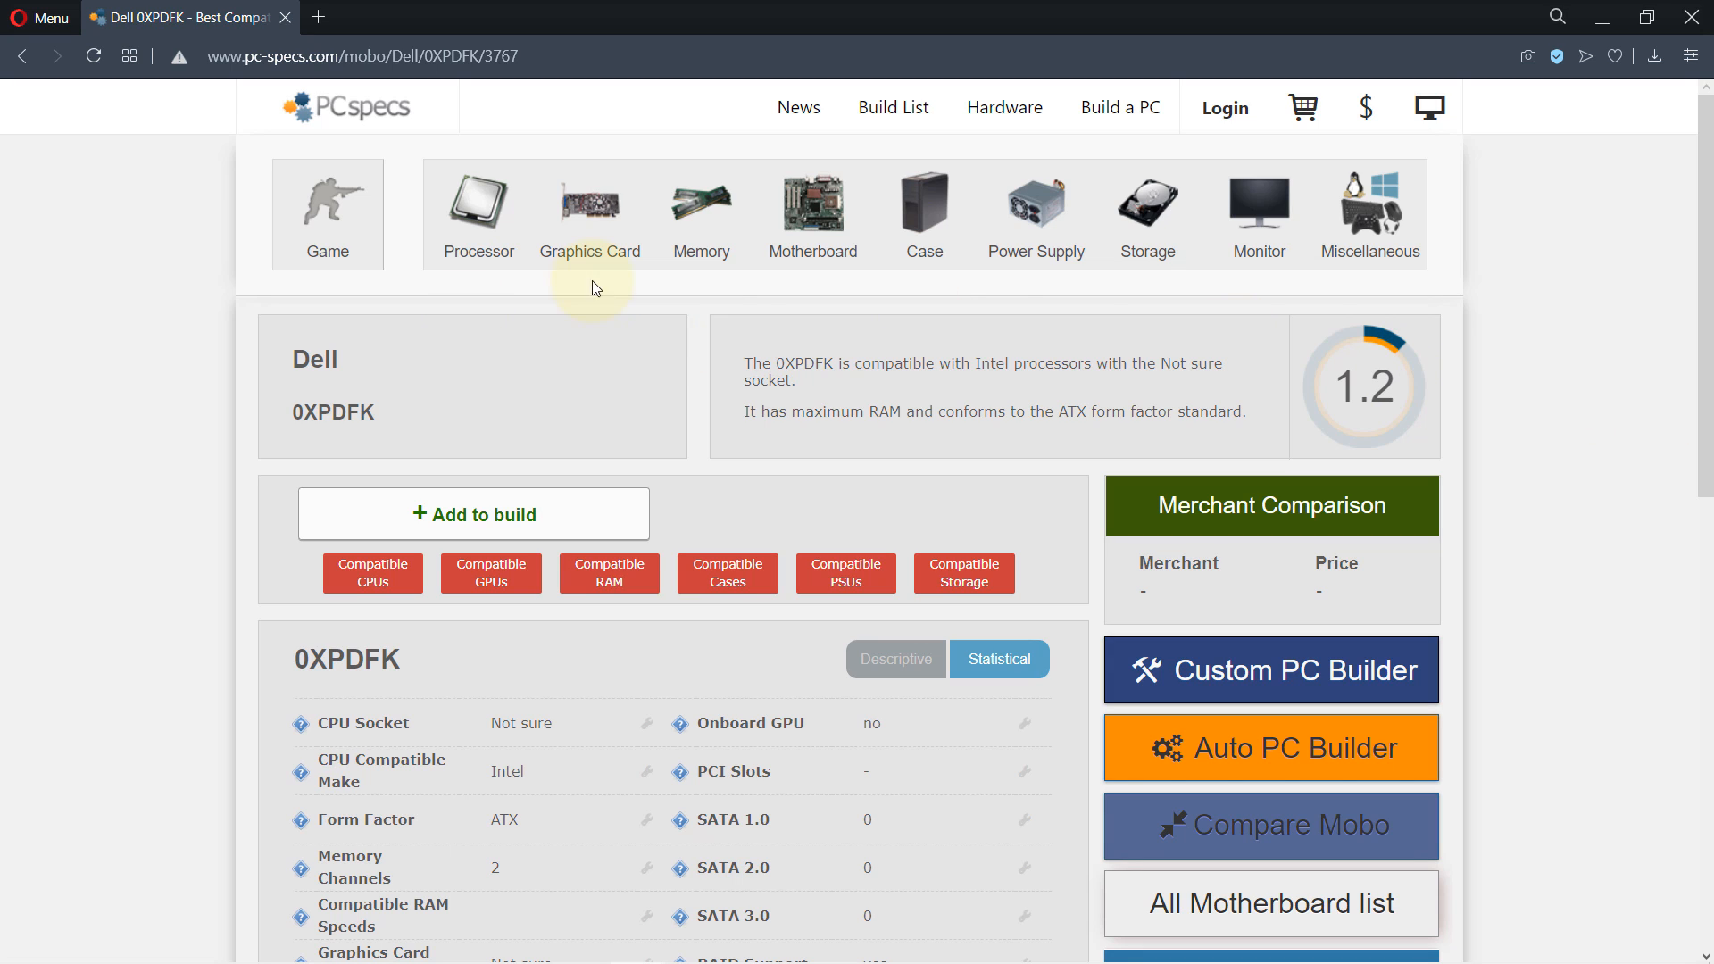
pyautogui.click(28, 55)
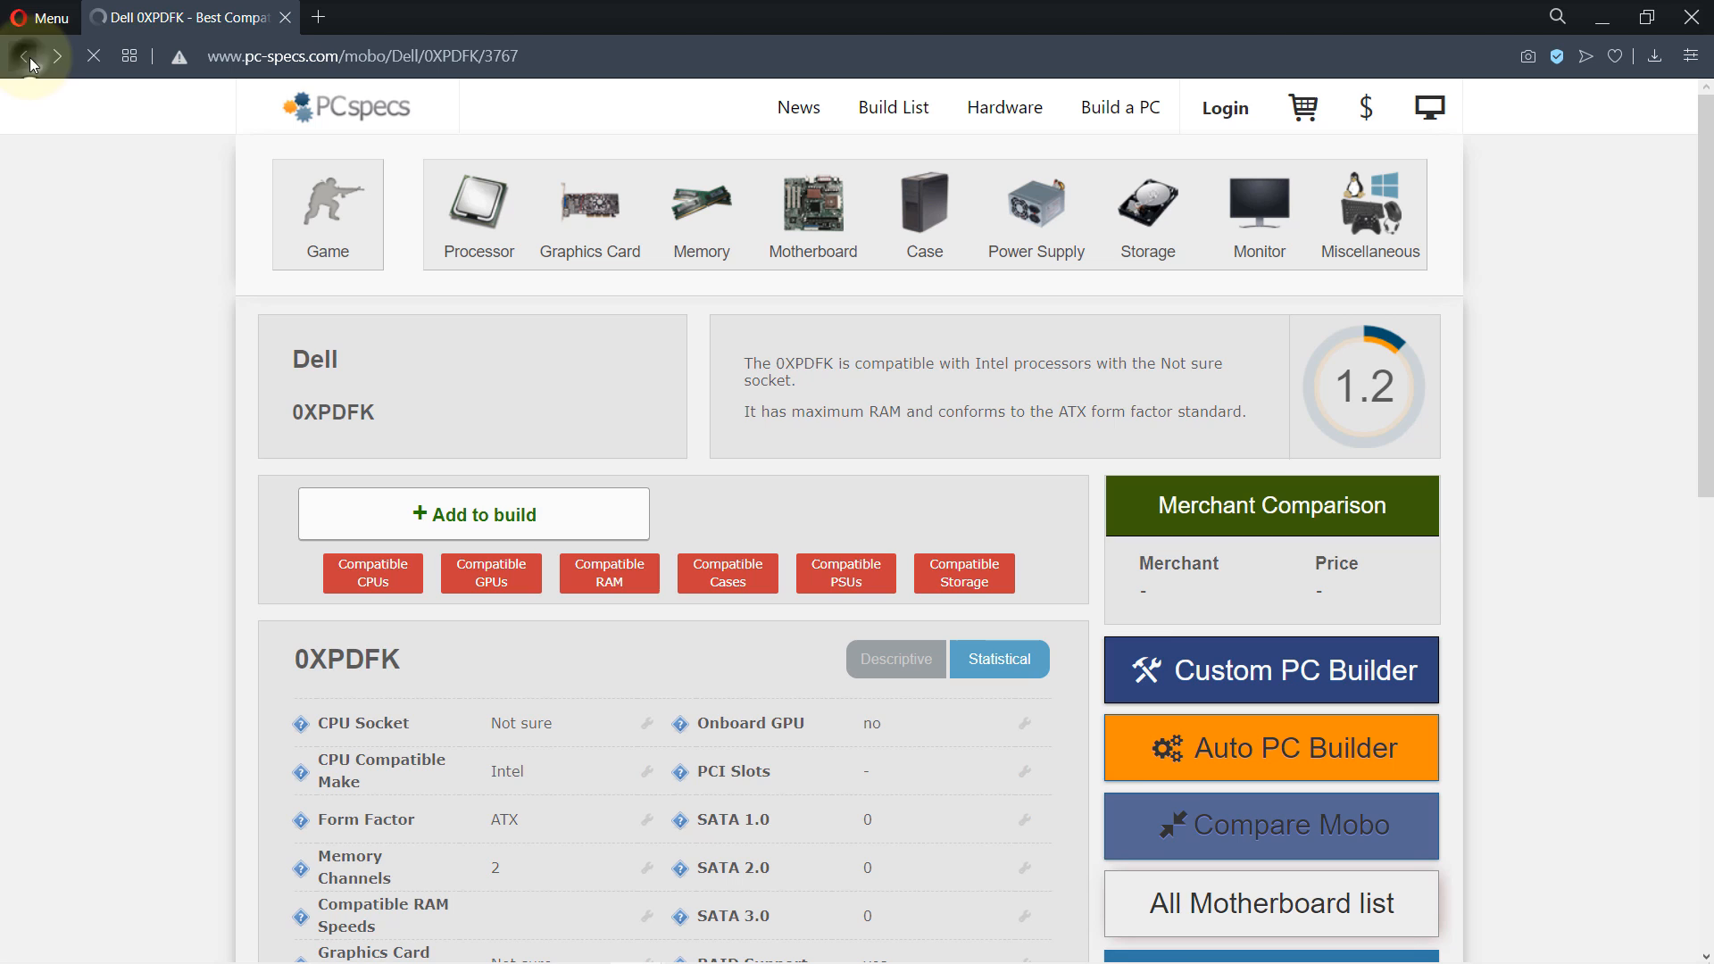